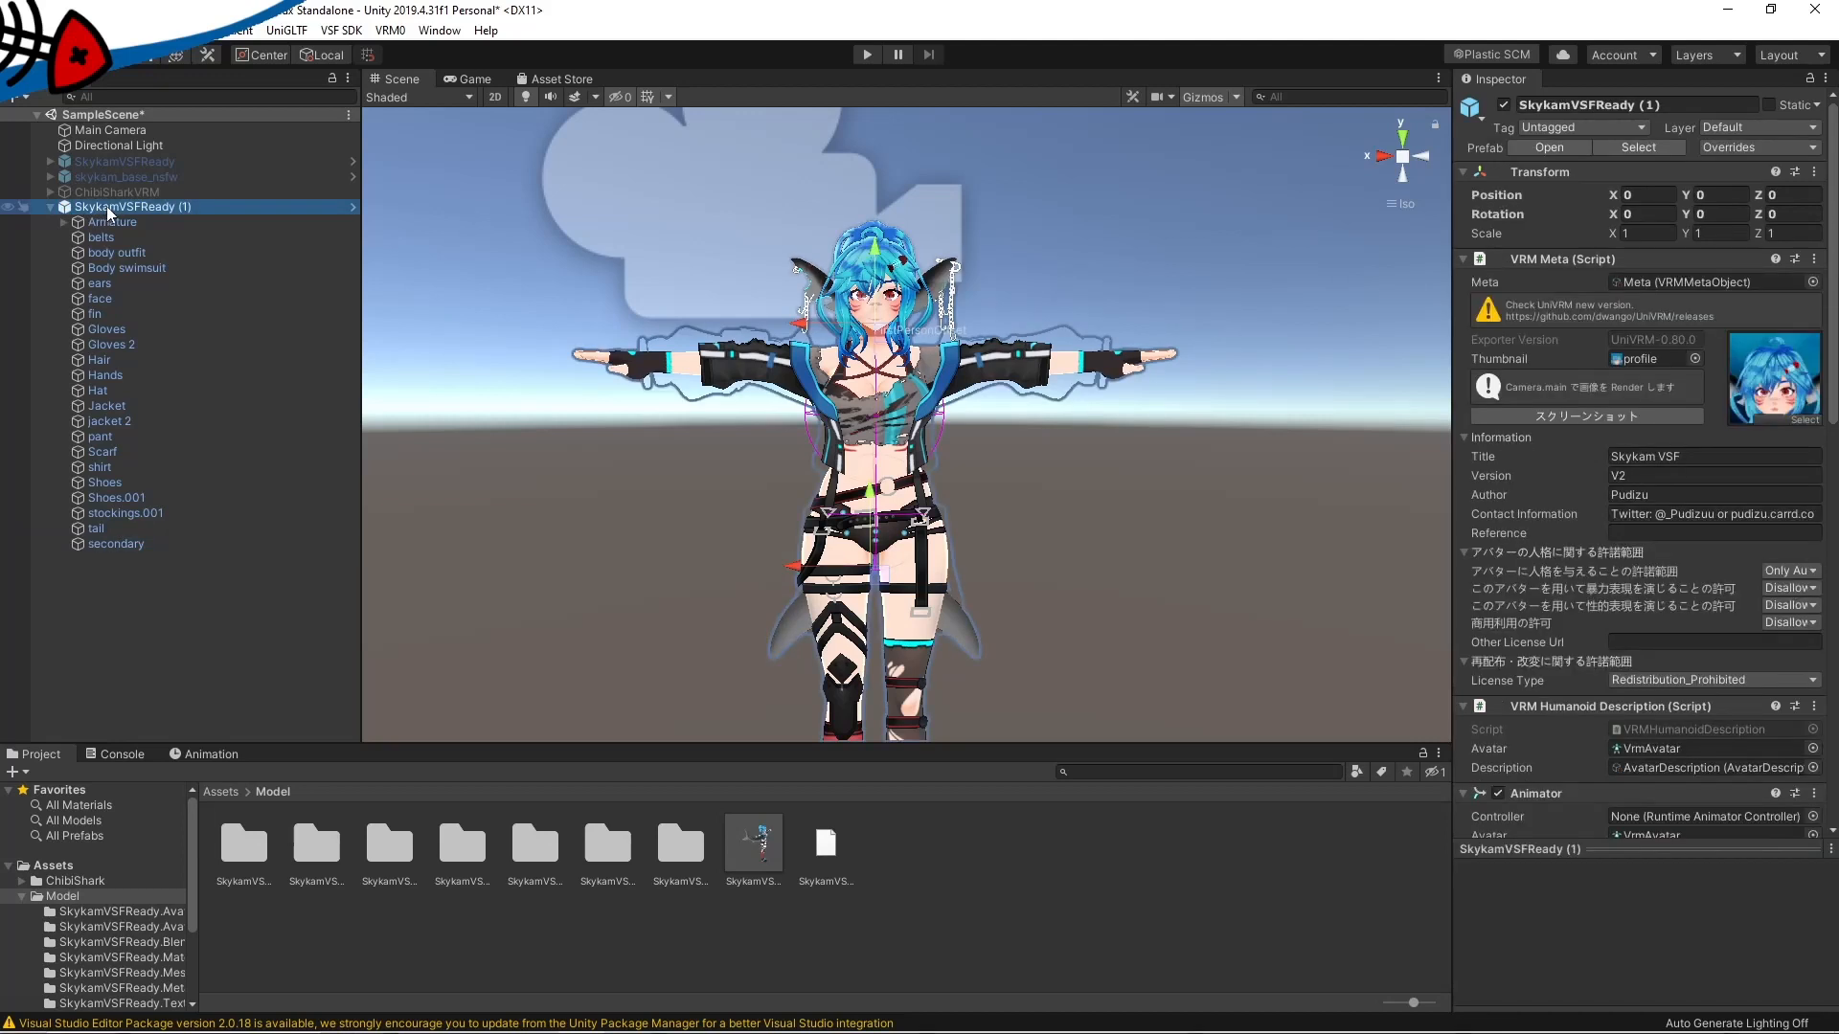
- Duplicate SkykamVSFReady (1) from its context menu, creating SkykamVSFReady (2)
{"action": "right_click", "coordinate": [132, 207]}
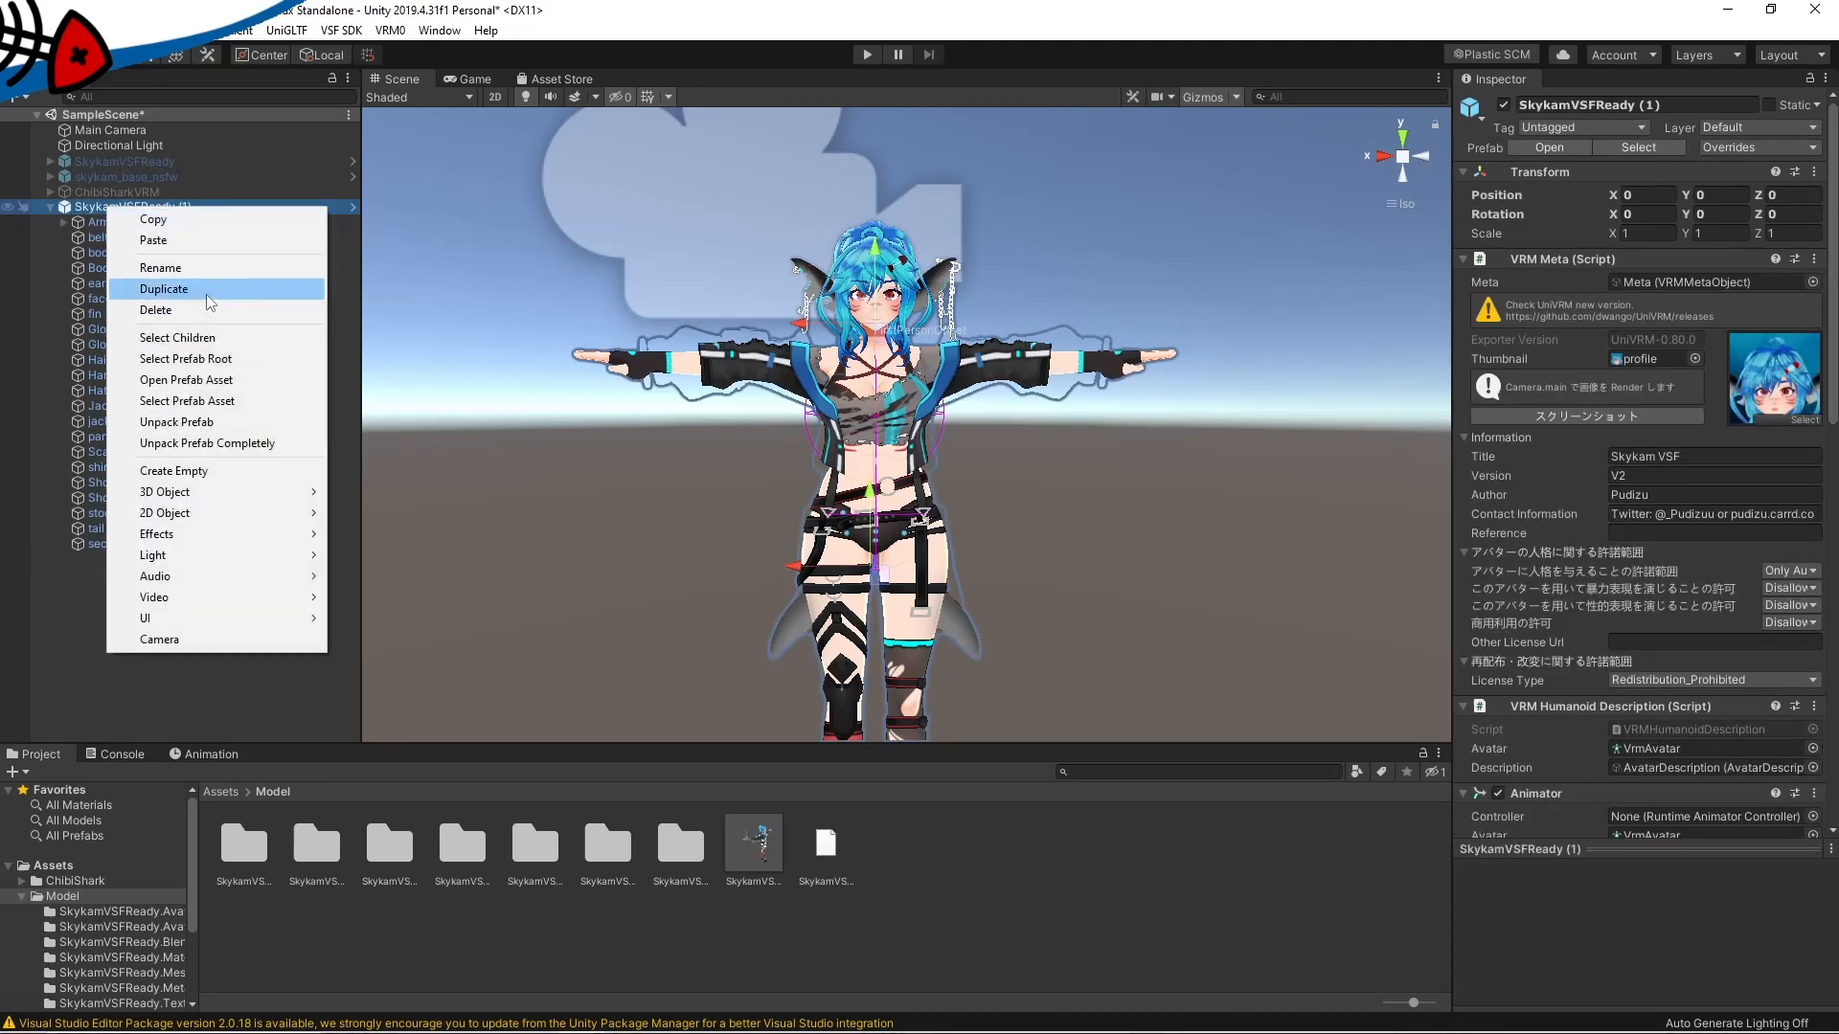
{"action": "left_click", "coordinate": [162, 290]}
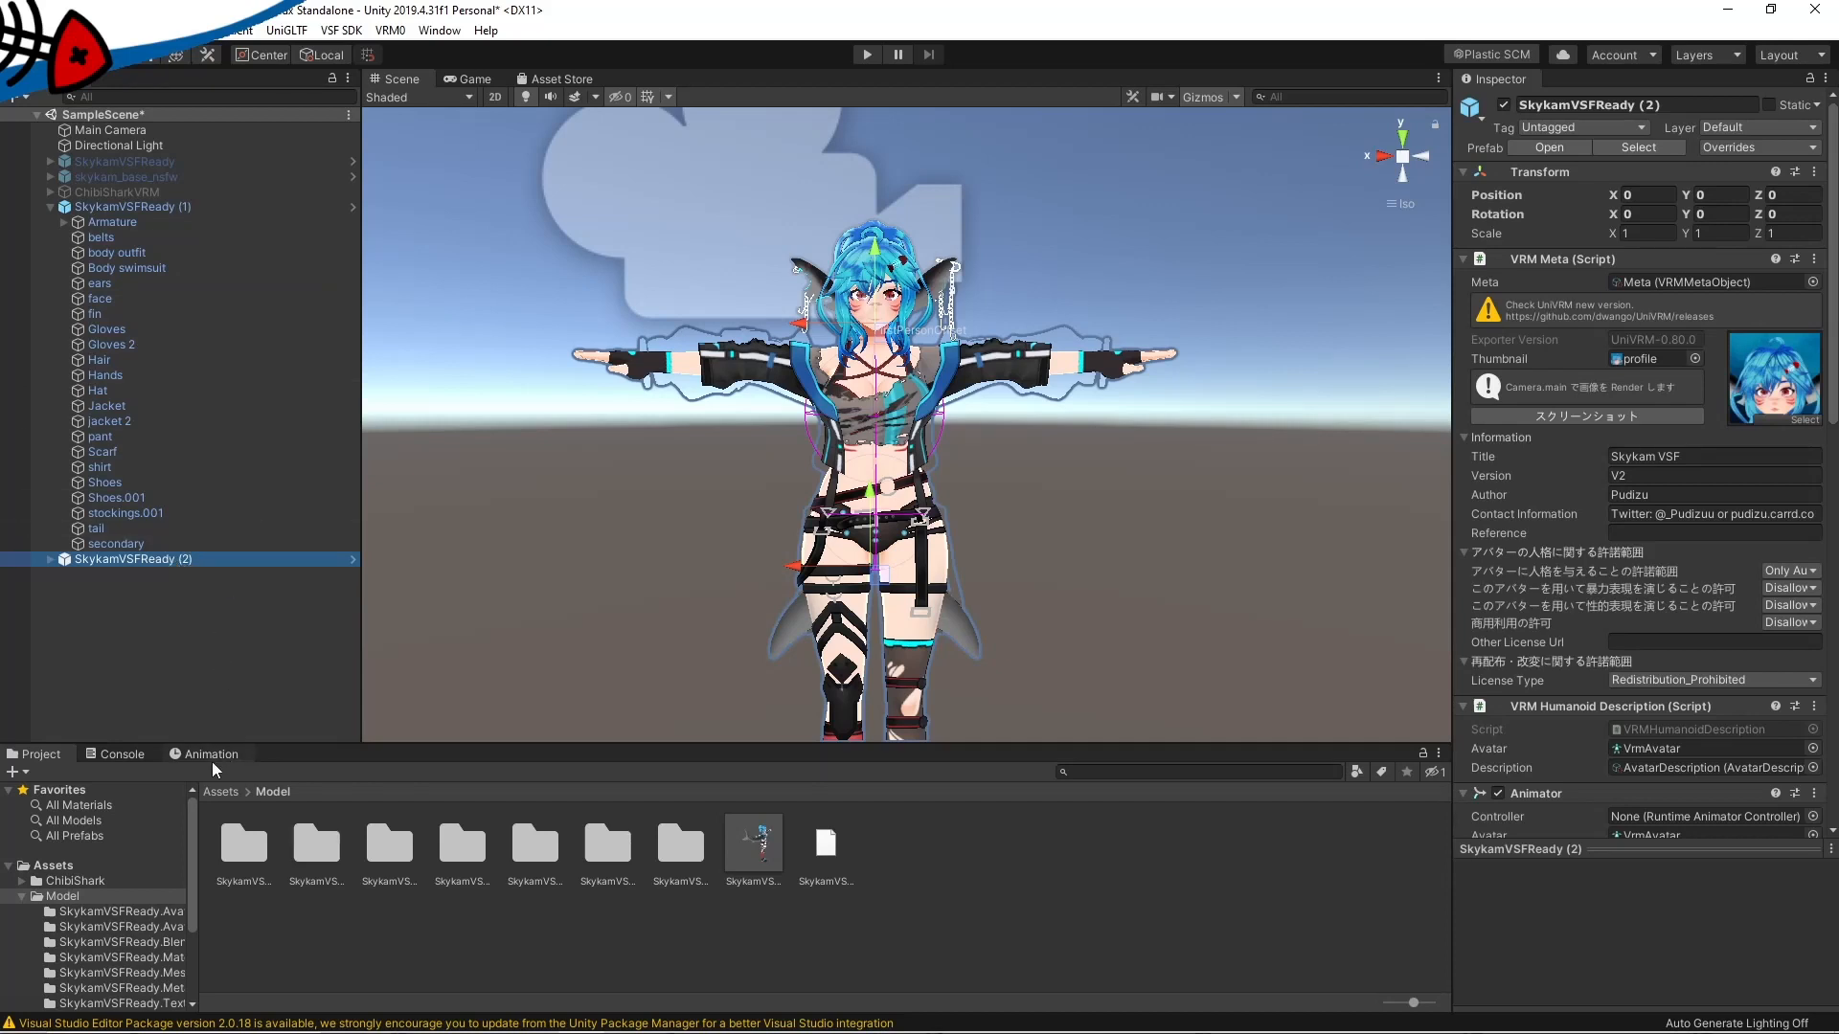
{"action": "mouse_move", "coordinate": [261, 613]}
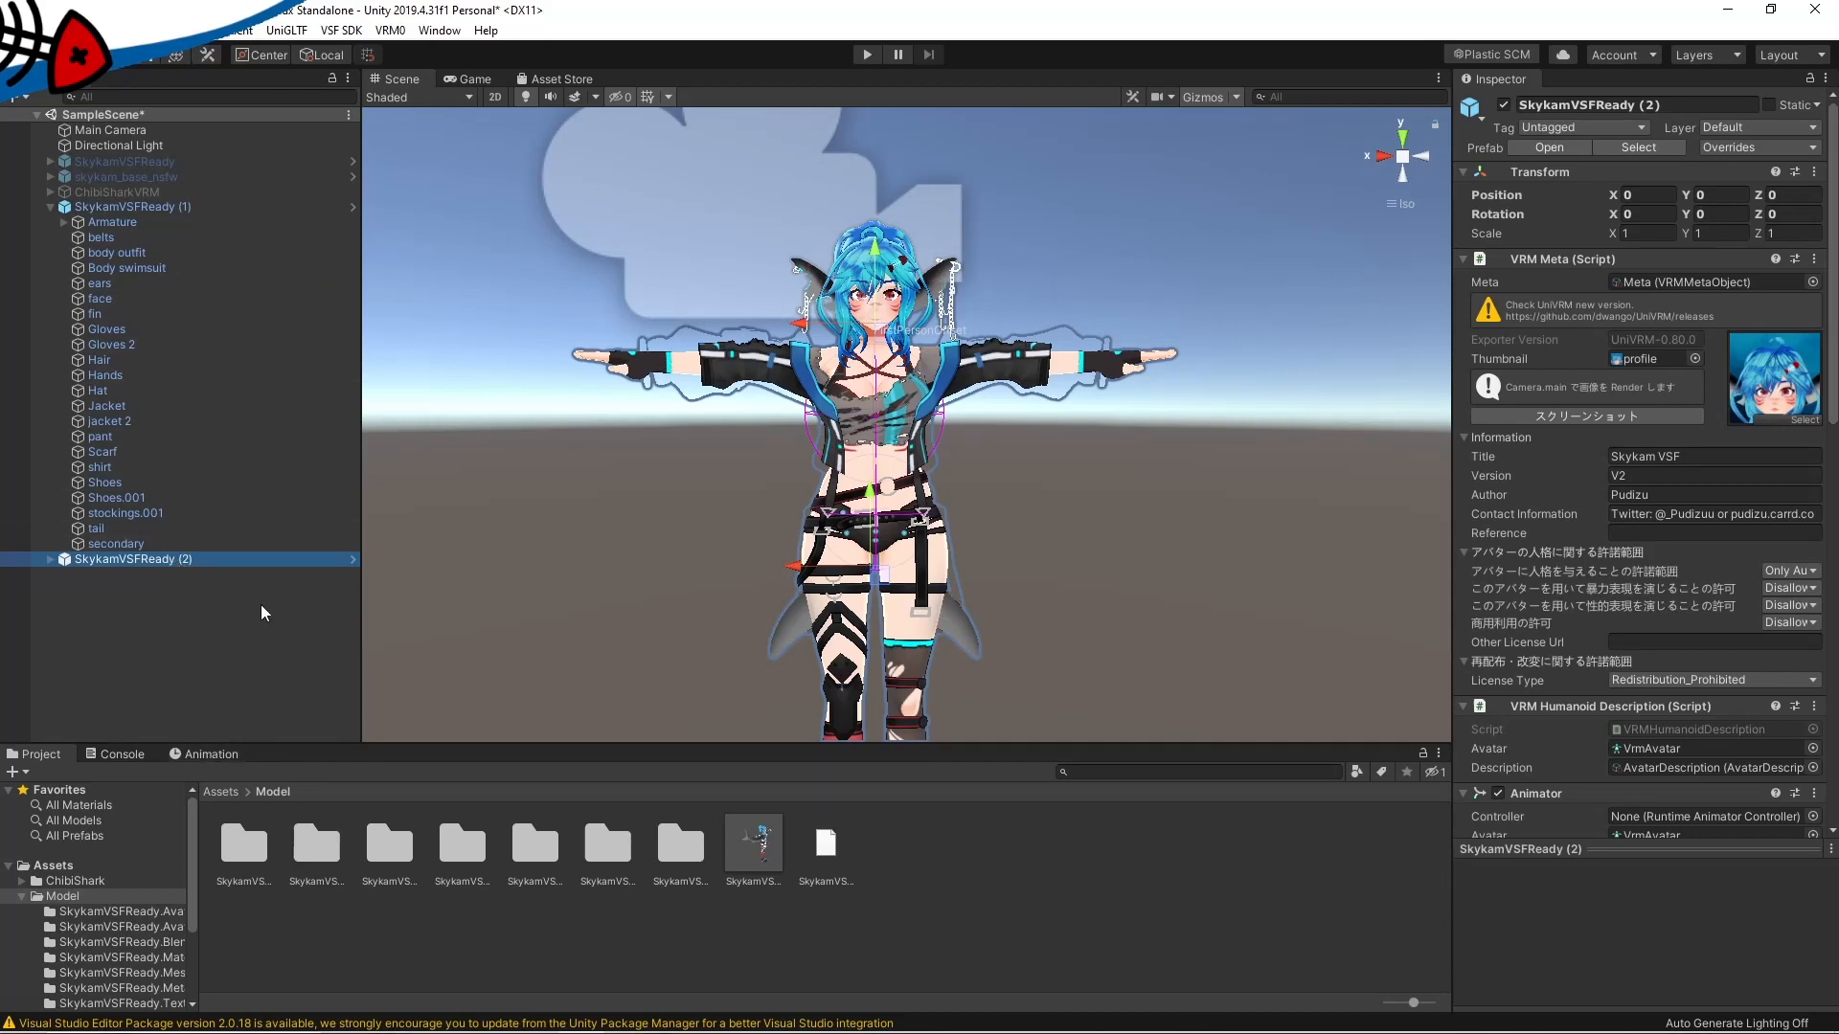
{"action": "left_click", "coordinate": [439, 29]}
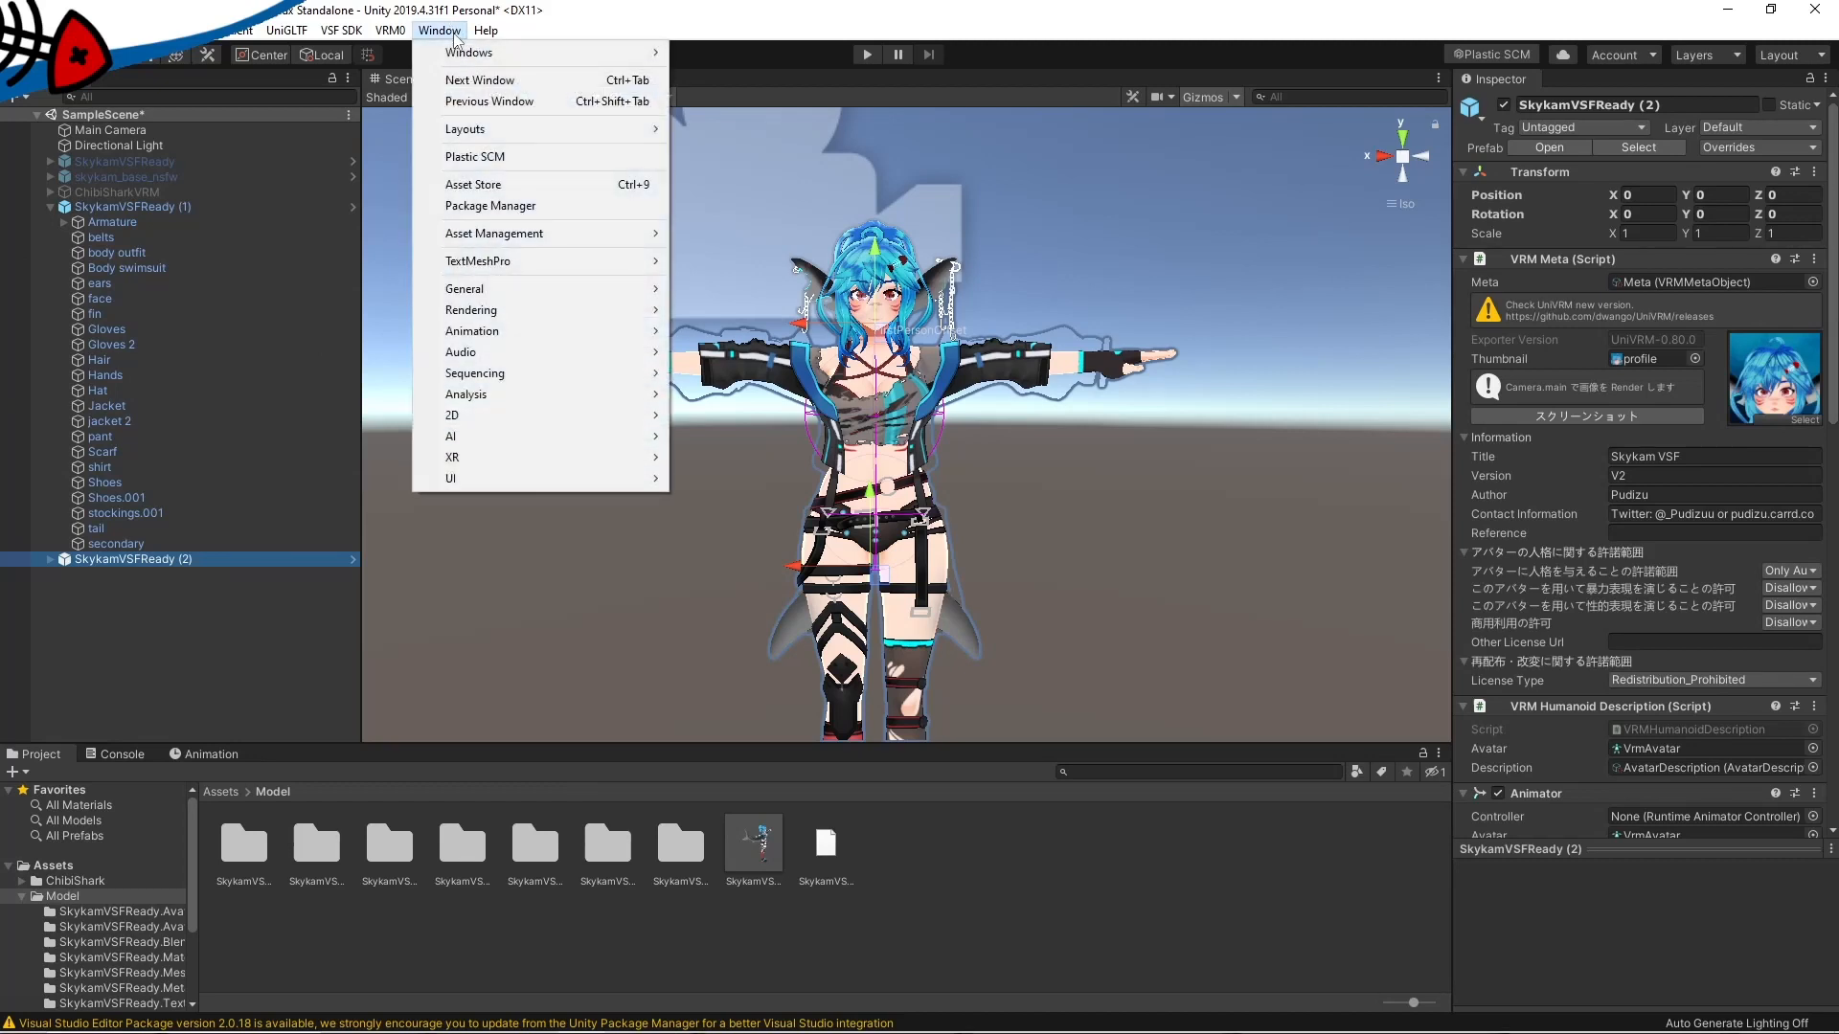
{"action": "mouse_move", "coordinate": [471, 331]}
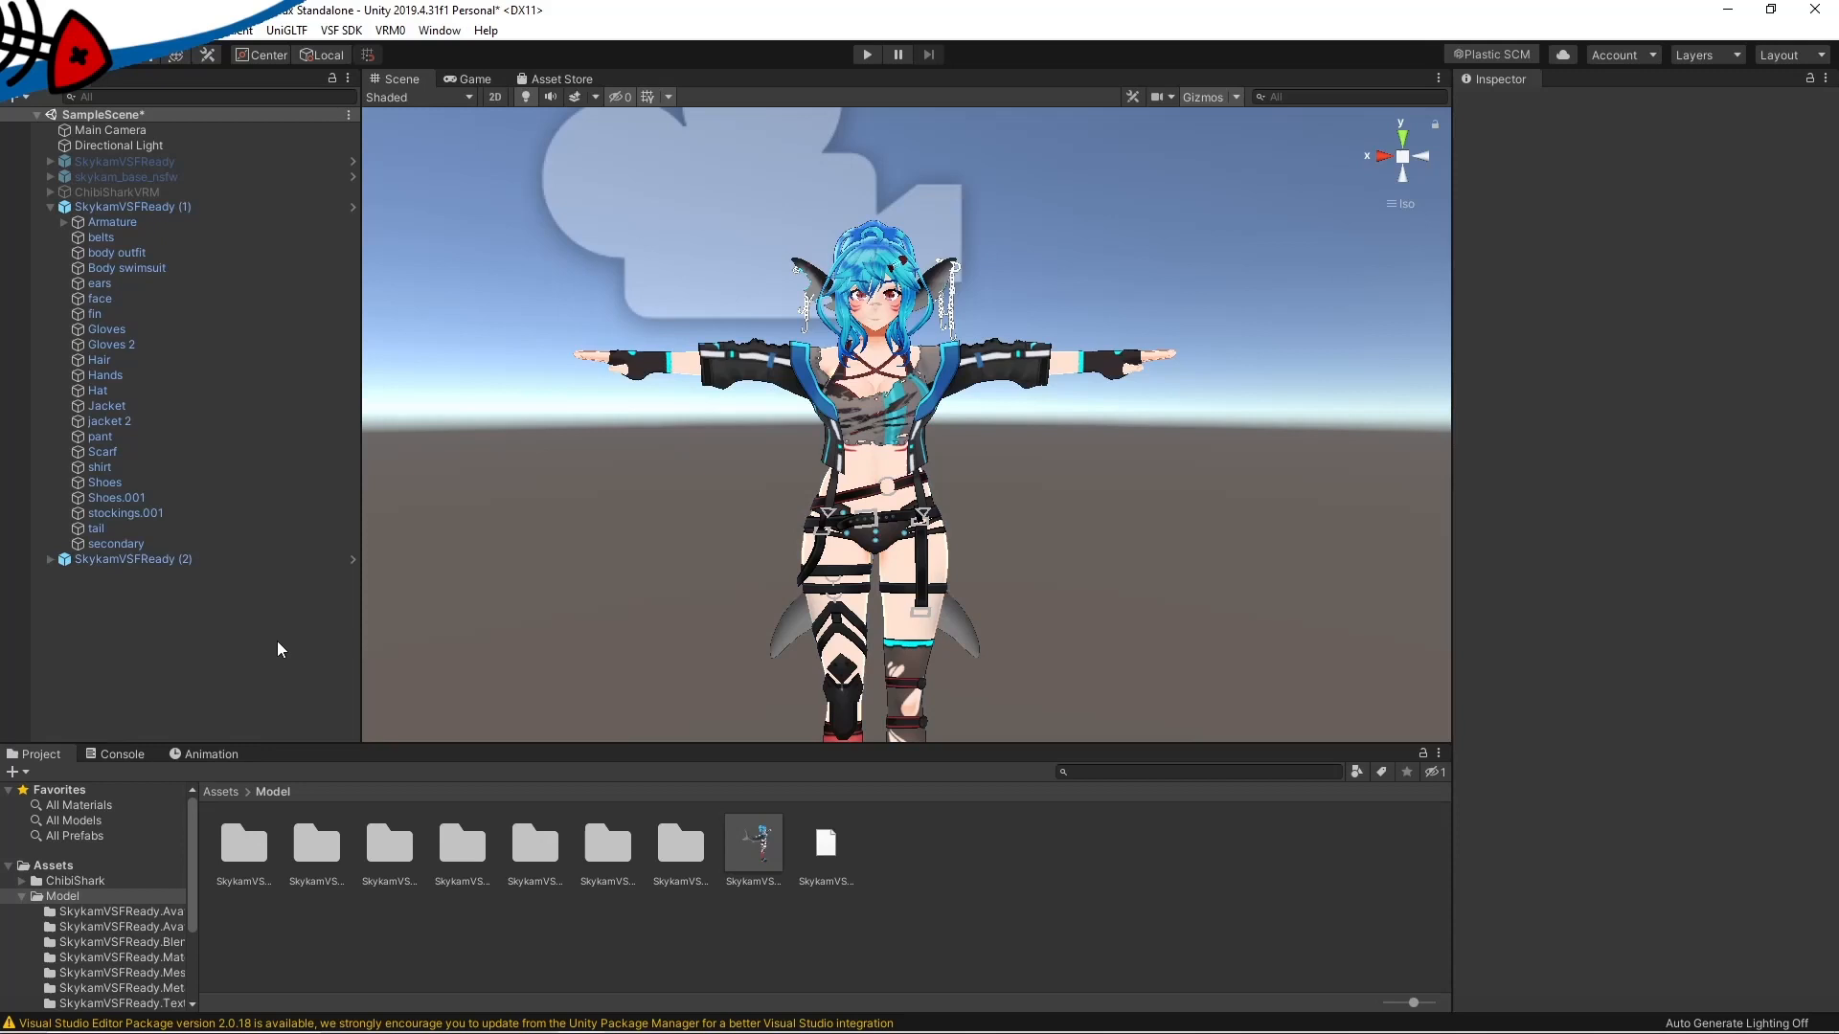
- Start play mode with SkykamVSFReady (2) selected and show its empty Animation panel
{"action": "left_click", "coordinate": [132, 560]}
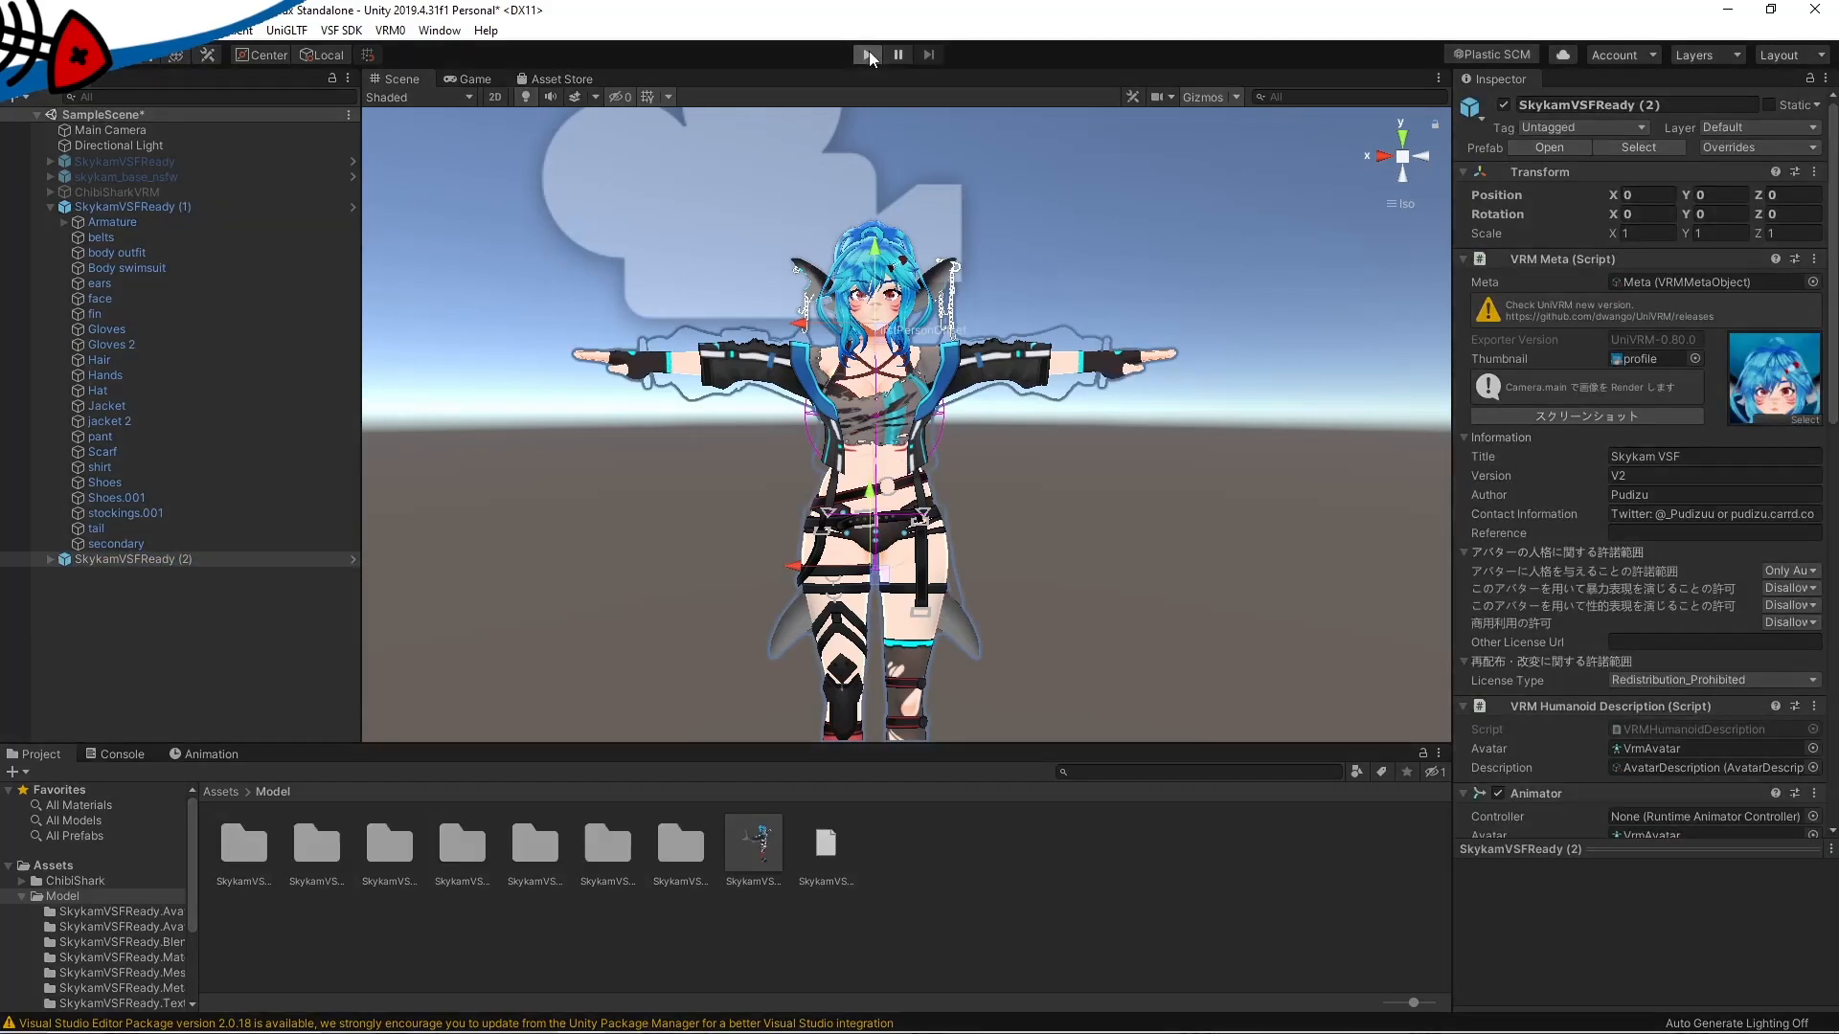
{"action": "left_click", "coordinate": [866, 54]}
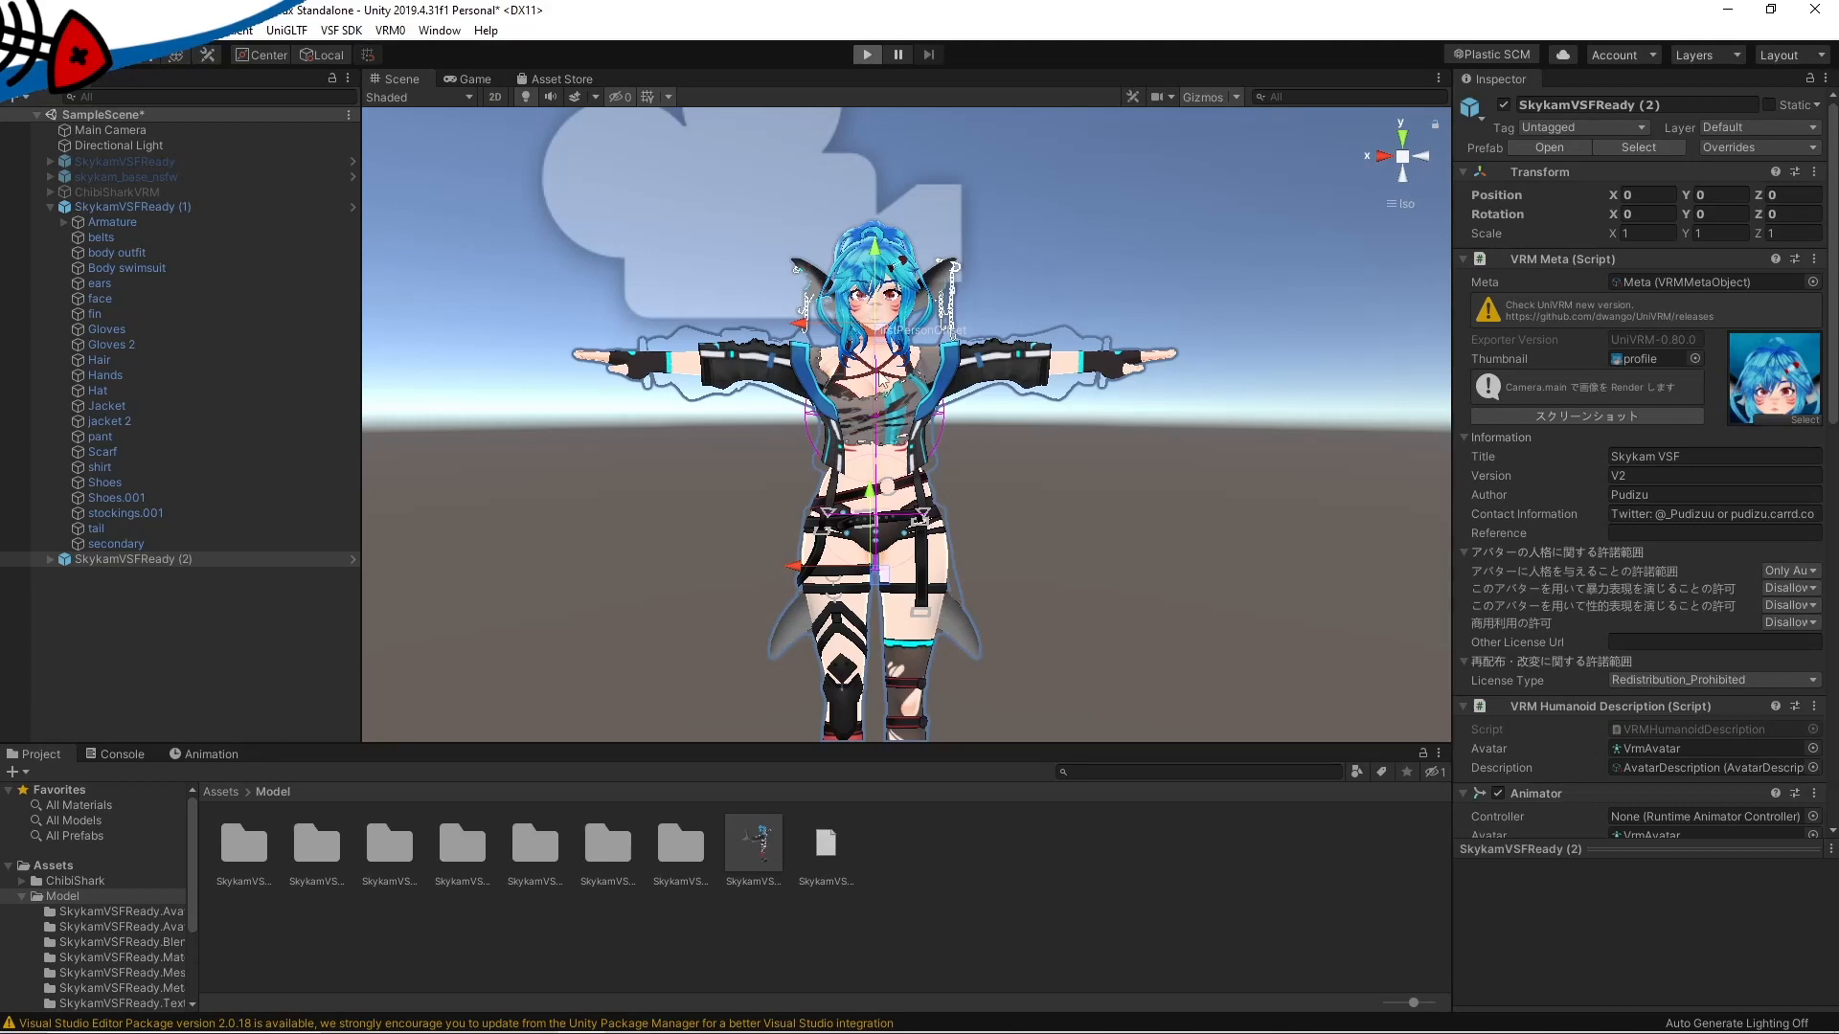
{"action": "left_click", "coordinate": [473, 79]}
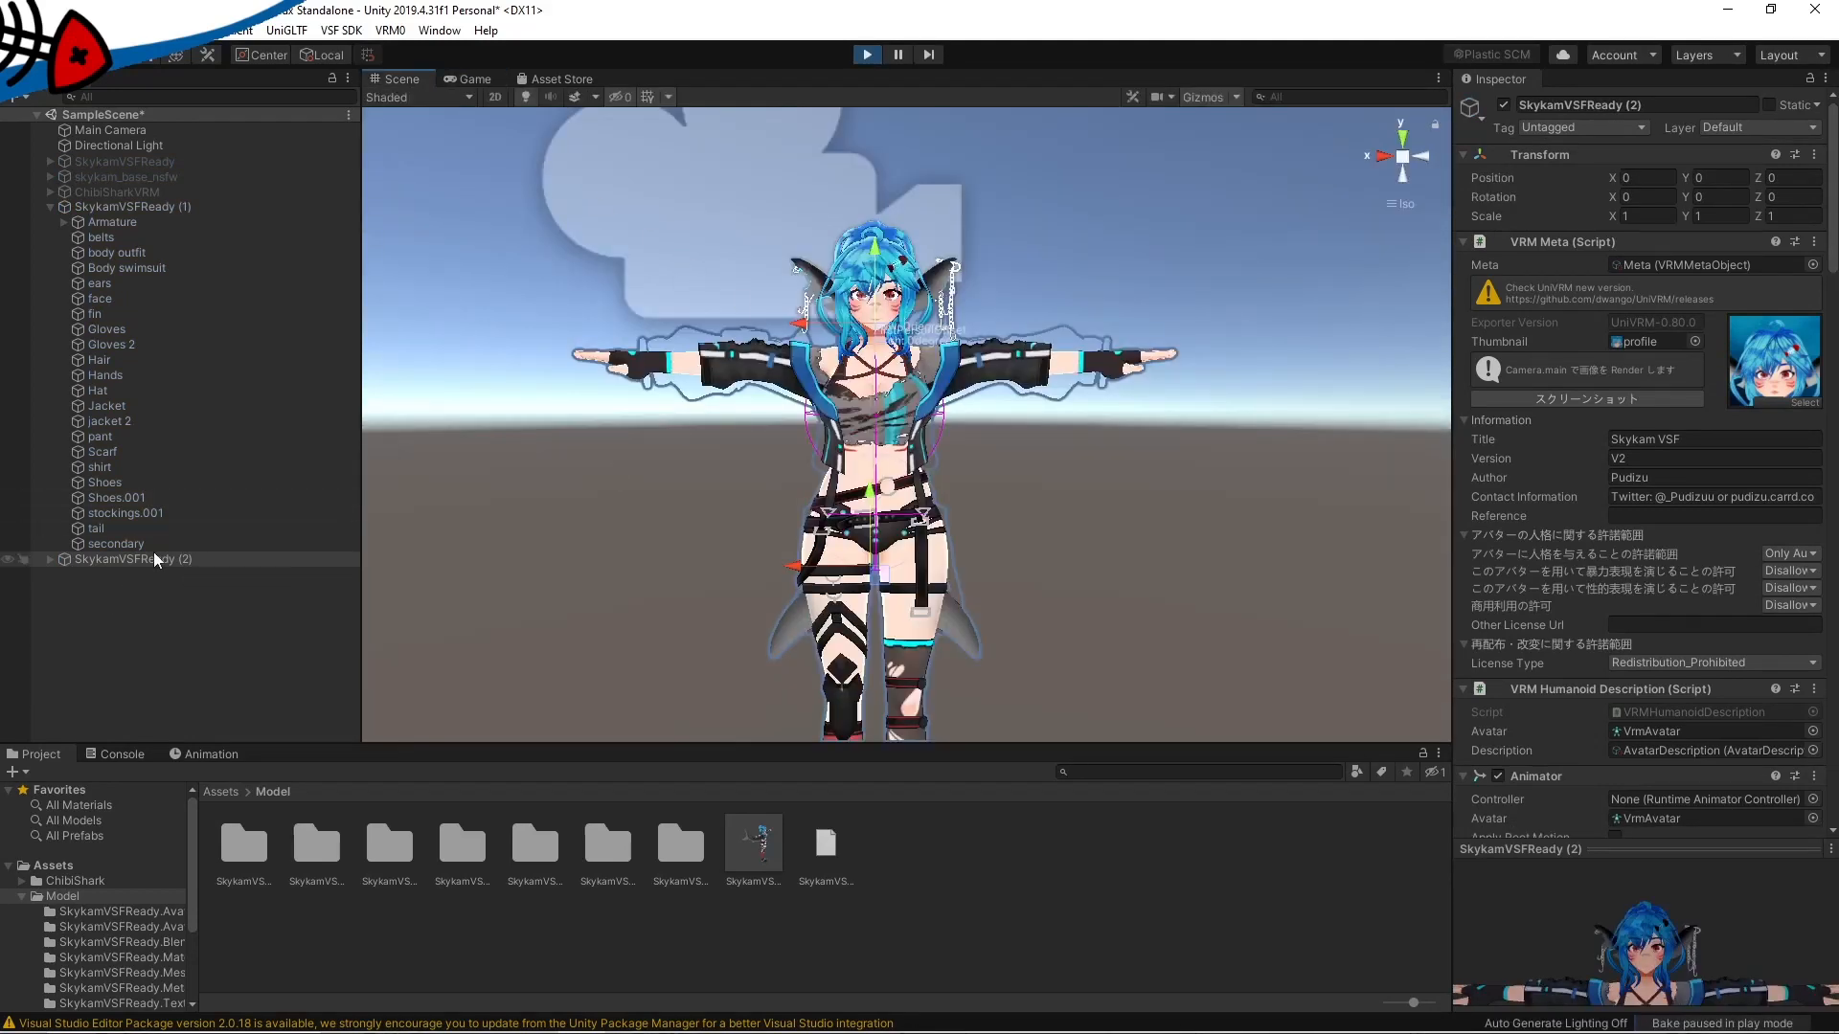
{"action": "left_click", "coordinate": [132, 560]}
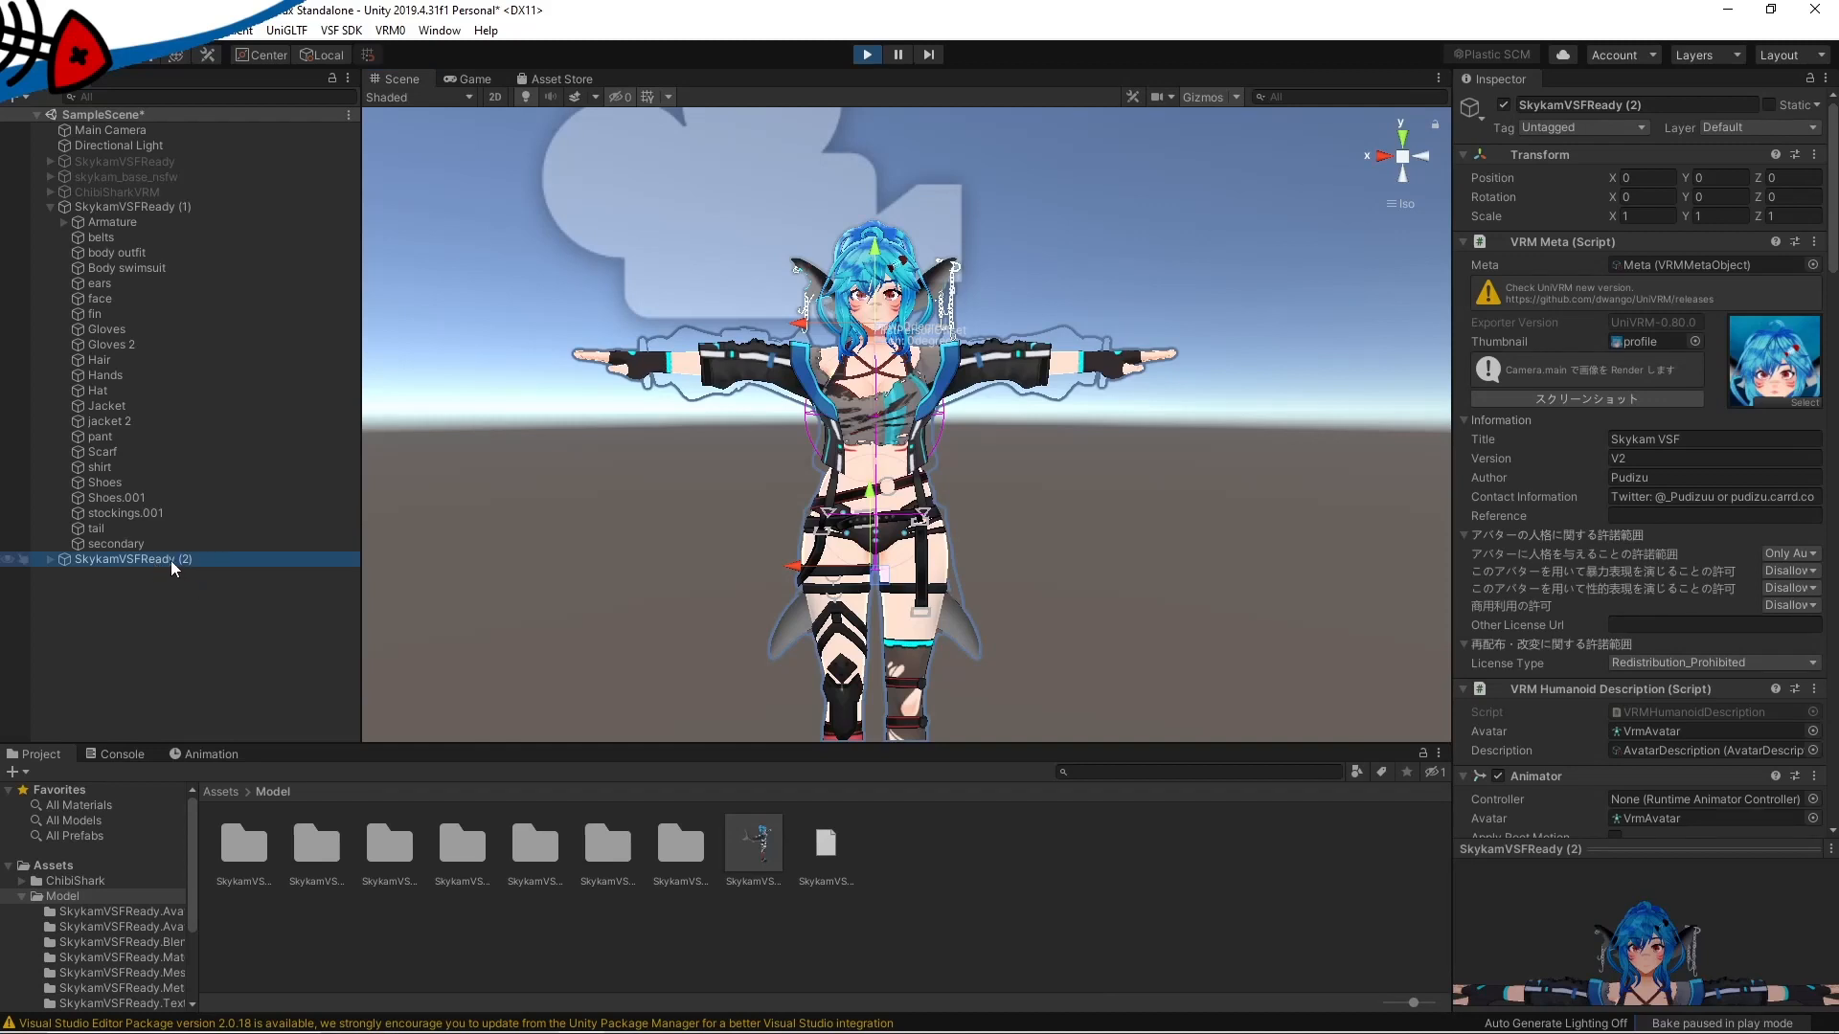
{"action": "left_click", "coordinate": [211, 755]}
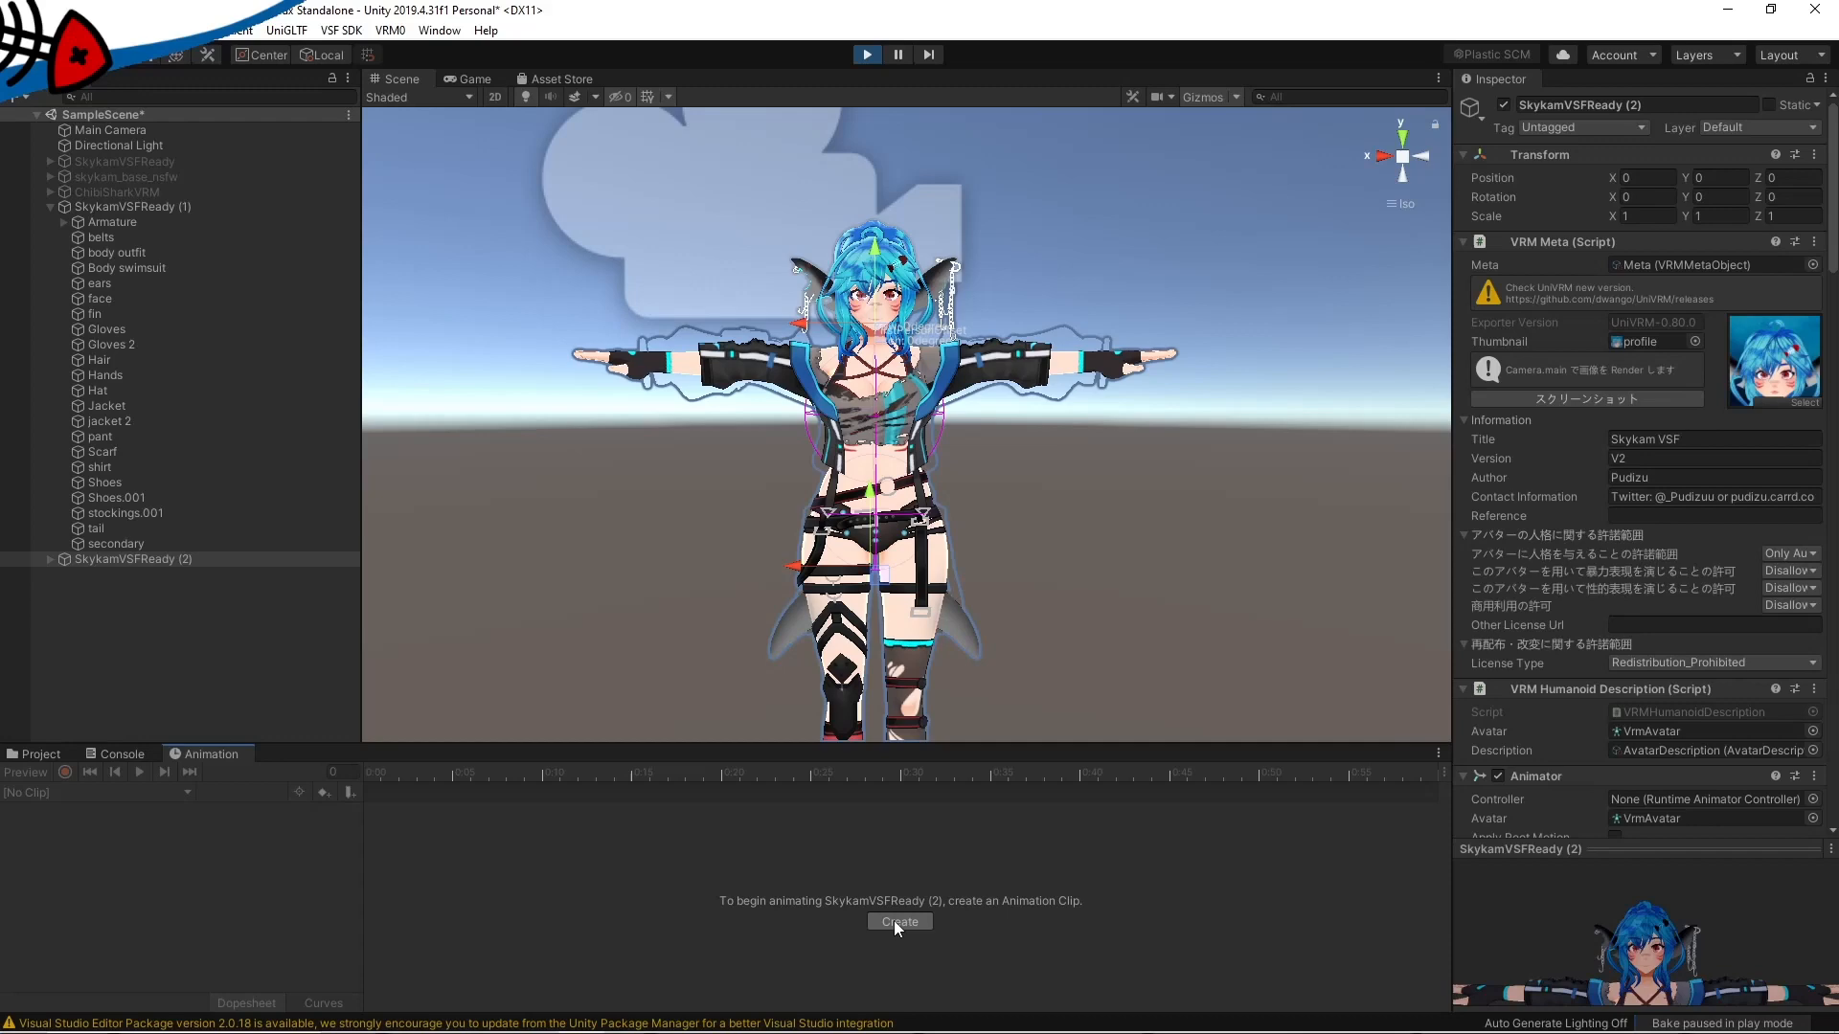
- Create a clip named New Animation for SkykamVSFReady (2), saved in Assets/Model
{"action": "left_click", "coordinate": [897, 921]}
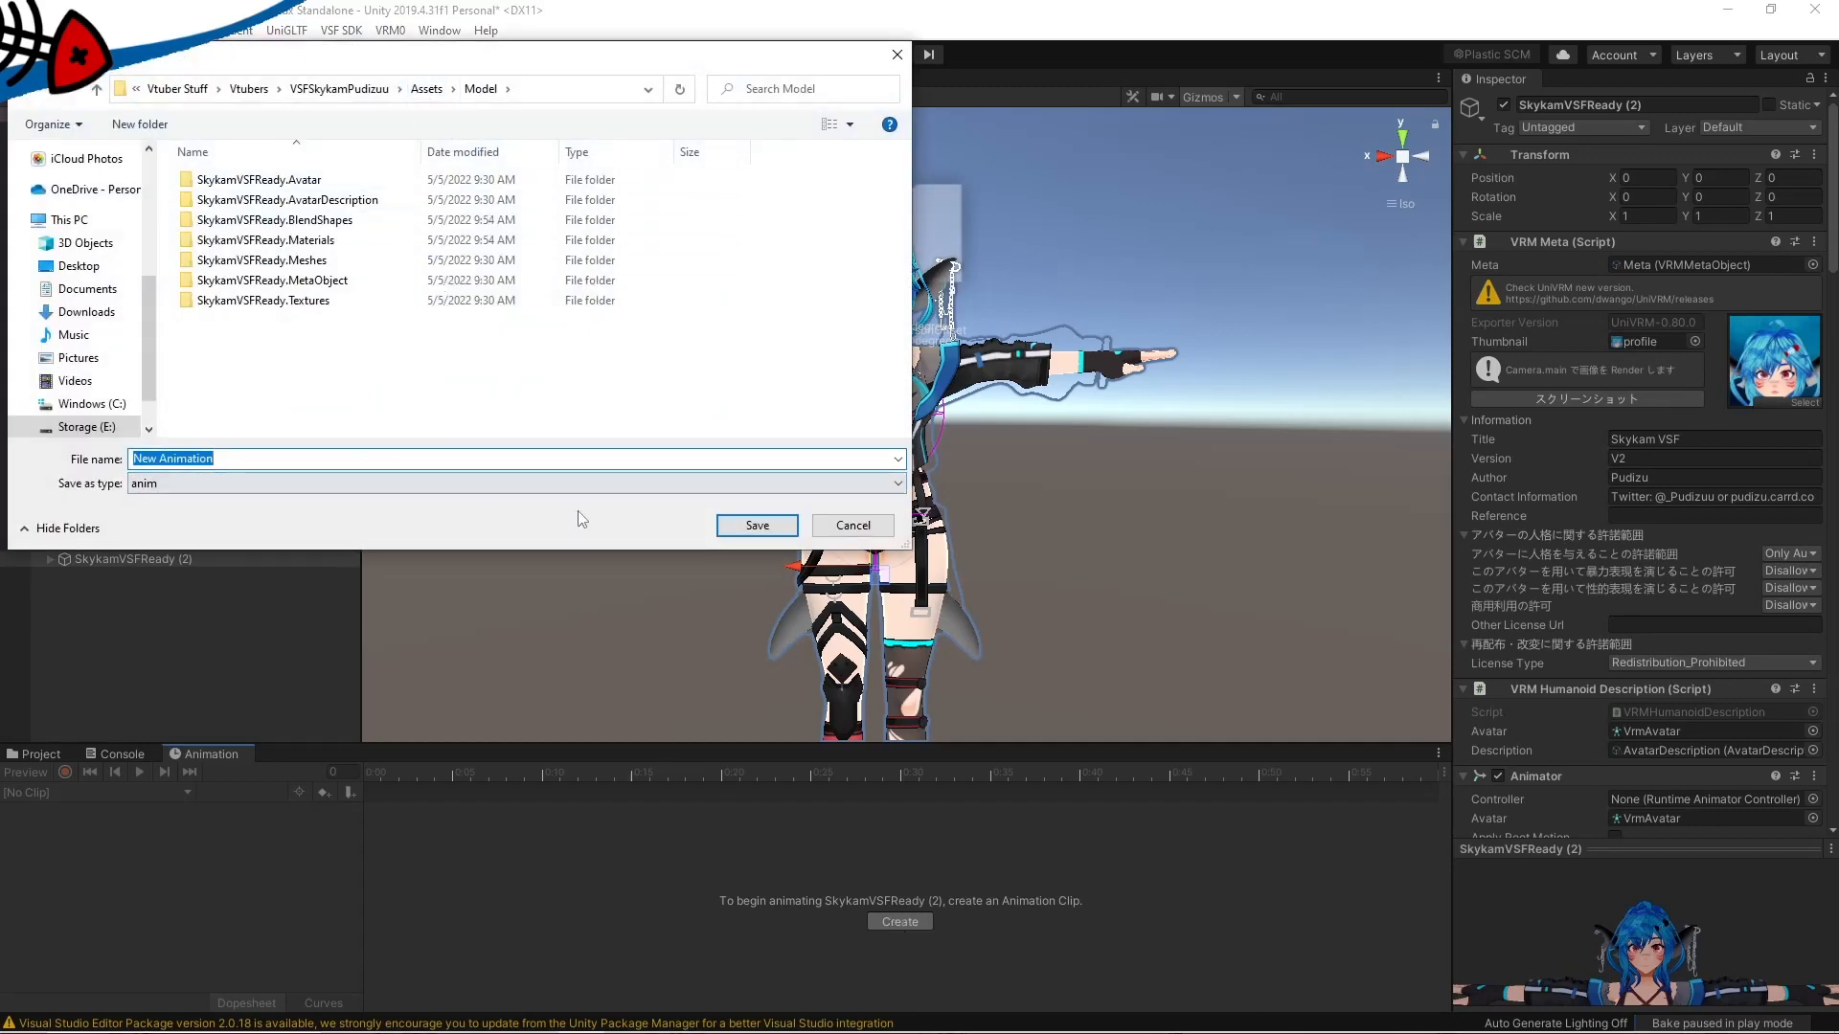
{"action": "left_click", "coordinate": [755, 525]}
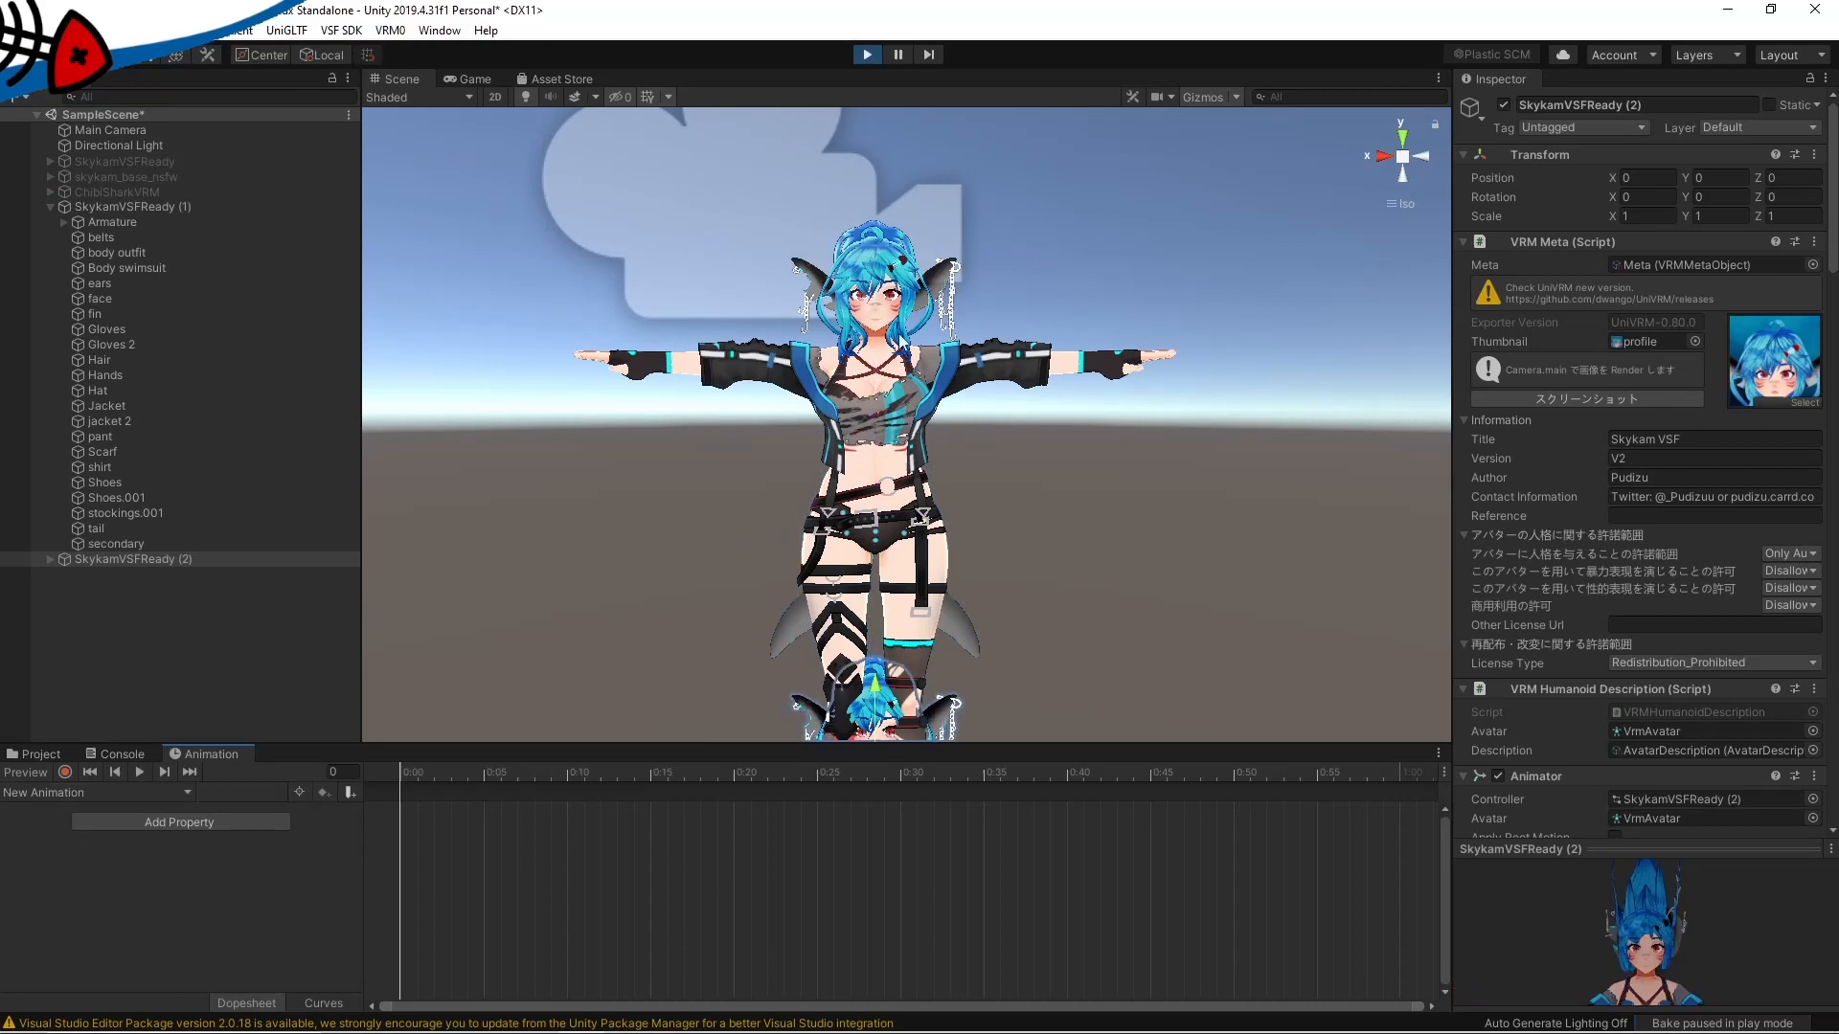
{"action": "mouse_move", "coordinate": [973, 559]}
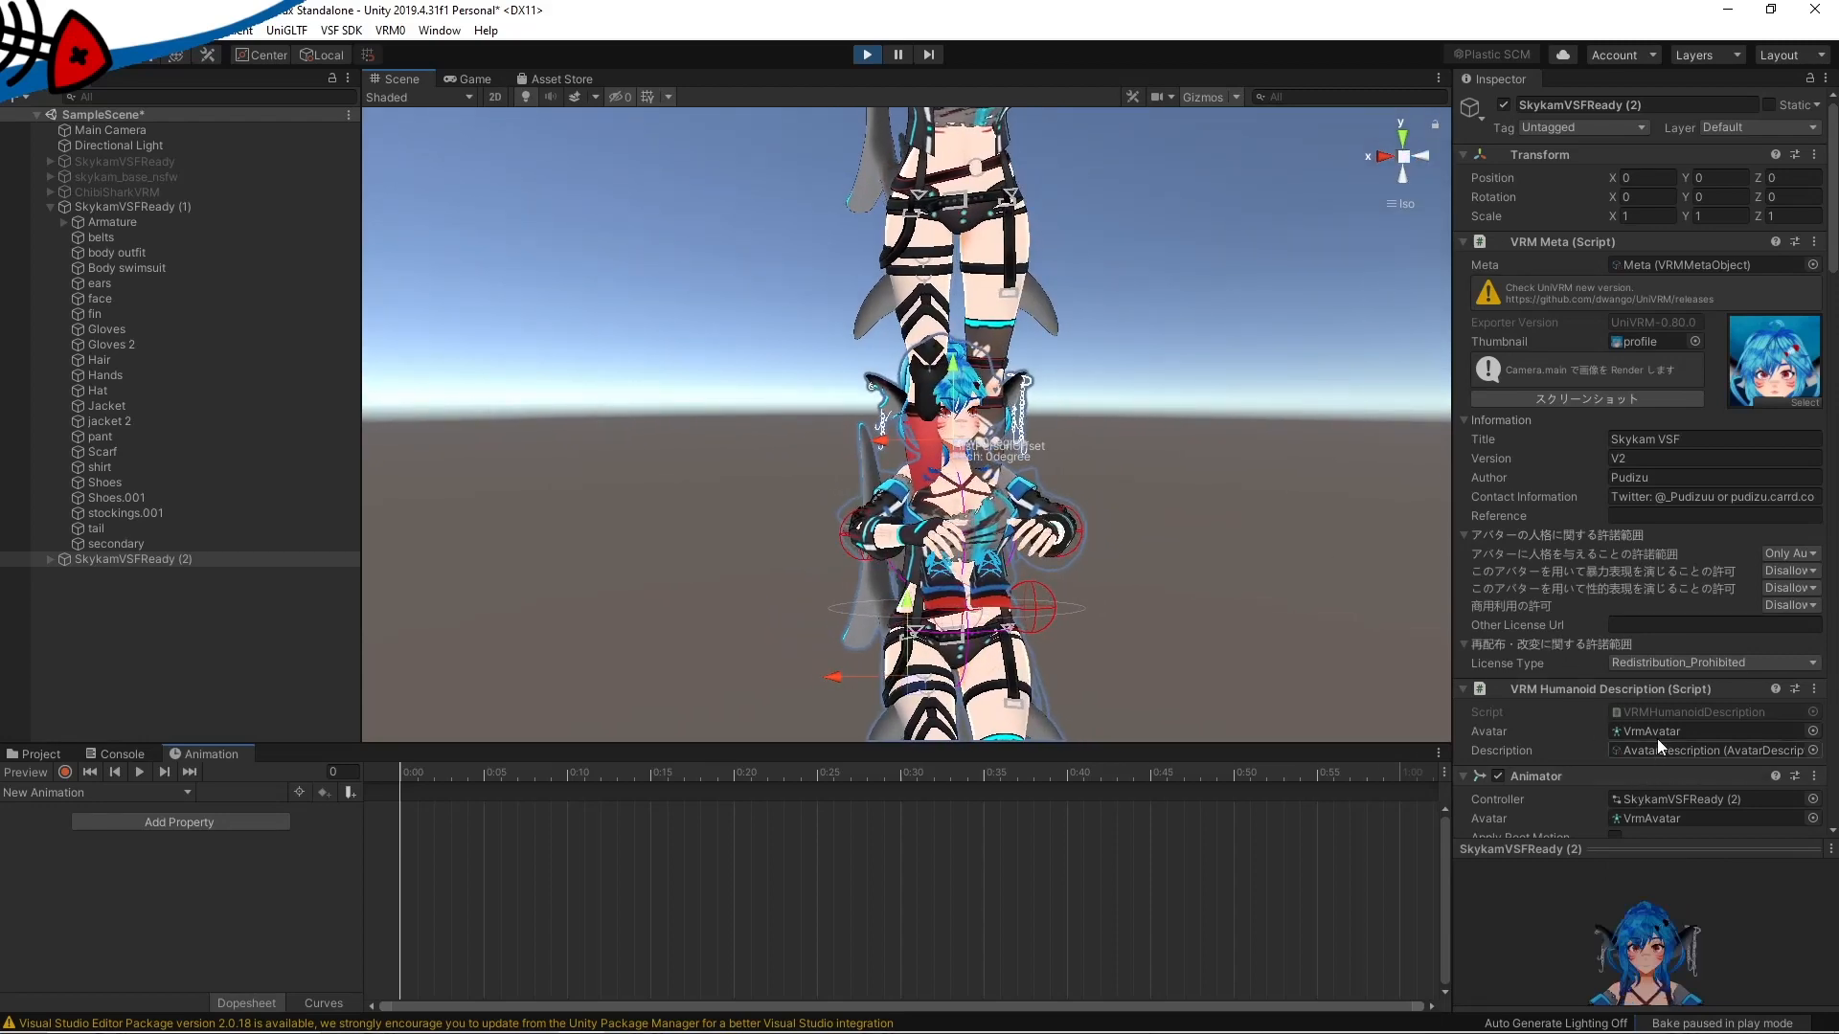
- Scroll the Inspector while viewing the avatar from behind with its tail visible
{"action": "scroll", "scroll_direction": "down", "scroll_amount": 3}
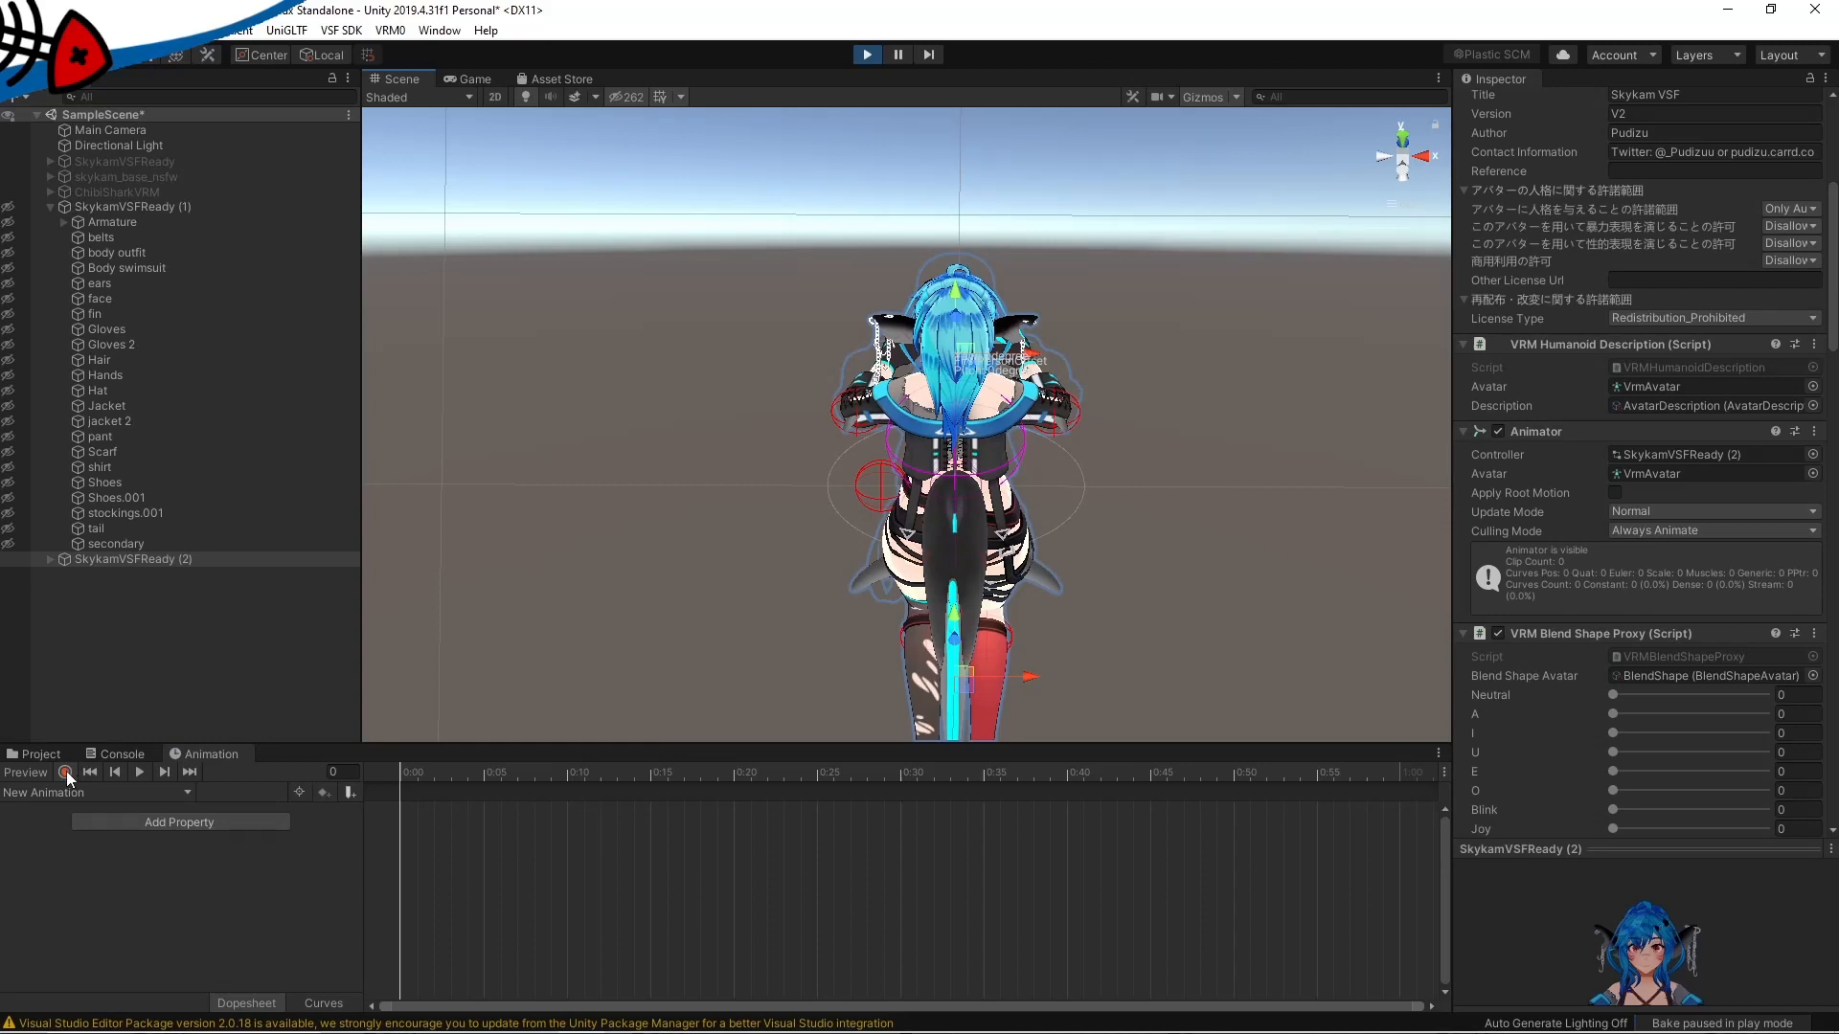
- Start keyframe recording and expand Armature > Hips to reveal the Tail root bone
{"action": "left_click", "coordinate": [65, 772]}
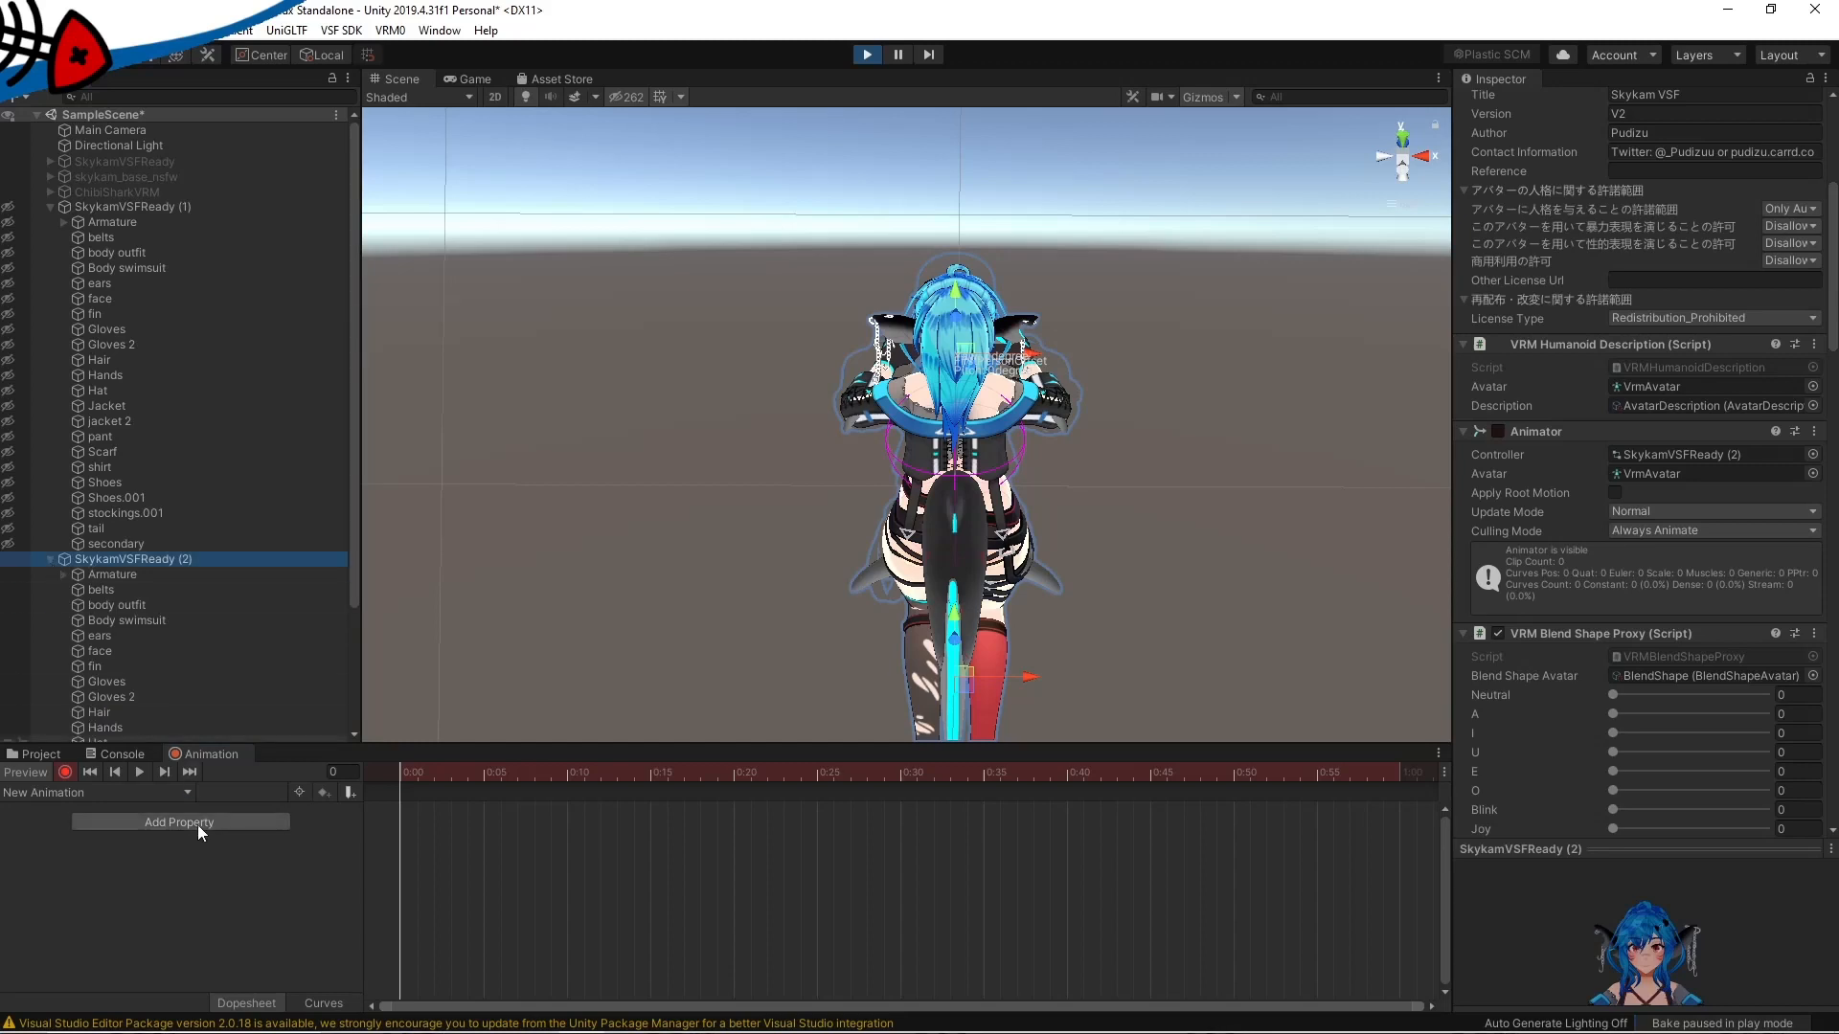
{"action": "left_click", "coordinate": [178, 822]}
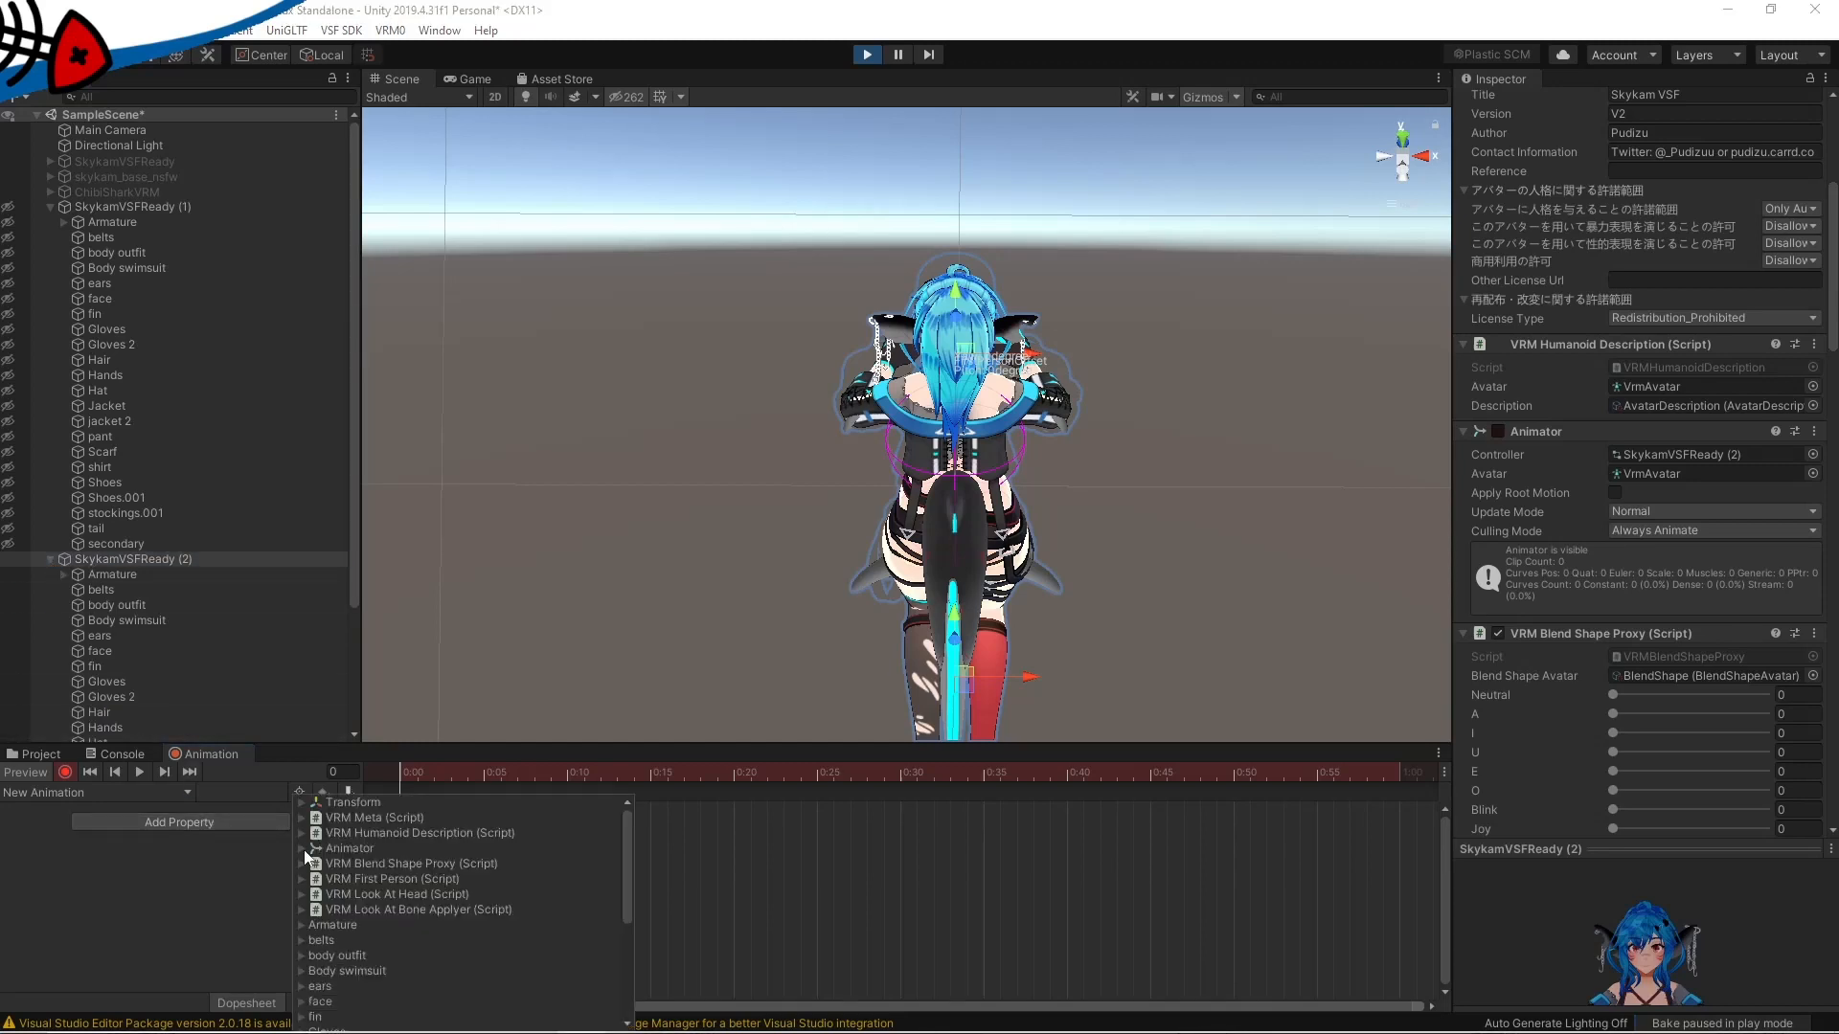
{"action": "scroll", "scroll_direction": "down", "scroll_amount": 3}
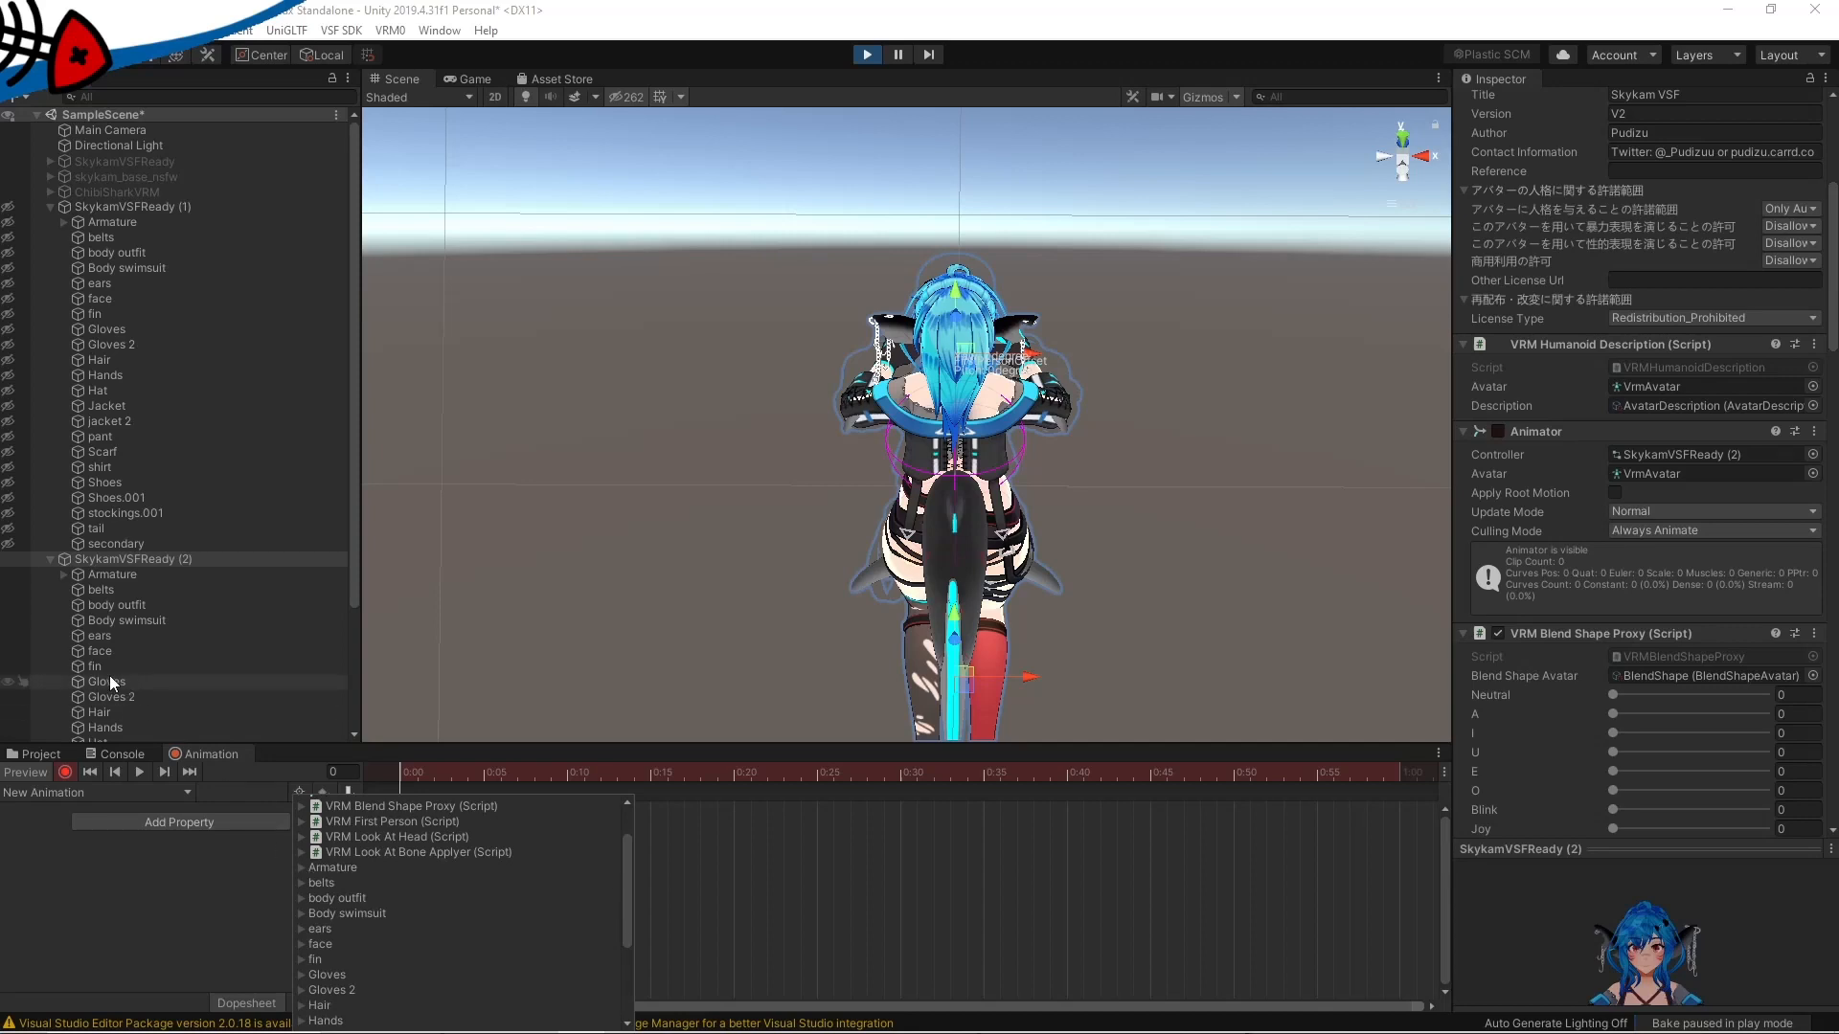
{"action": "scroll", "scroll_direction": "down", "scroll_amount": 3}
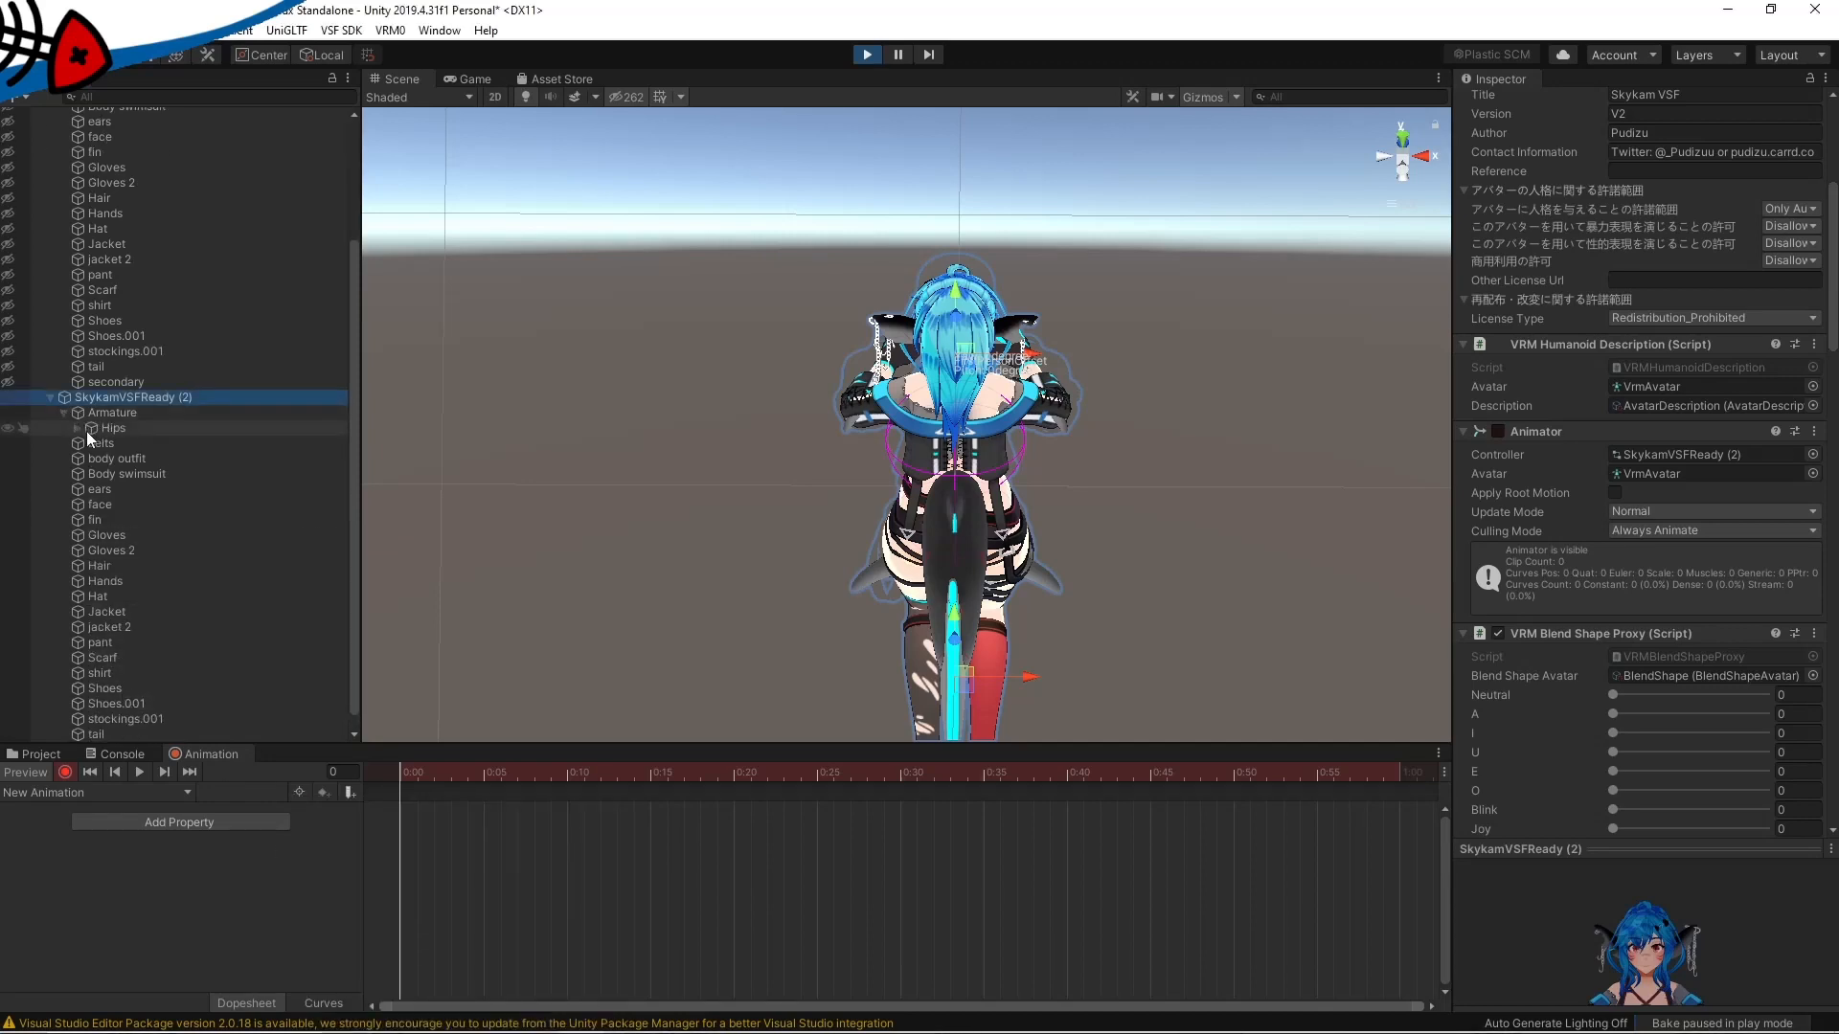
{"action": "left_click", "coordinate": [113, 428]}
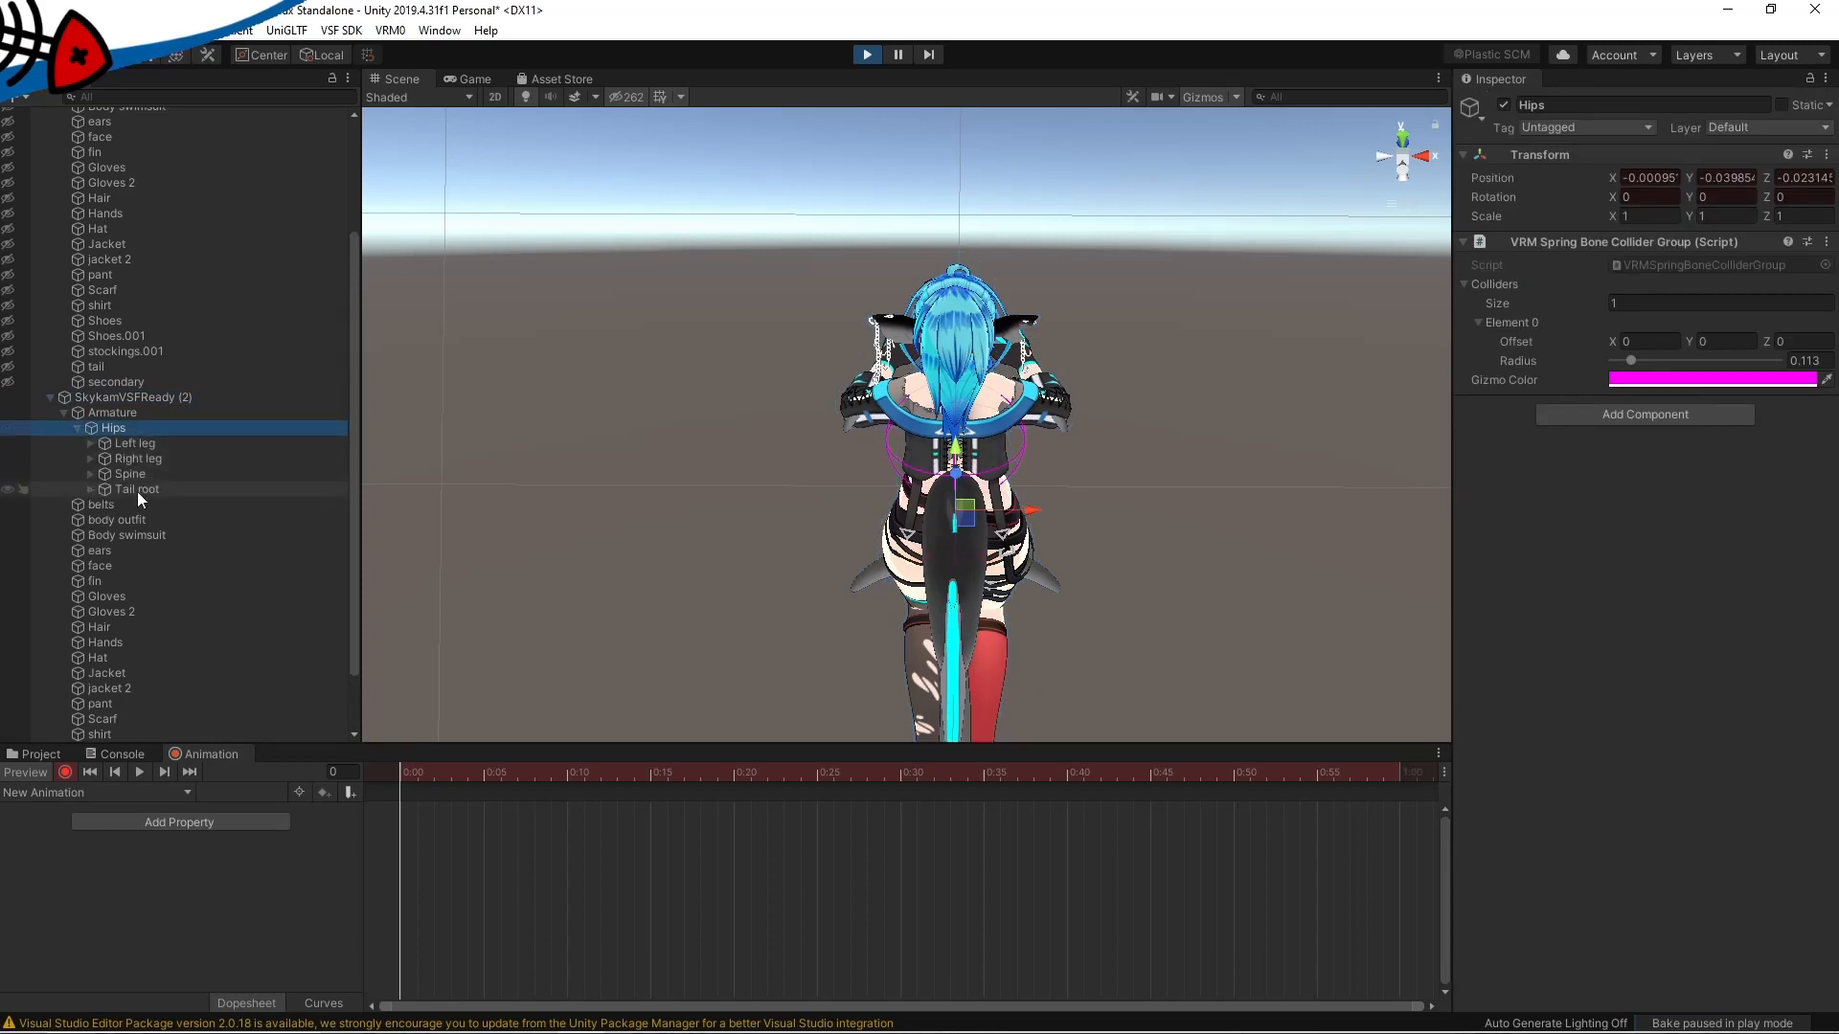
- Swing the Tail root out to the side and key its Rotation.y at -50 on frame 0
{"action": "left_click", "coordinate": [138, 488]}
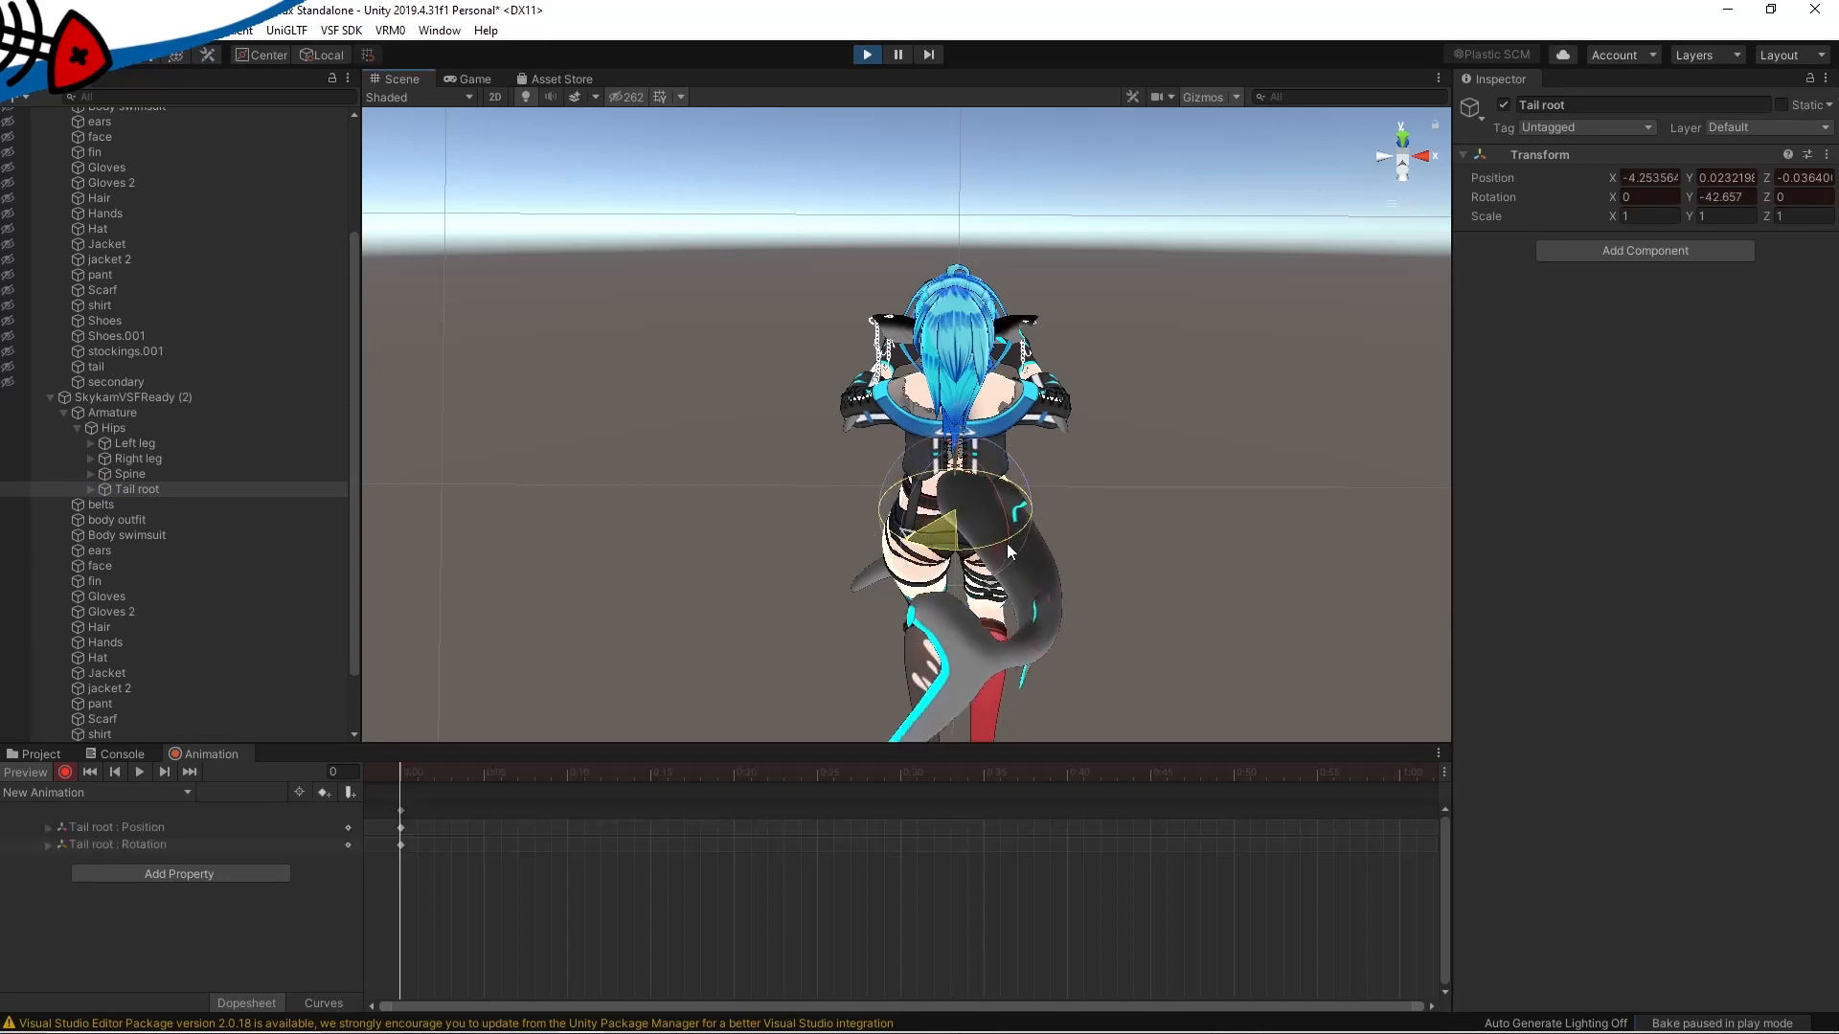
{"action": "left_click_drag", "start_coordinate": [1006, 552], "coordinate": [1042, 542]}
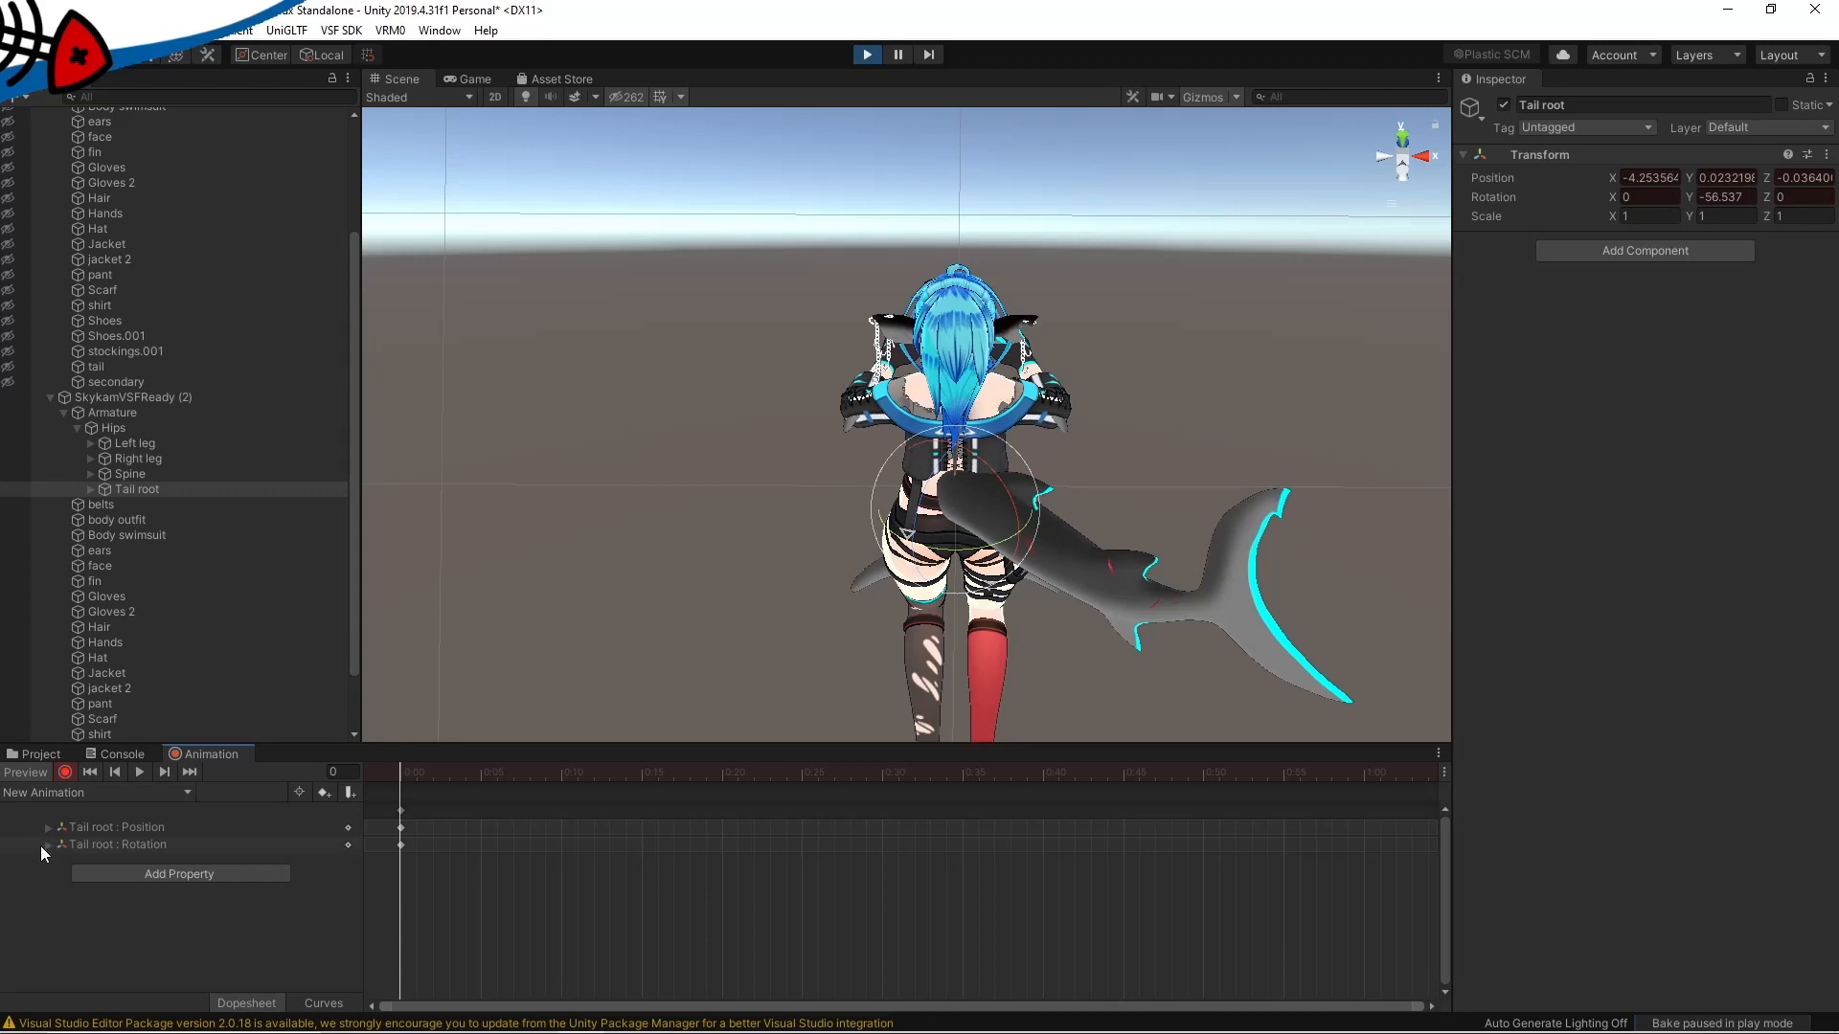
{"action": "left_click", "coordinate": [48, 845]}
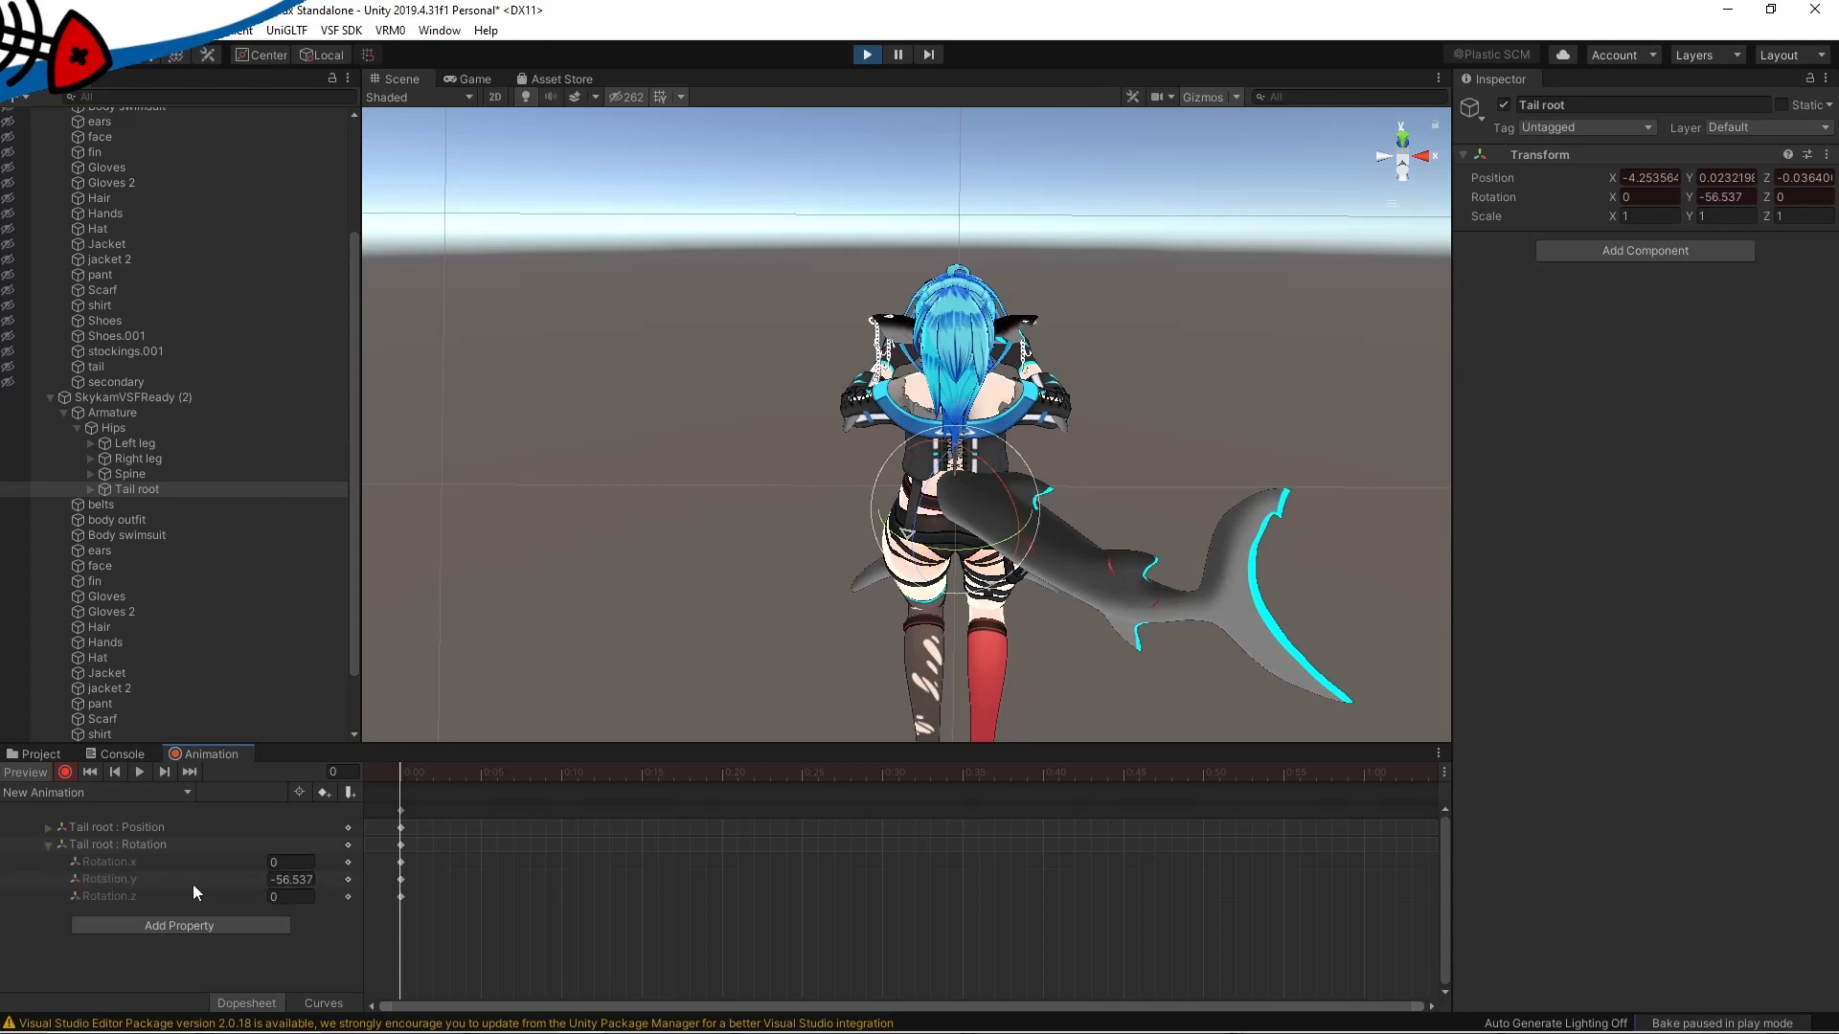
{"action": "double_click", "coordinate": [290, 879]}
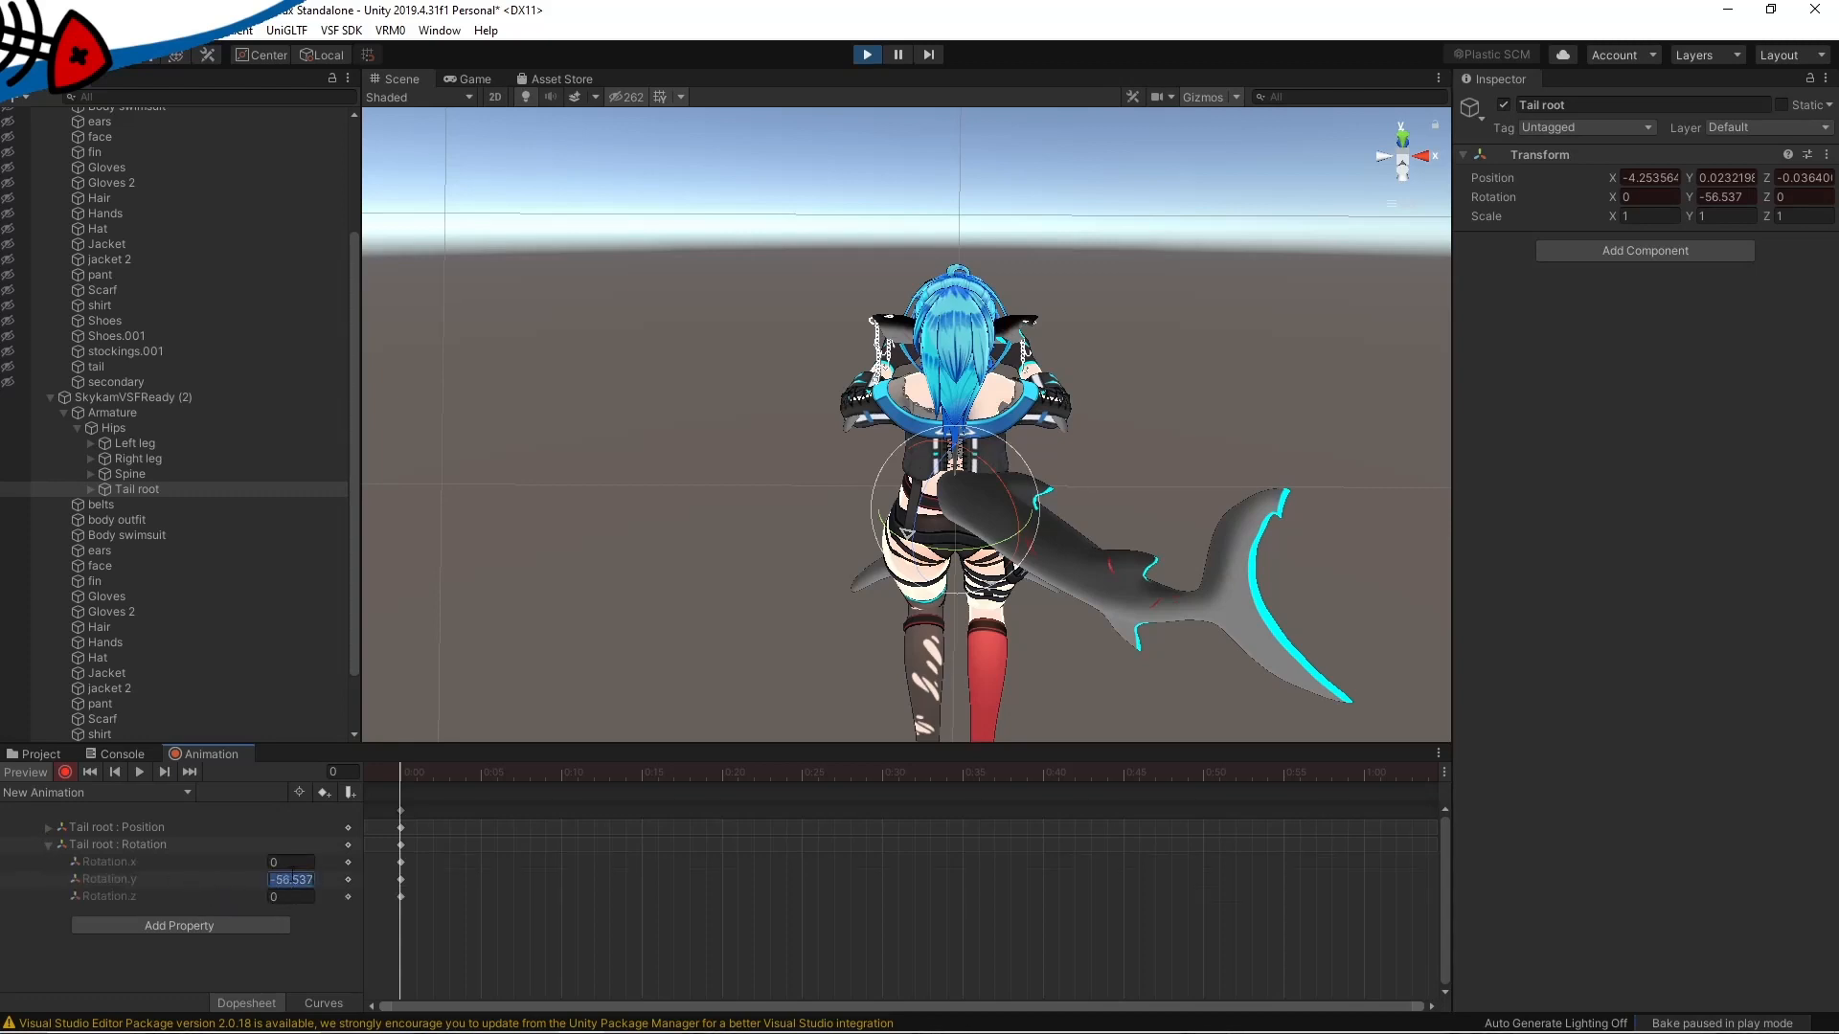
{"action": "type", "text": "-50"}
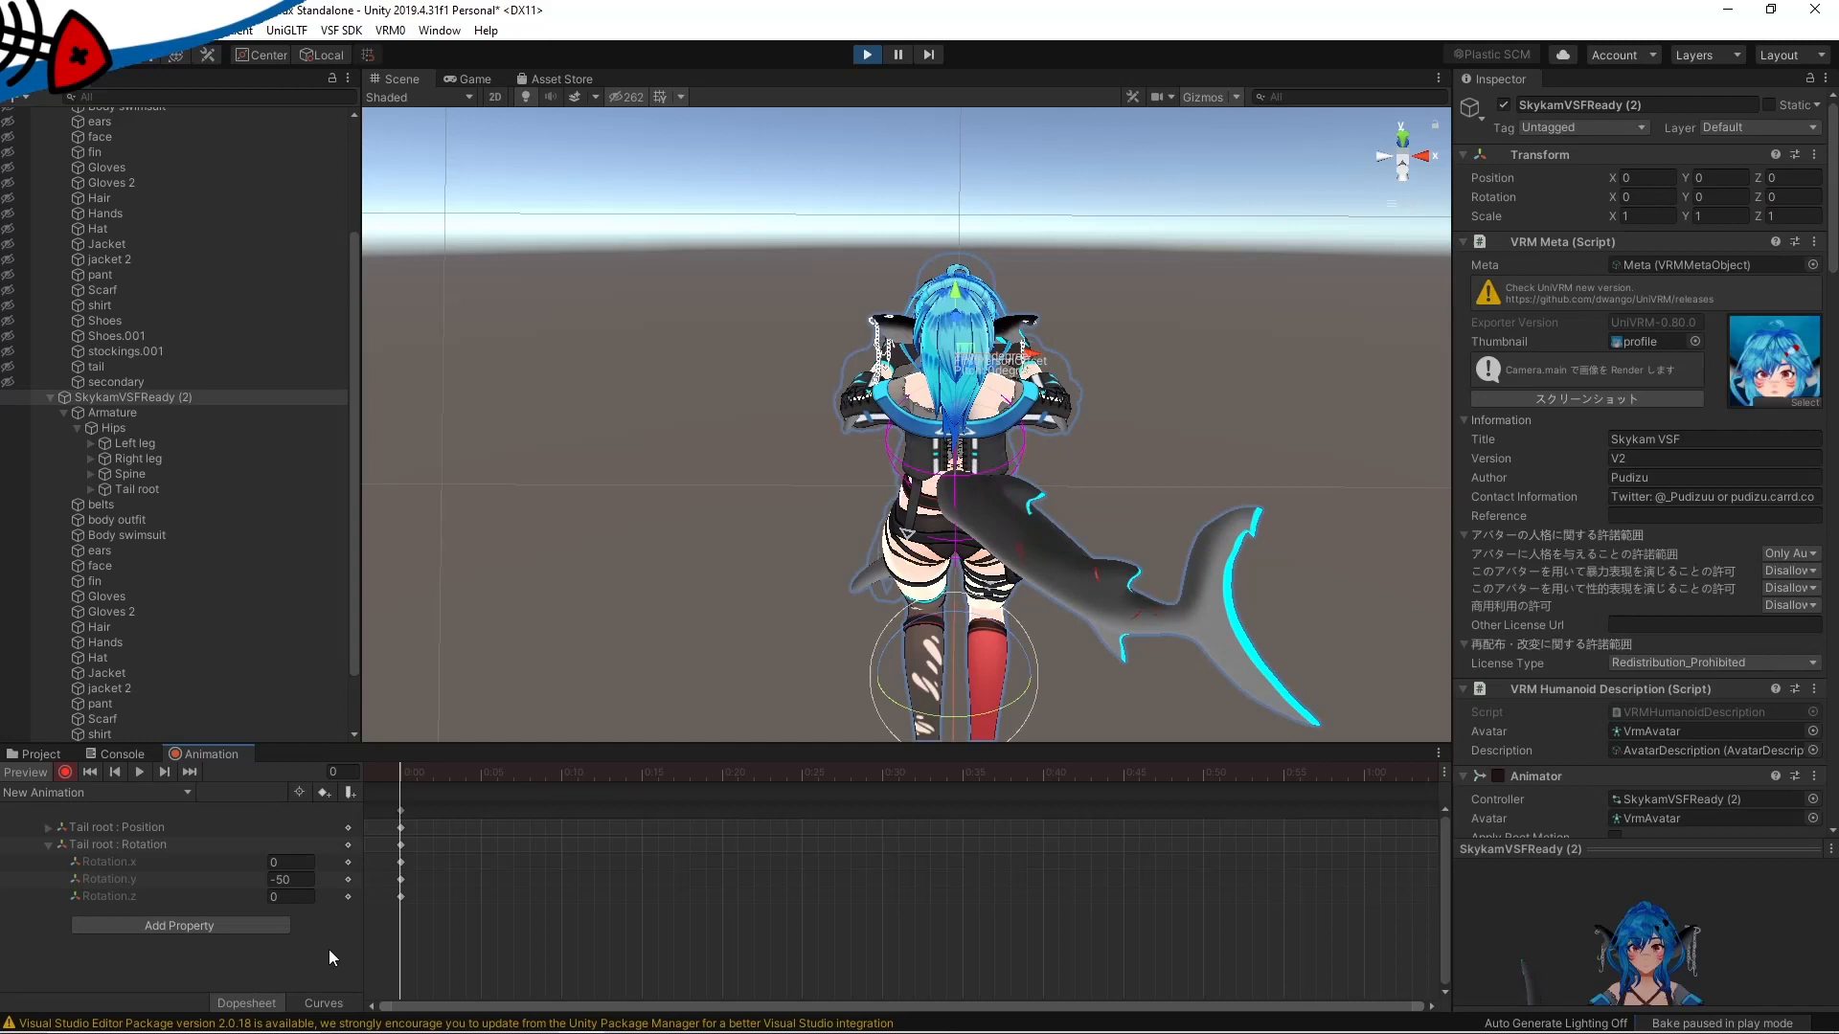
- Key Tail root Rotation.y alternating 50 and -50 at frames 15, 30, 45 and 60, then scrub to preview
{"action": "left_click", "coordinate": [289, 860]}
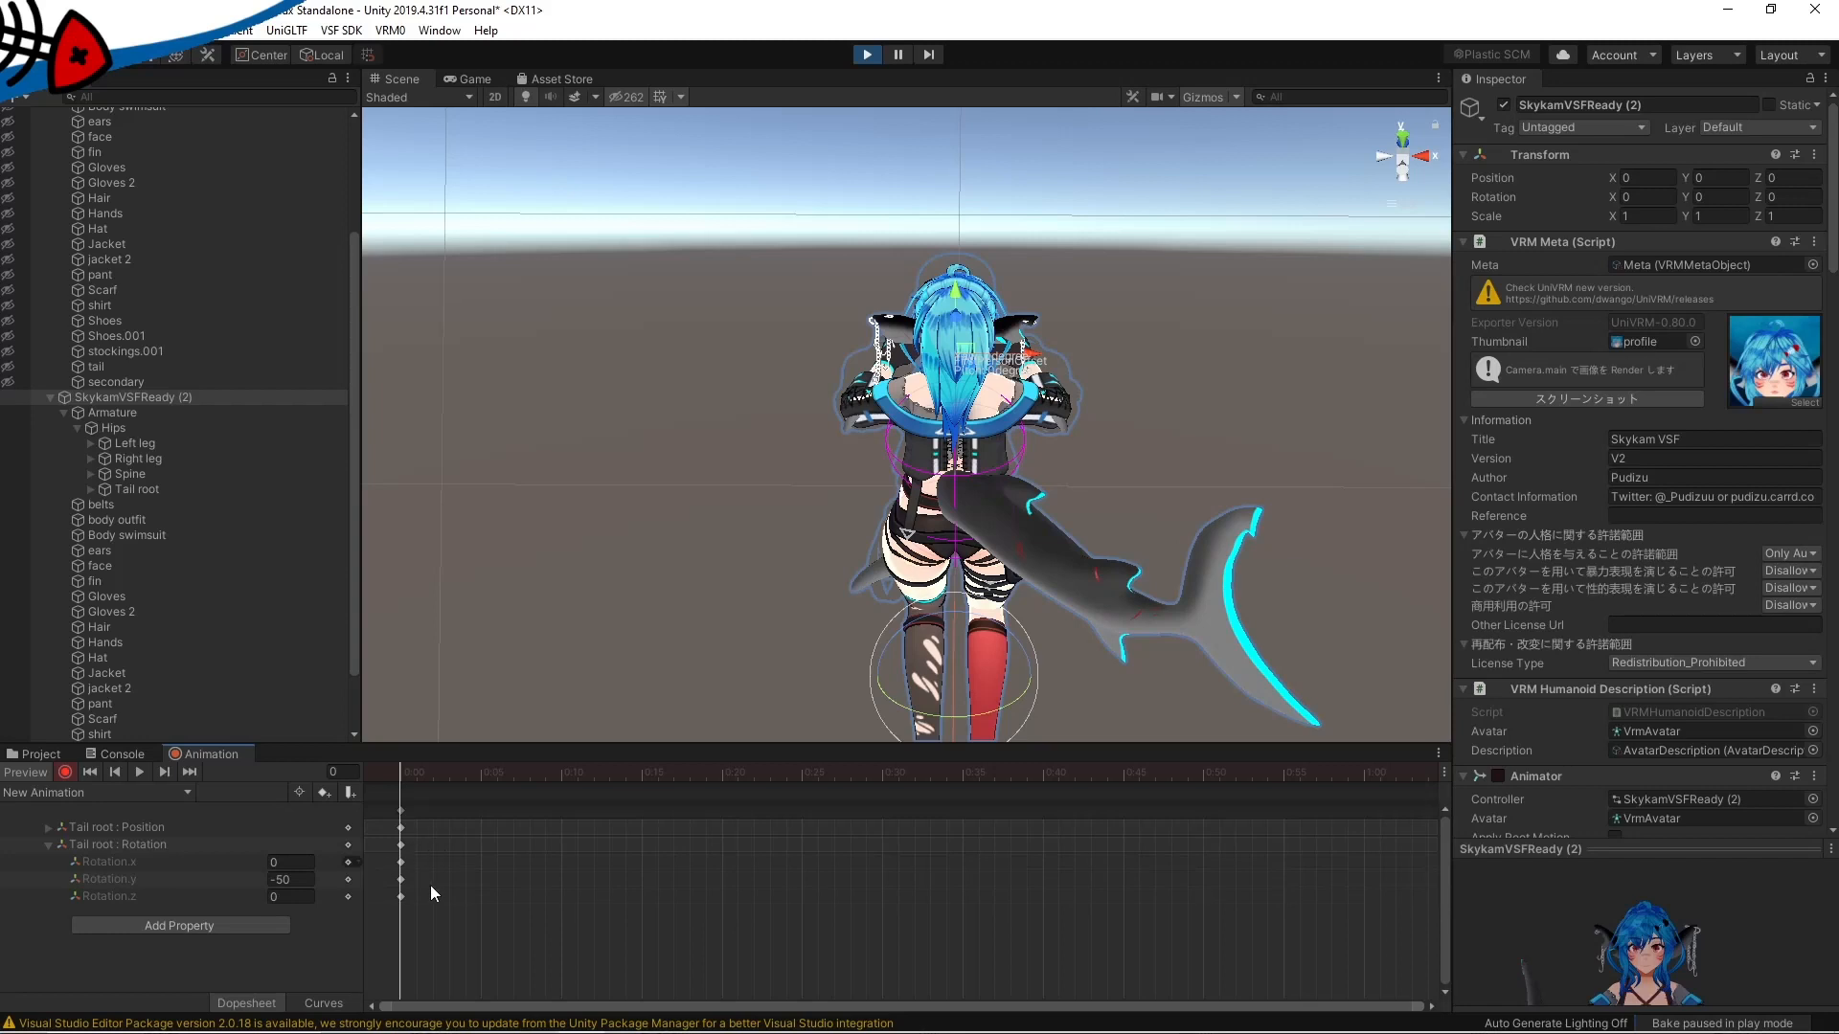
{"action": "mouse_move", "coordinate": [400, 791]}
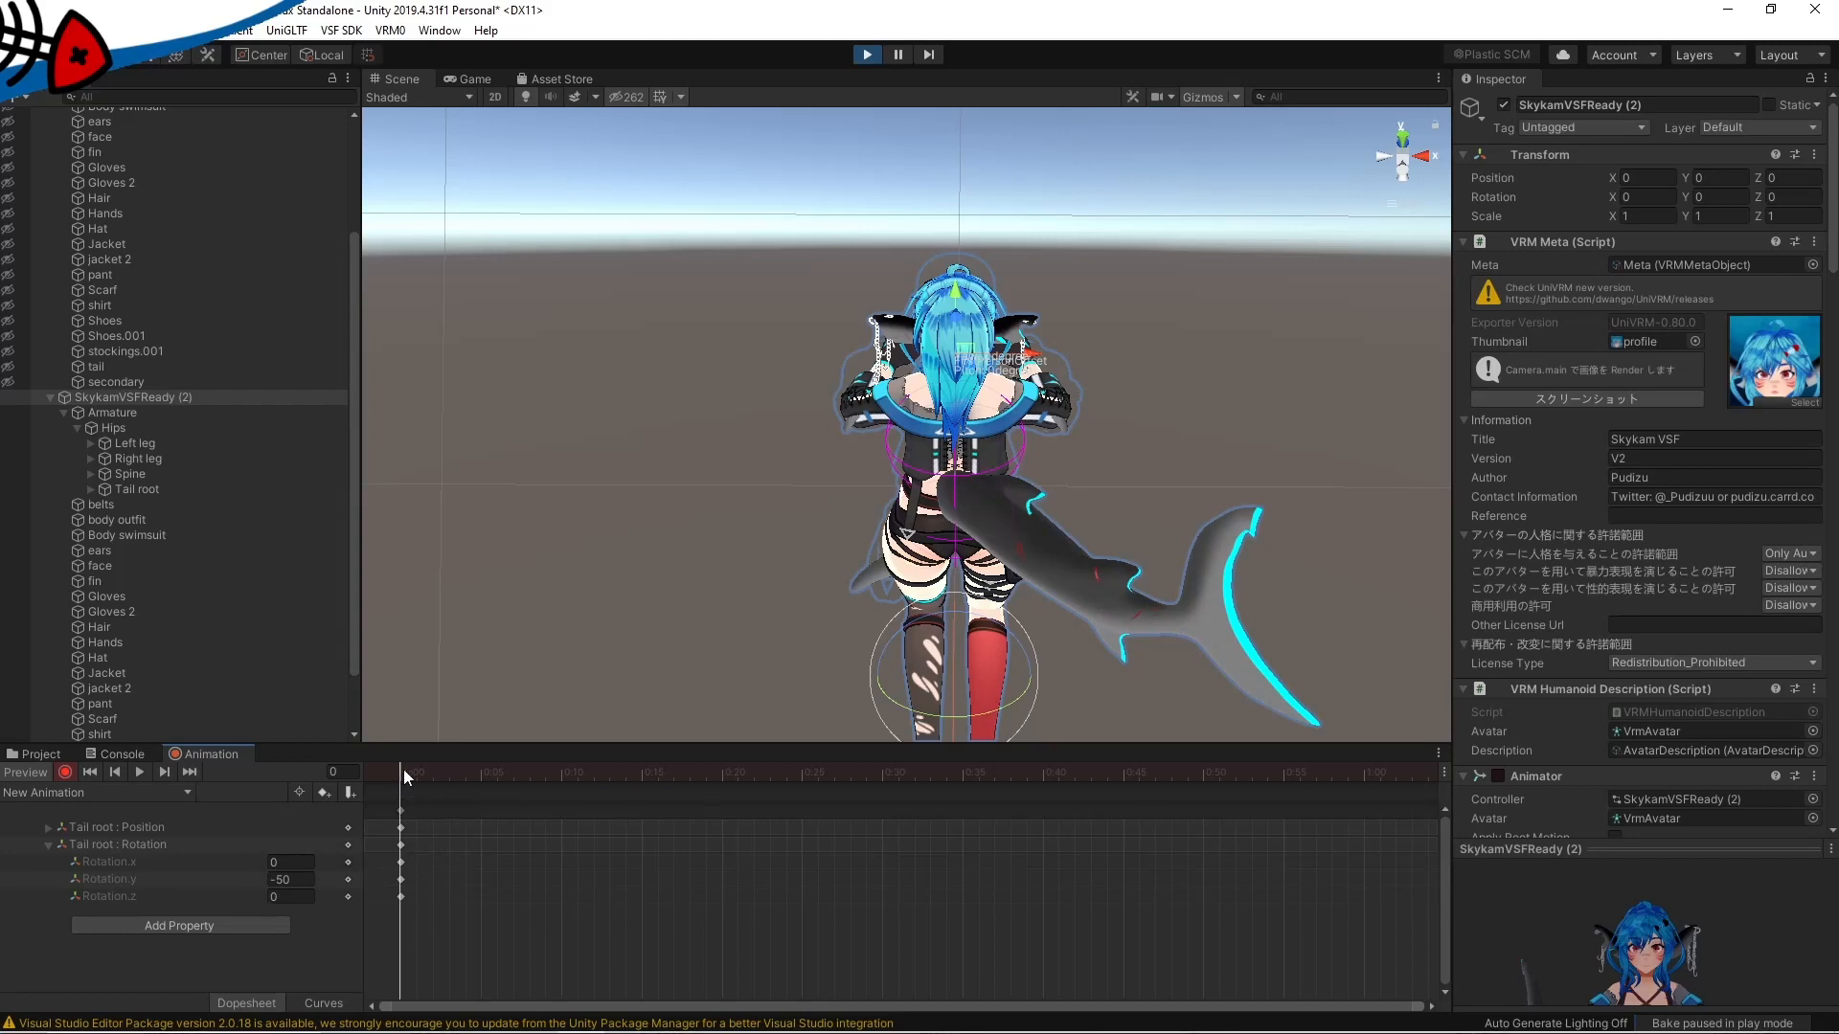
{"action": "left_click", "coordinate": [642, 774]}
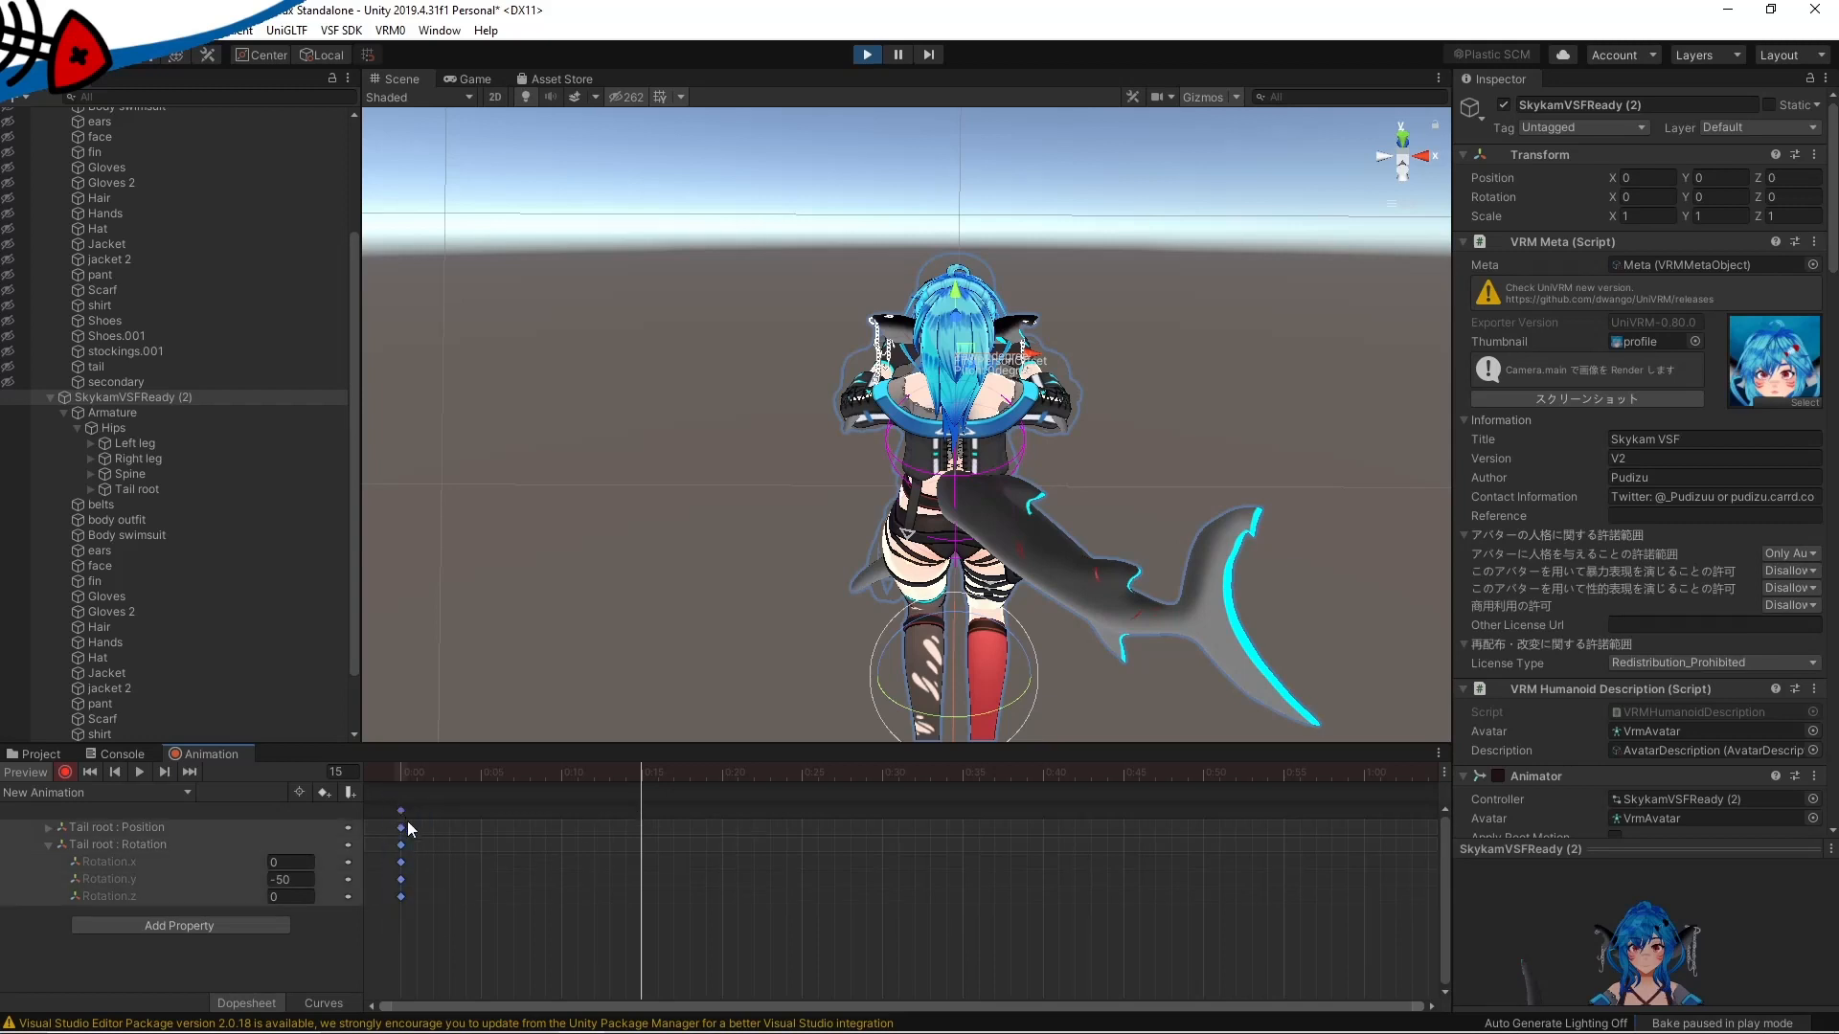
{"action": "mouse_move", "coordinate": [644, 817]}
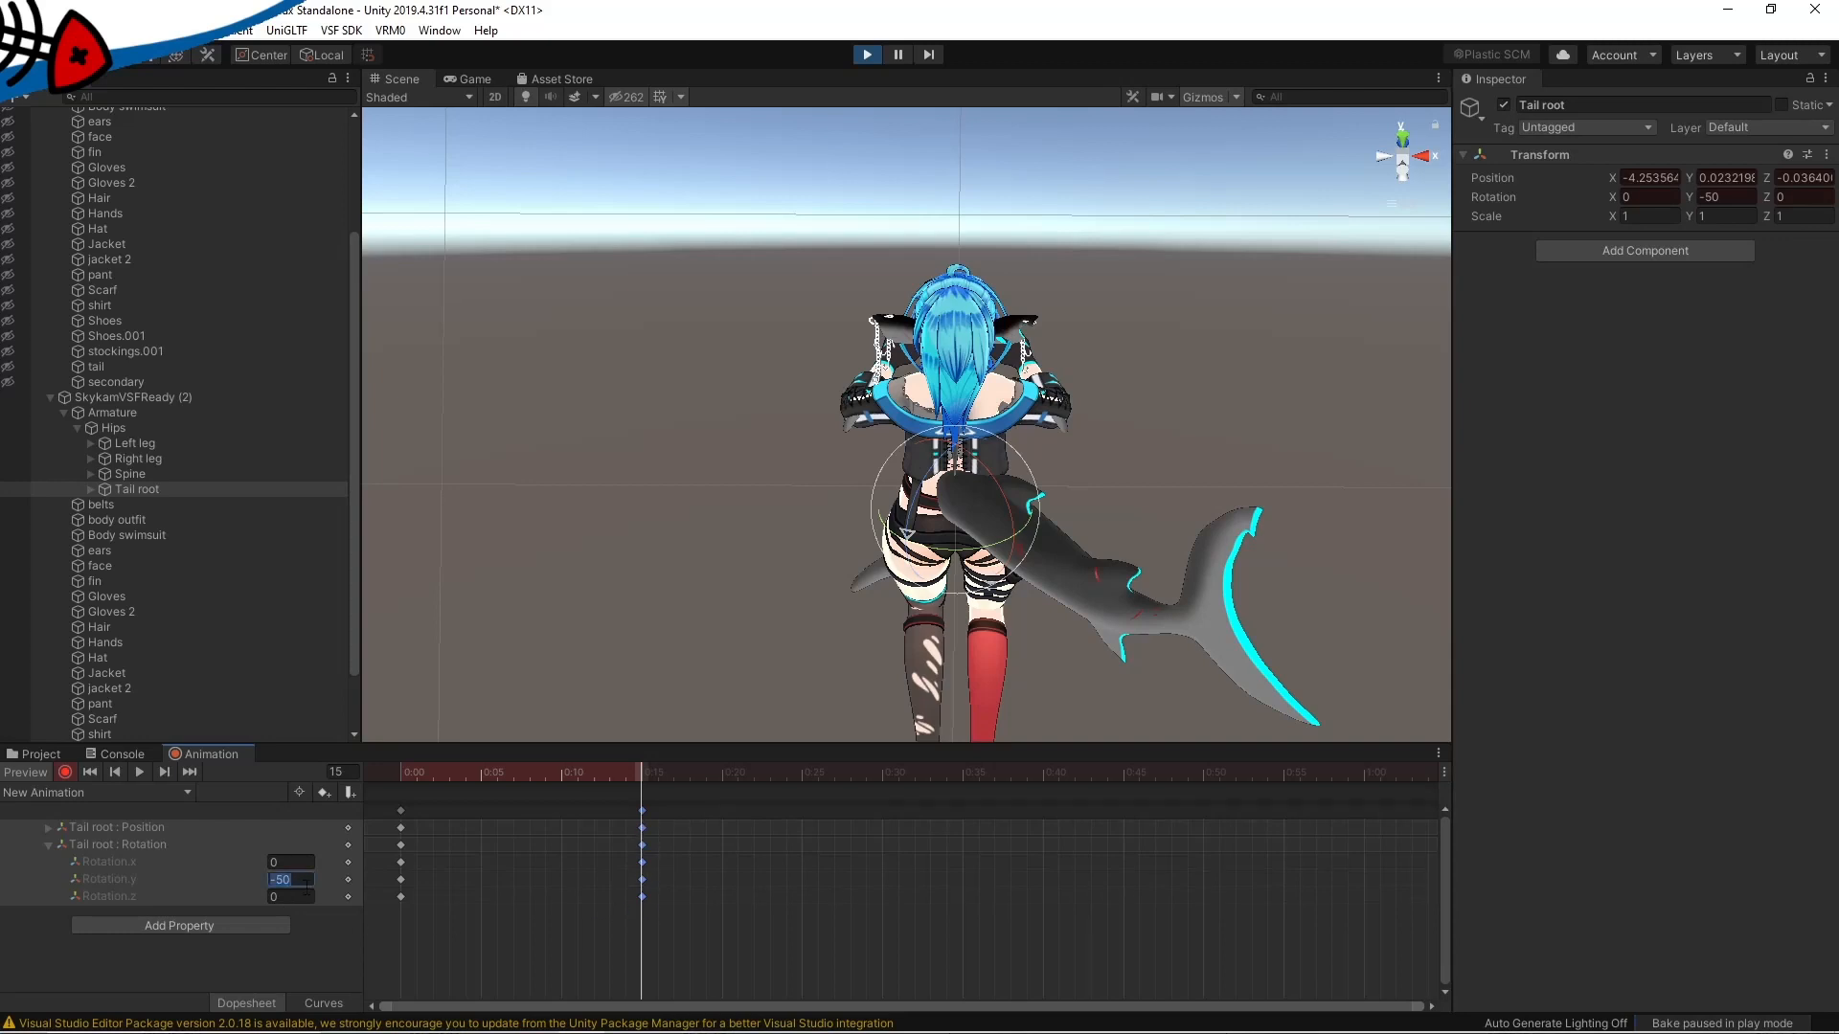
{"action": "type", "text": "0"}
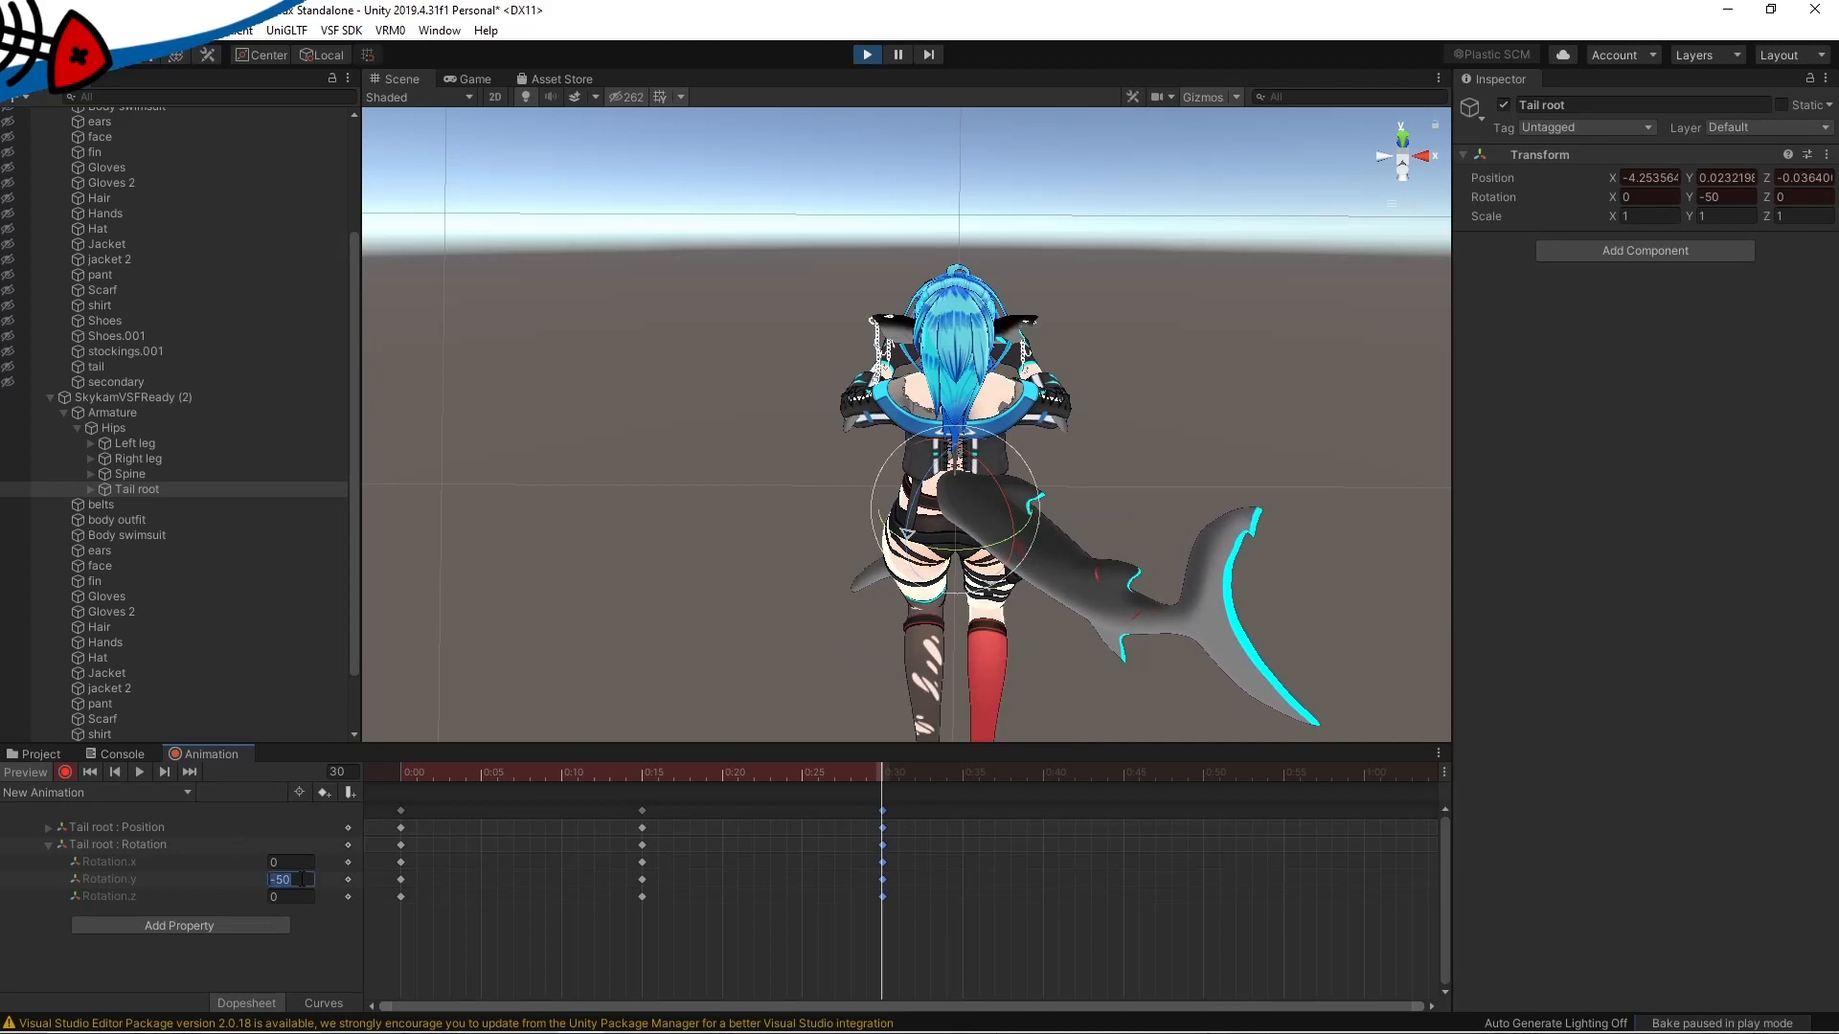
{"action": "type", "text": "50"}
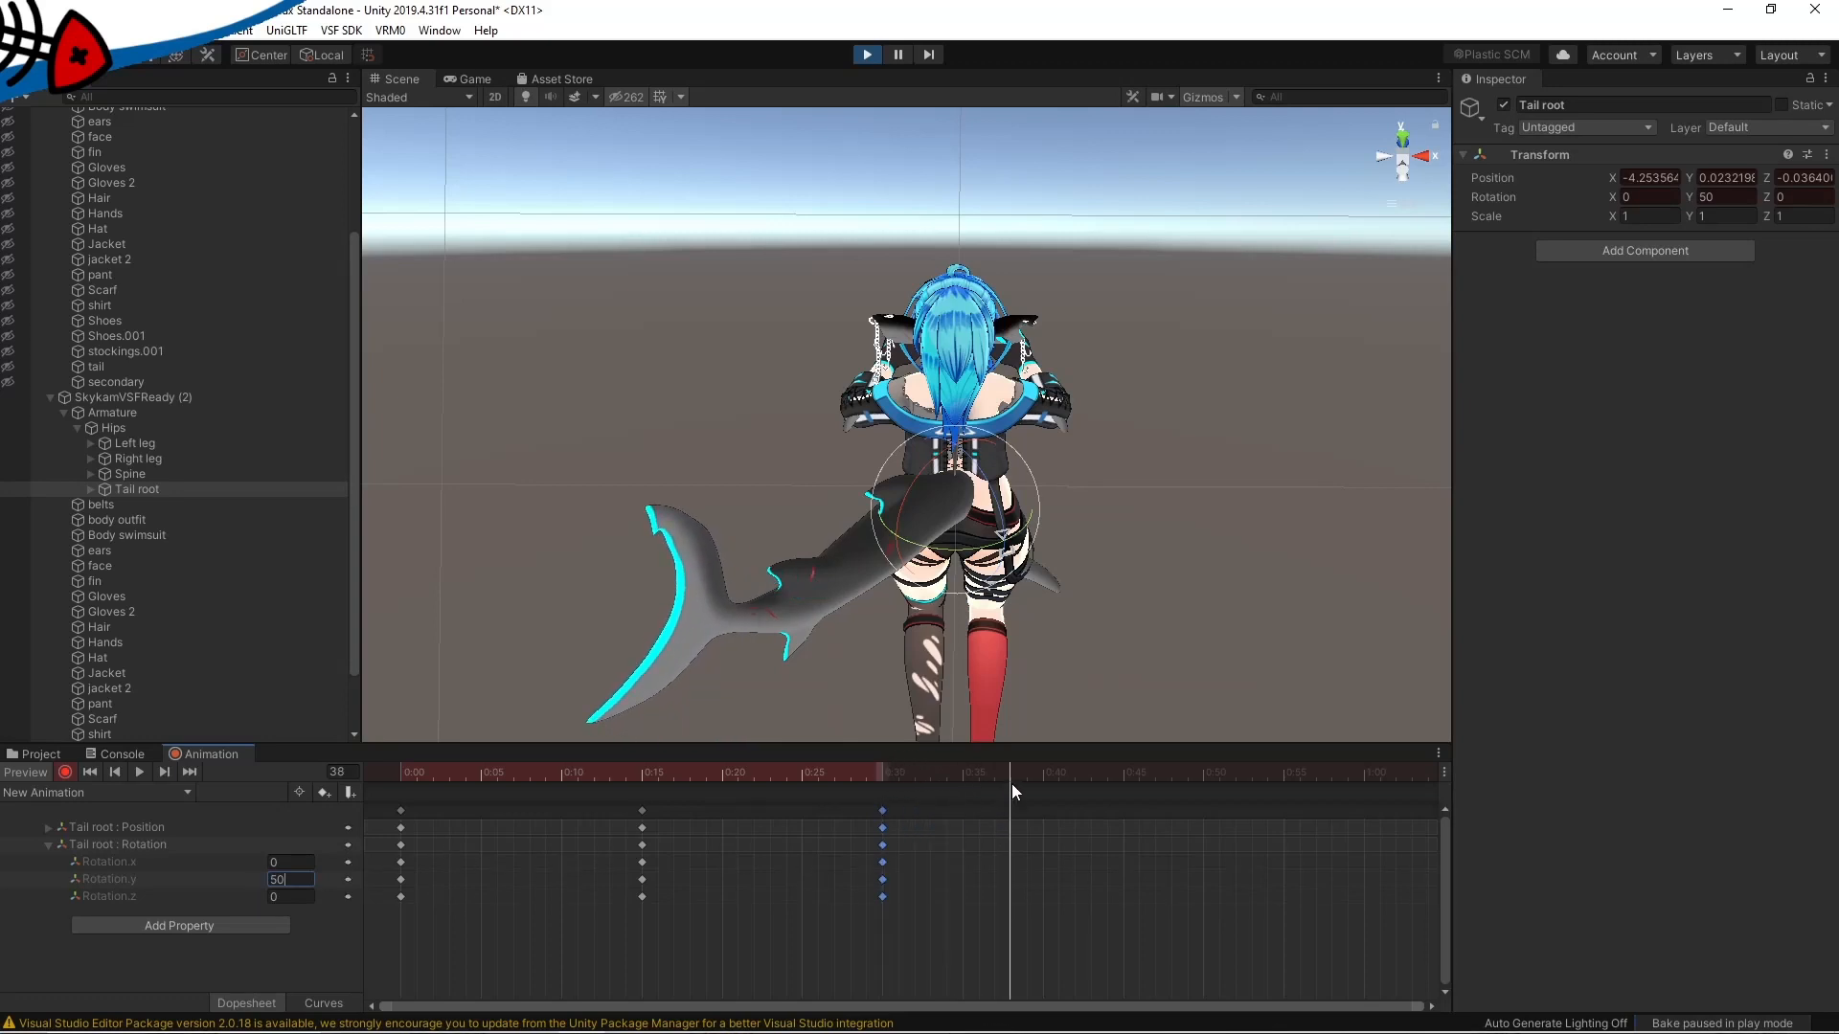
{"action": "left_click", "coordinate": [1125, 772]}
{"action": "type", "text": "-50"}
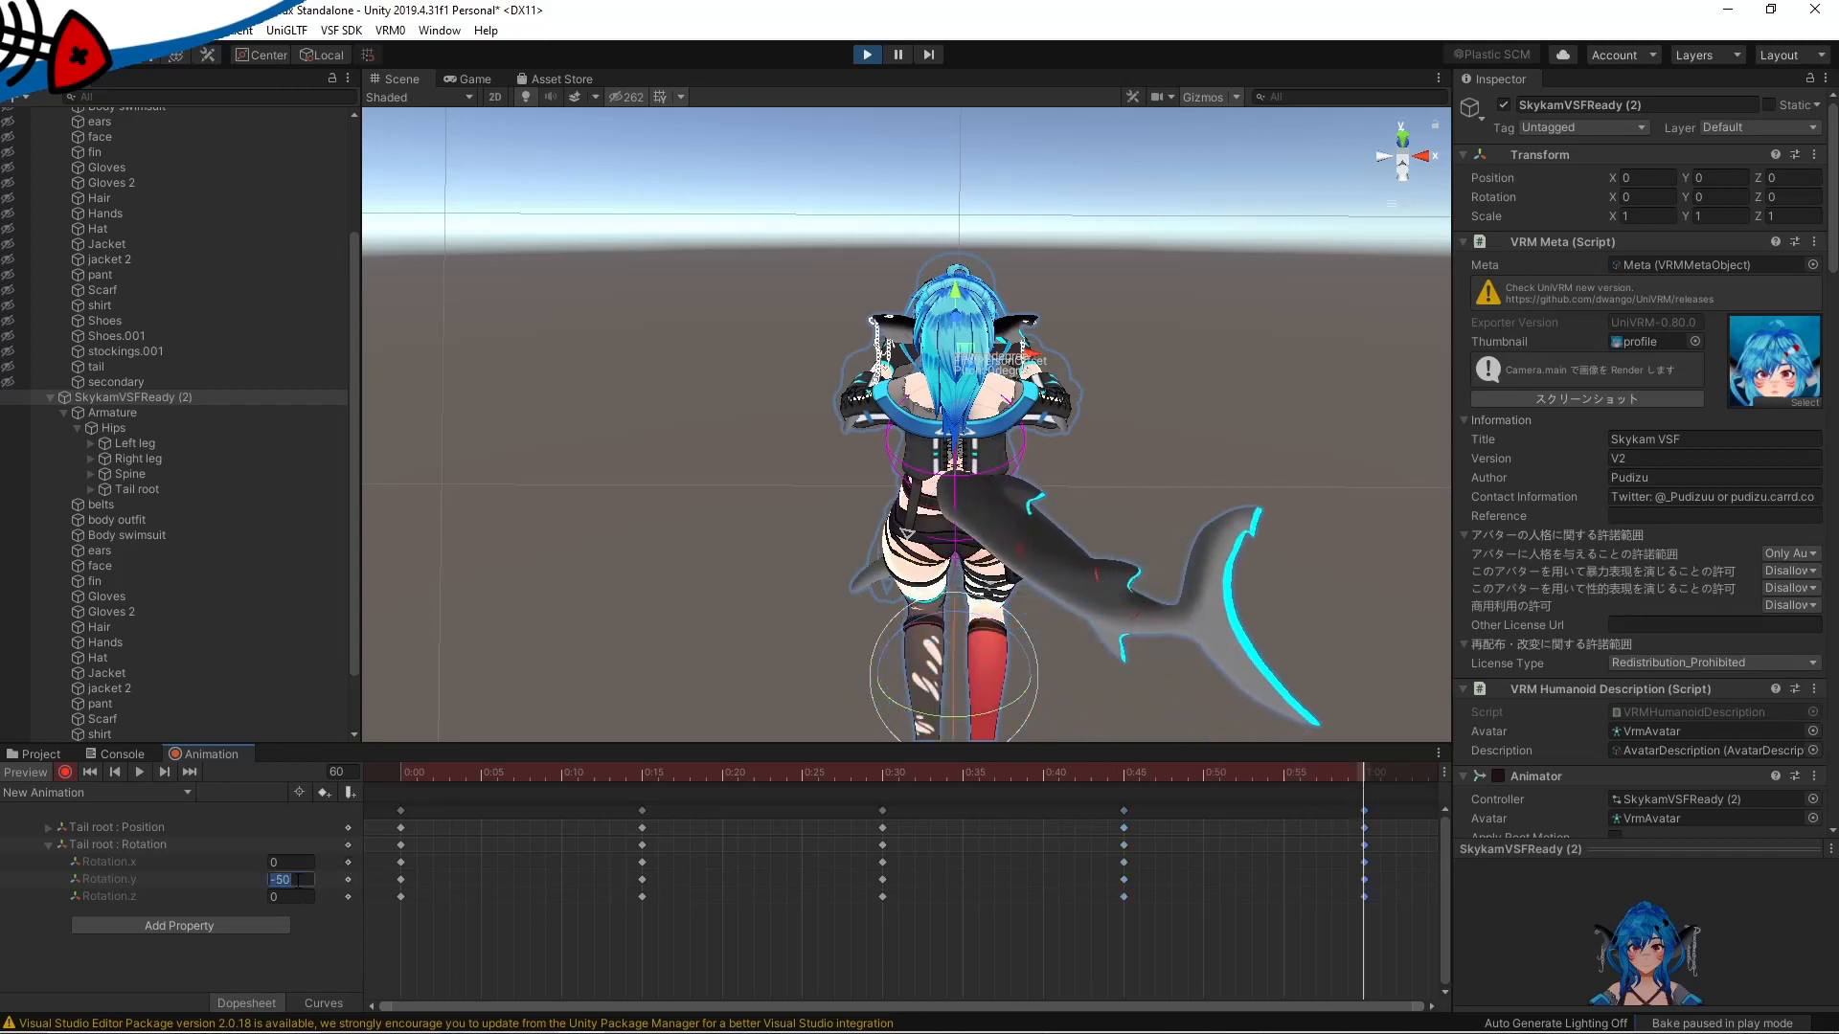
{"action": "left_click", "coordinate": [1364, 772]}
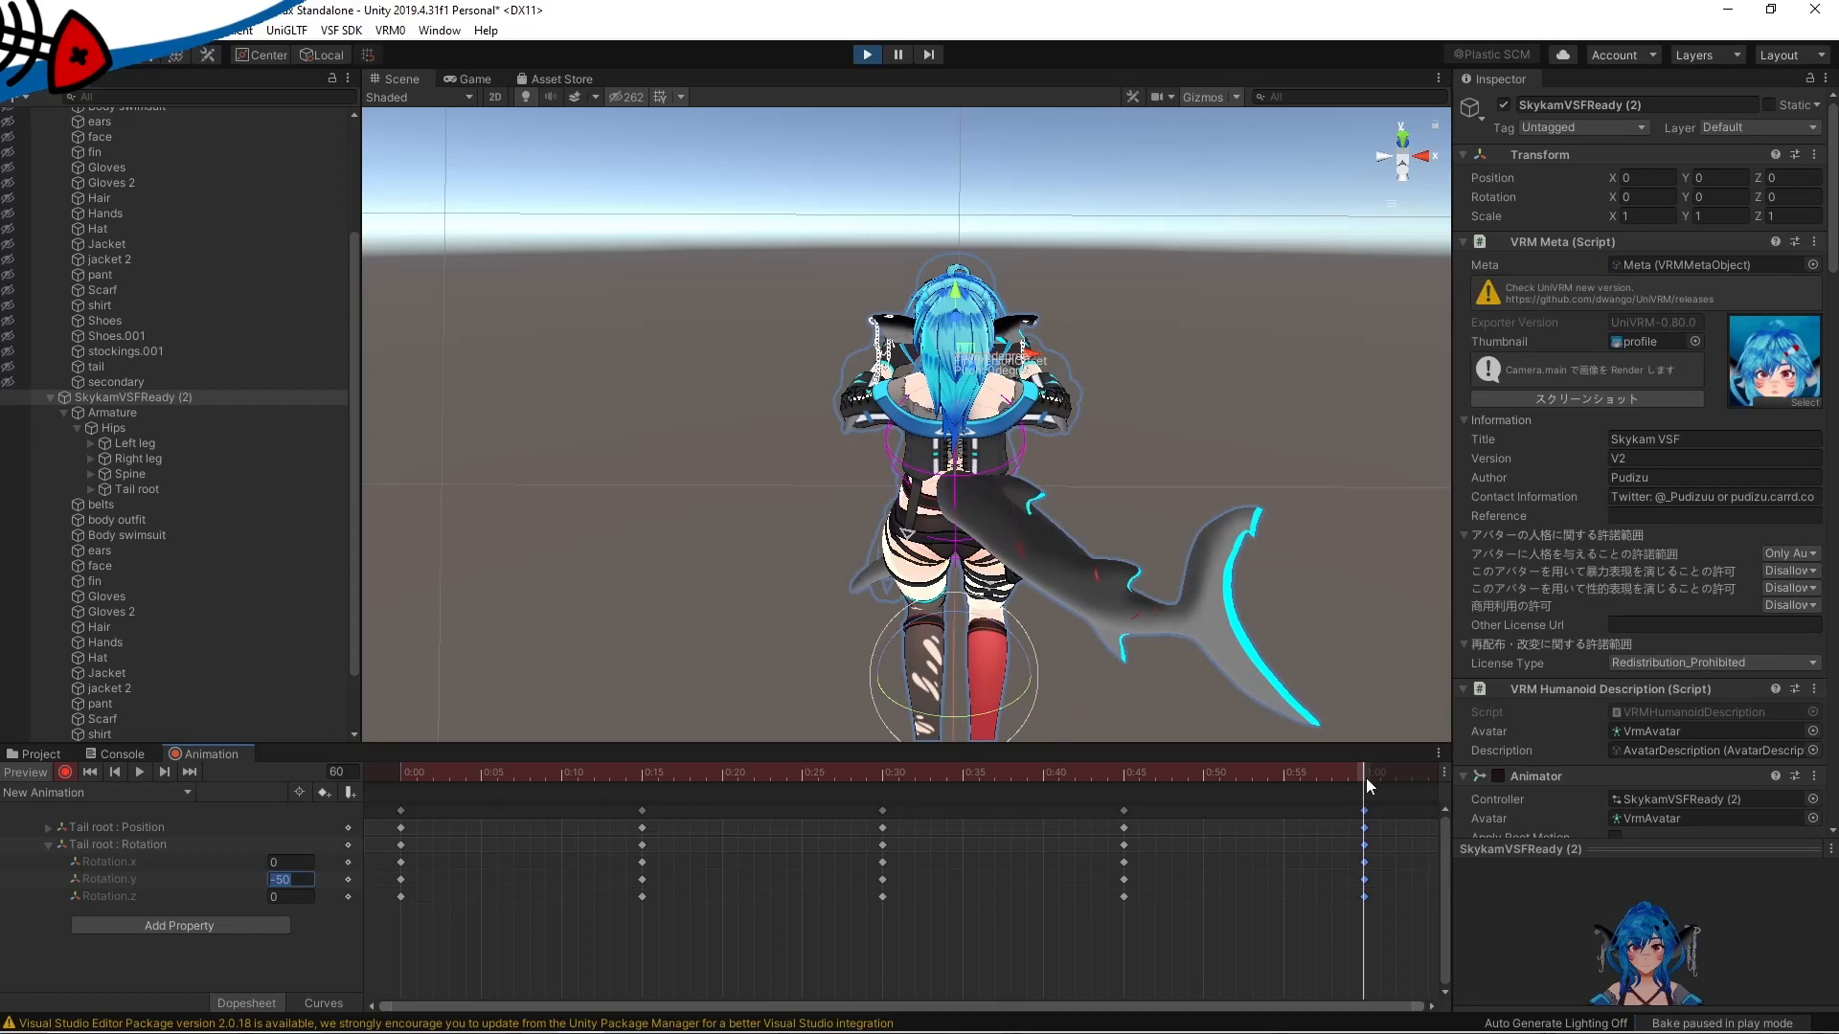
{"action": "mouse_move", "coordinate": [1360, 784]}
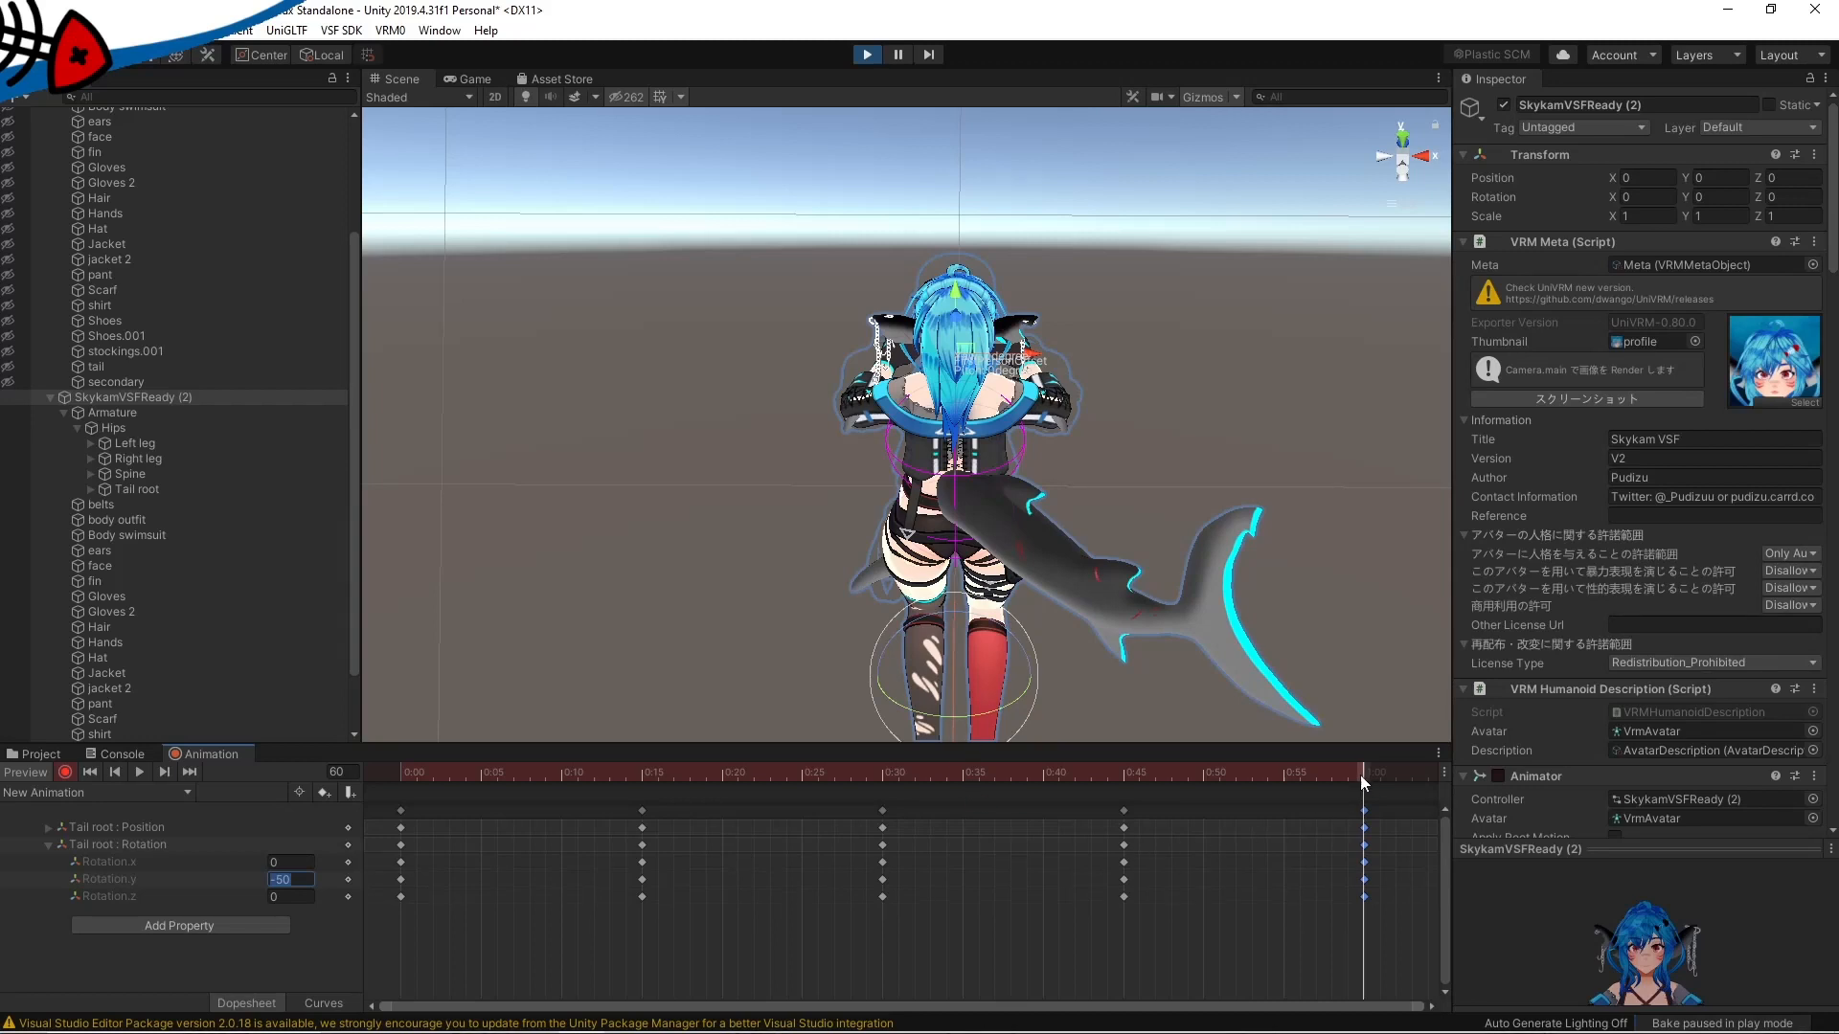
{"action": "left_click_drag", "start_coordinate": [1362, 772], "coordinate": [1289, 772]}
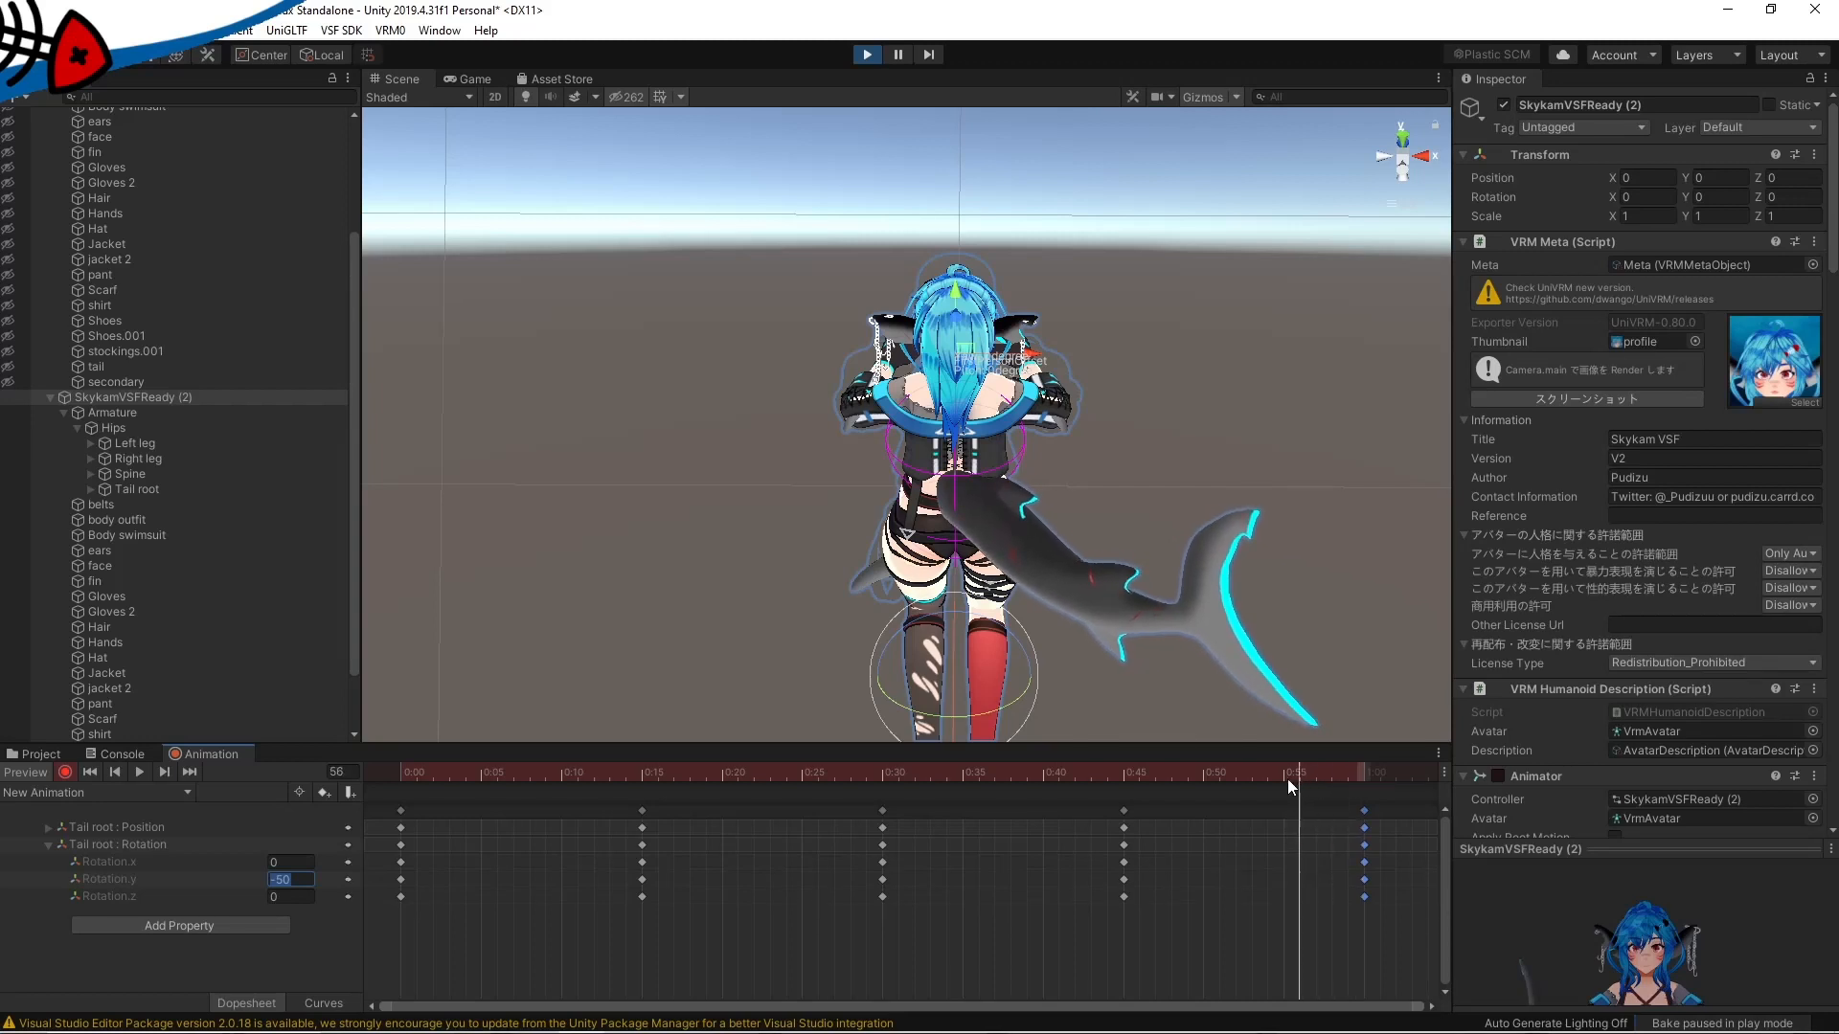
- Key Tail root Rotation.x to 20 at frames 60 and 0 to lift the swinging tail
{"action": "left_click", "coordinate": [979, 772]}
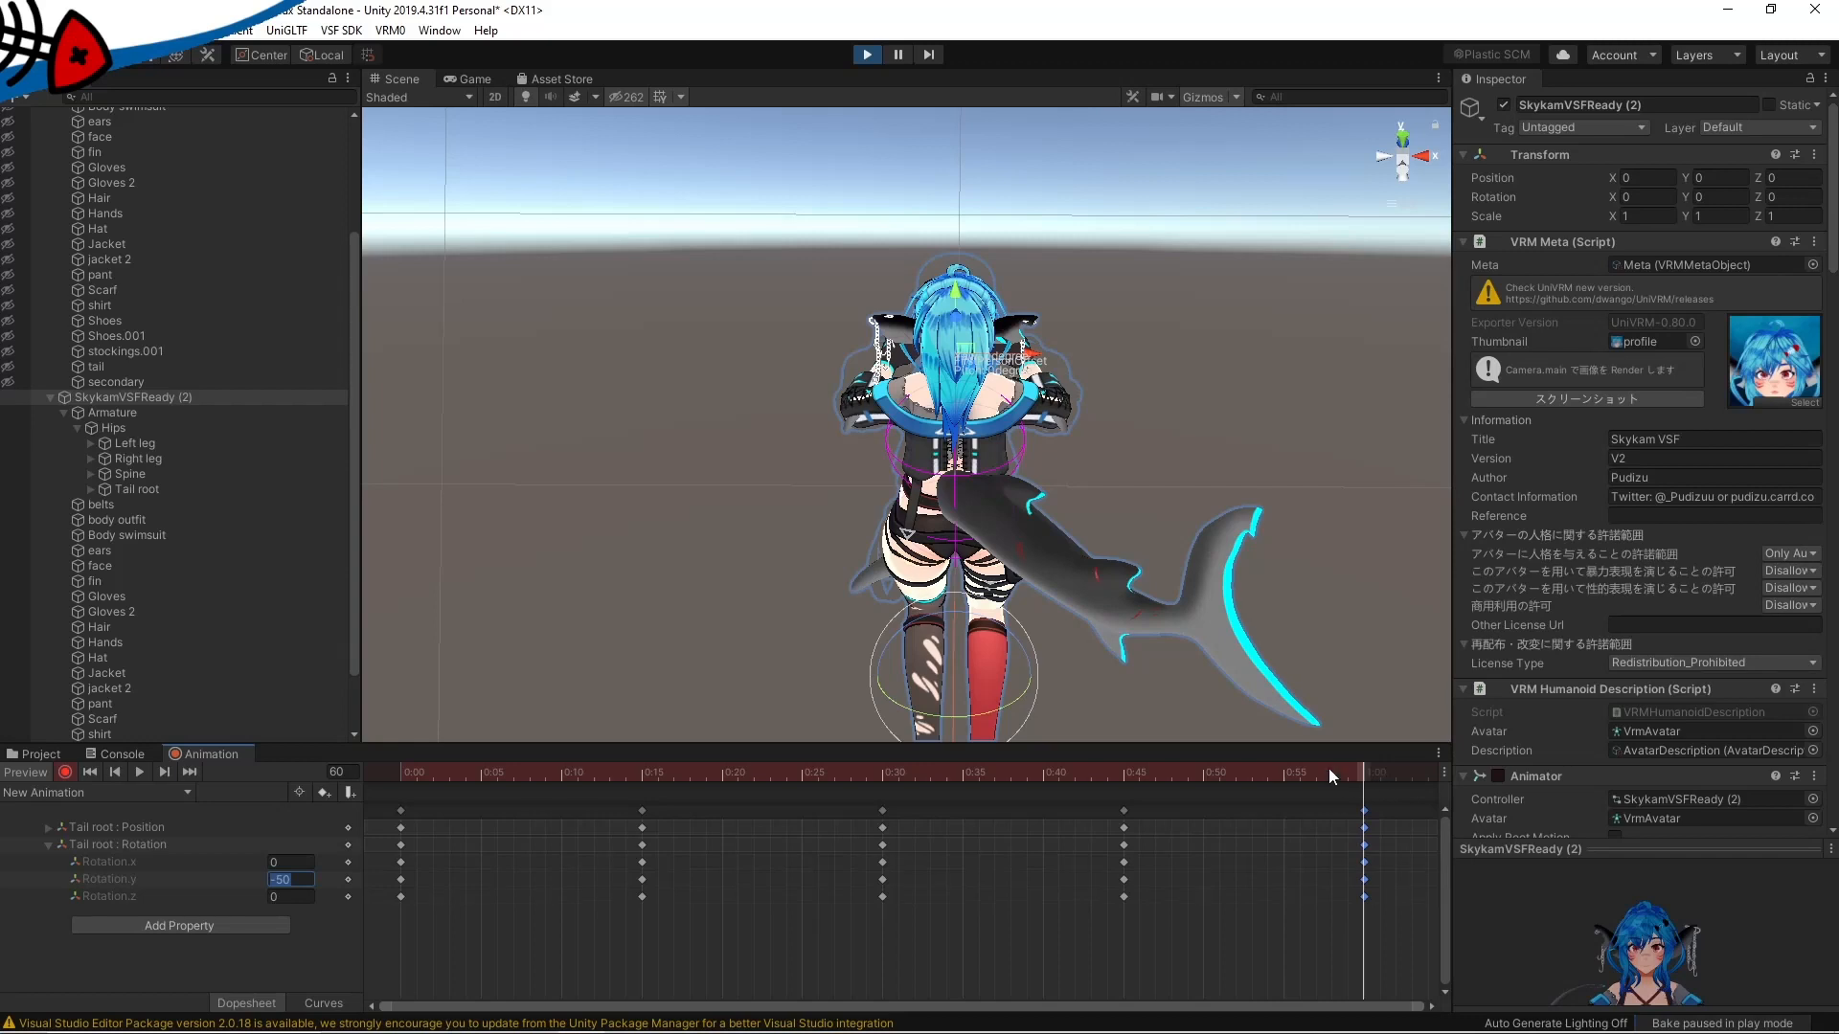
{"action": "mouse_move", "coordinate": [1364, 784]}
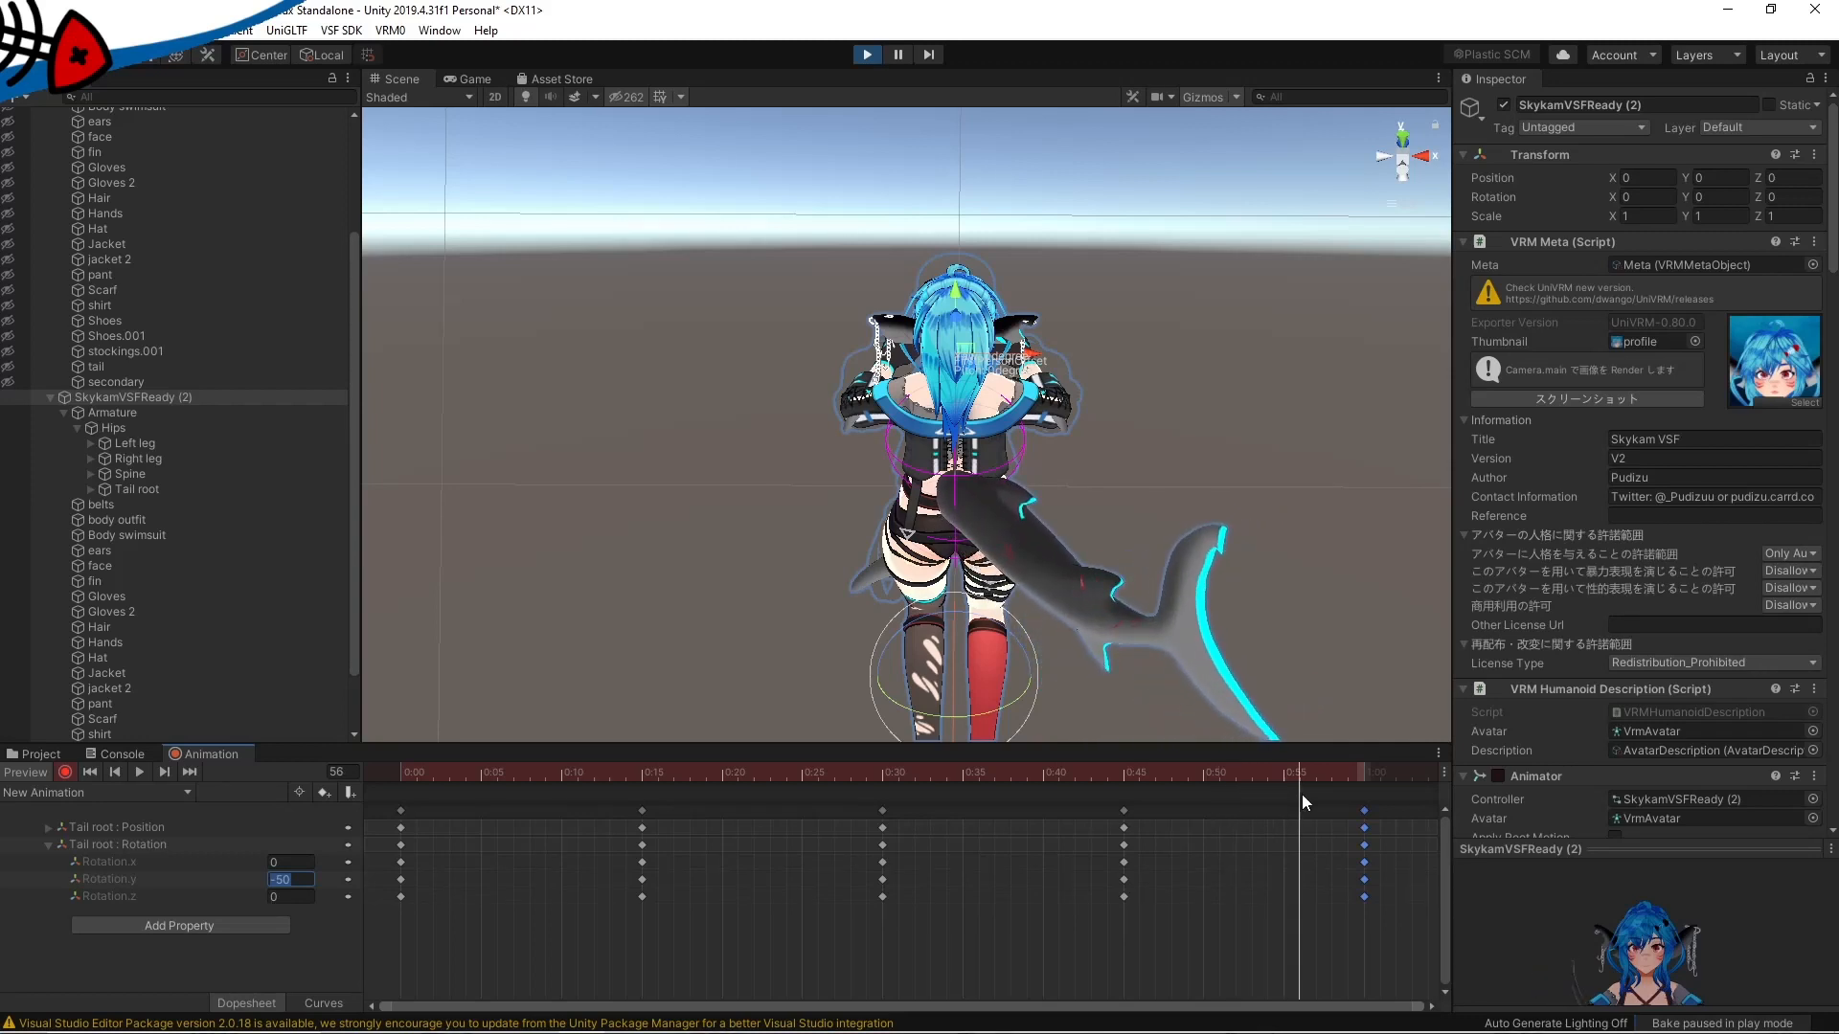
{"action": "left_click_drag", "start_coordinate": [1298, 772], "coordinate": [1364, 772]}
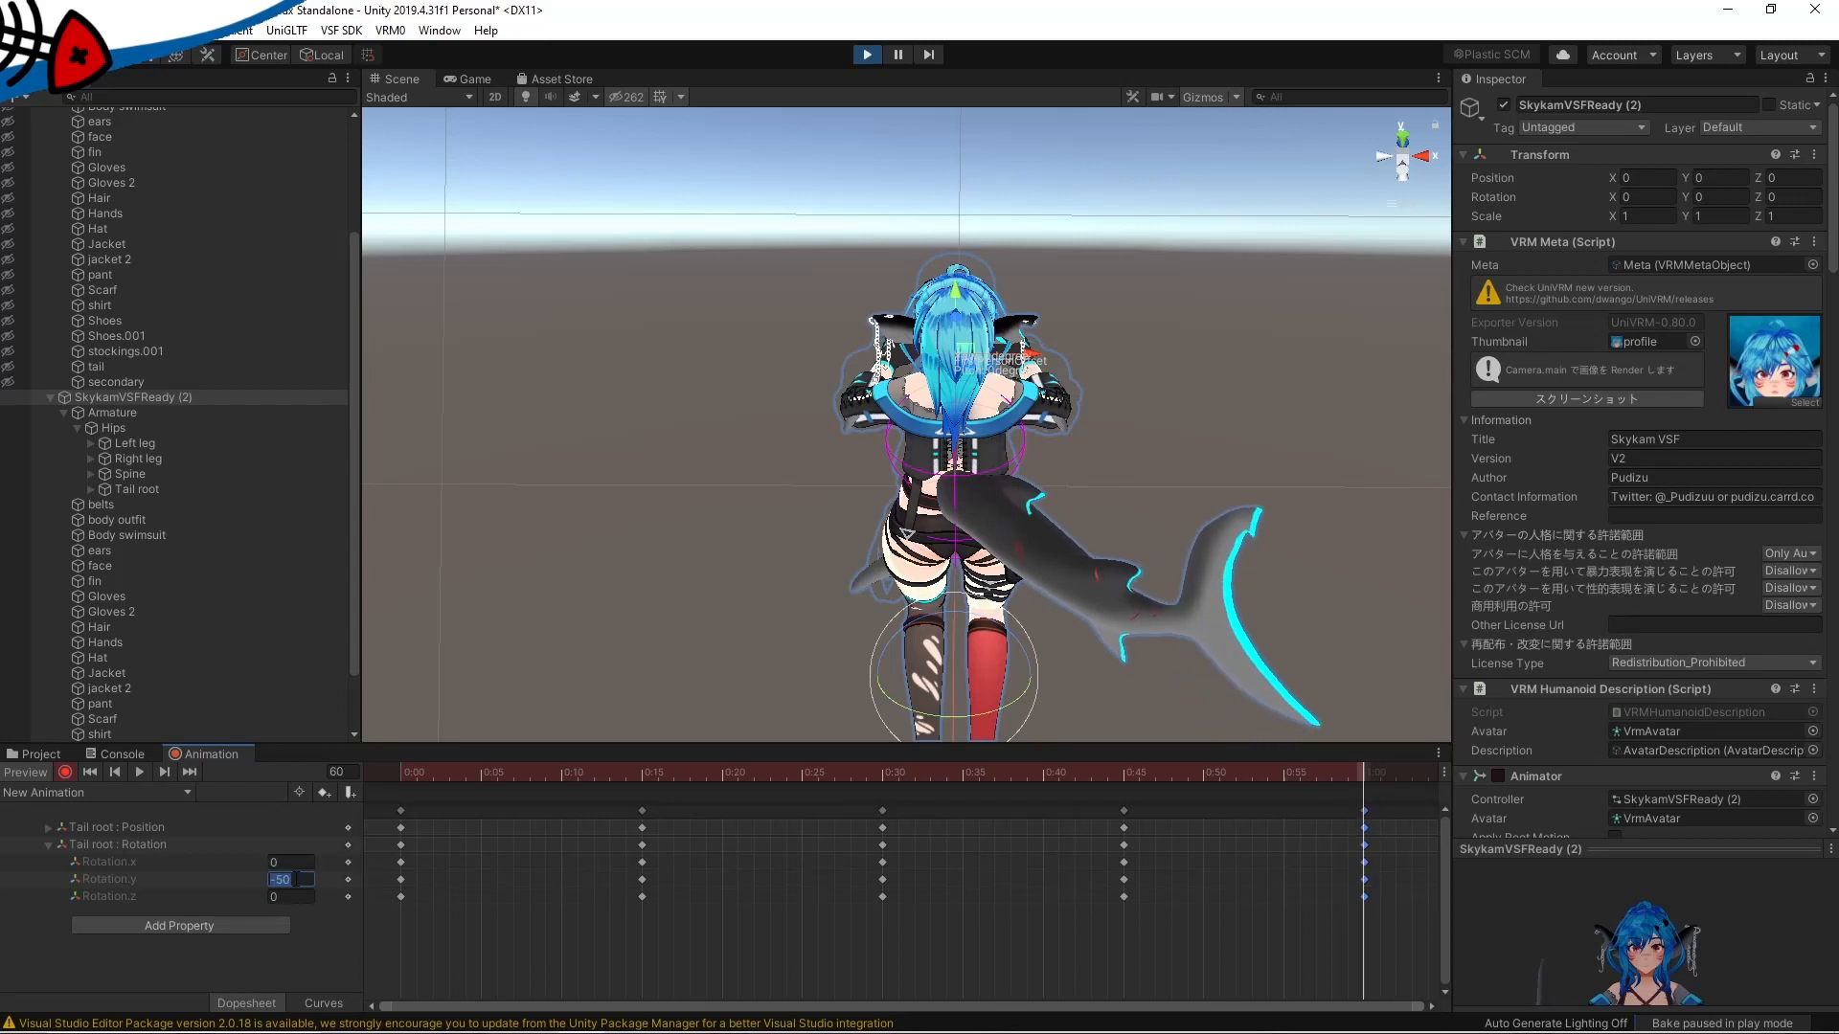
{"action": "type", "text": "20"}
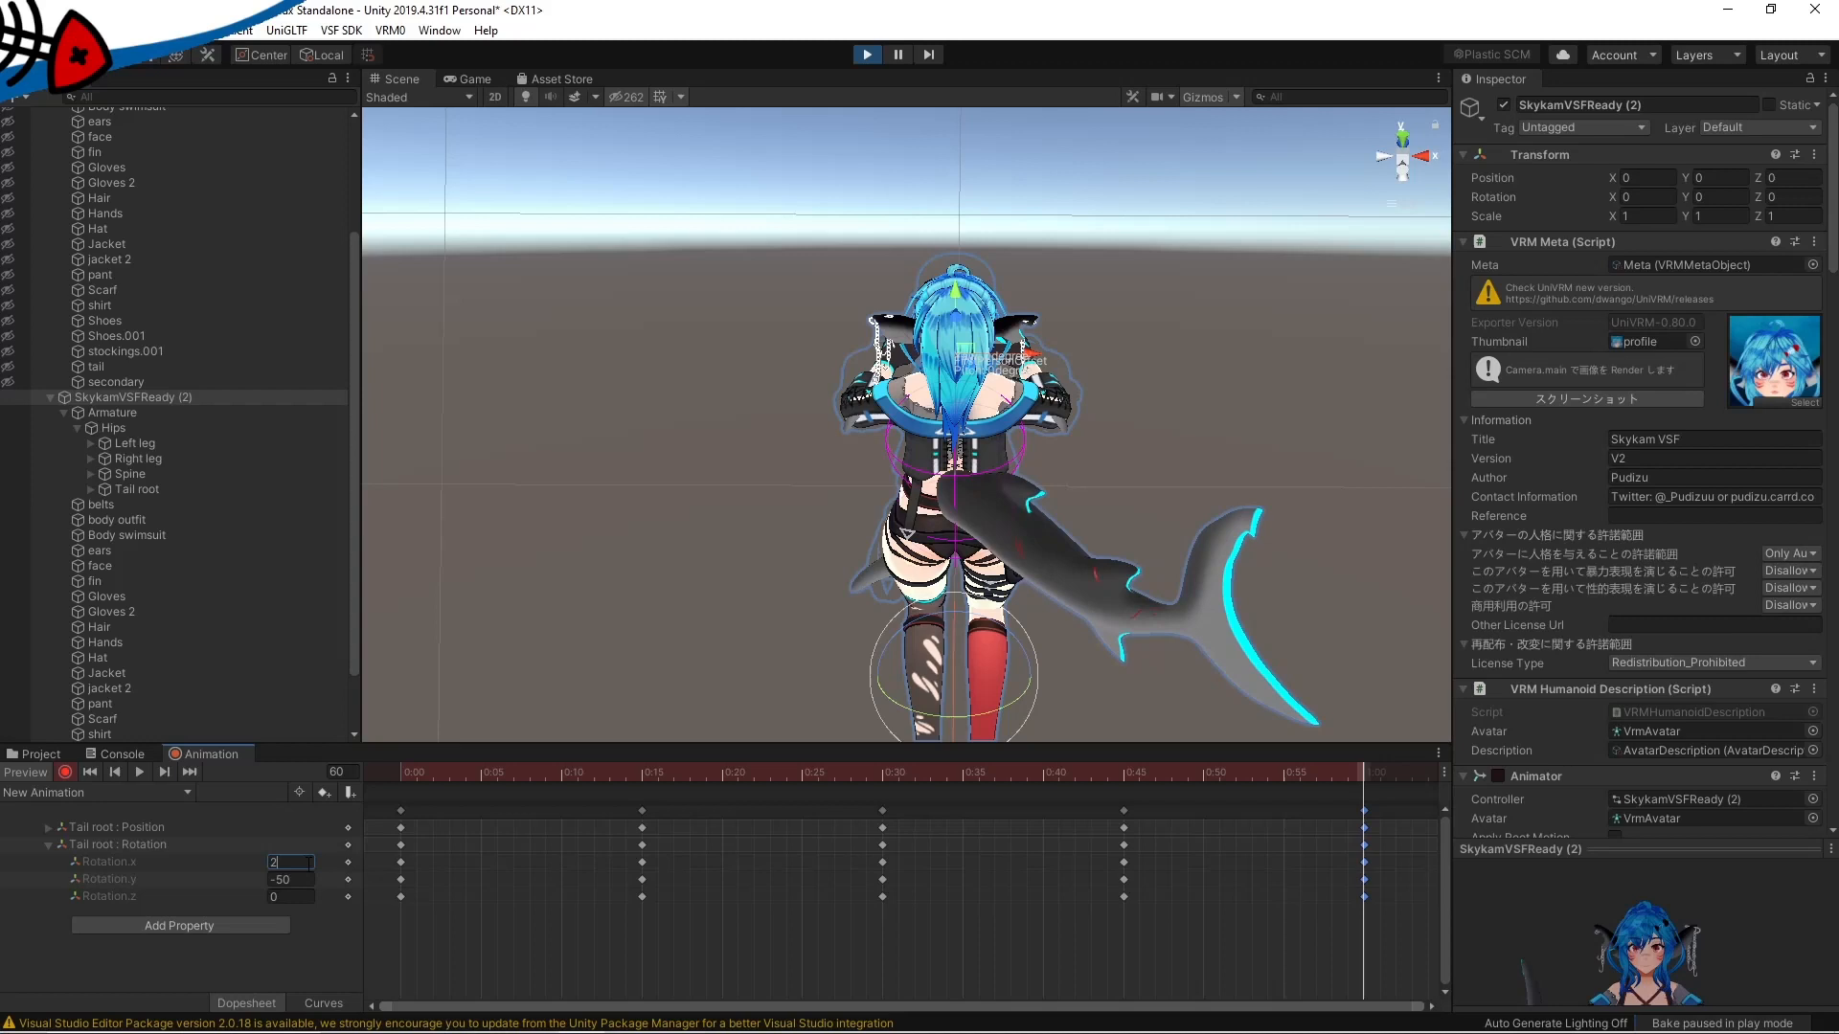
{"action": "type", "text": "20"}
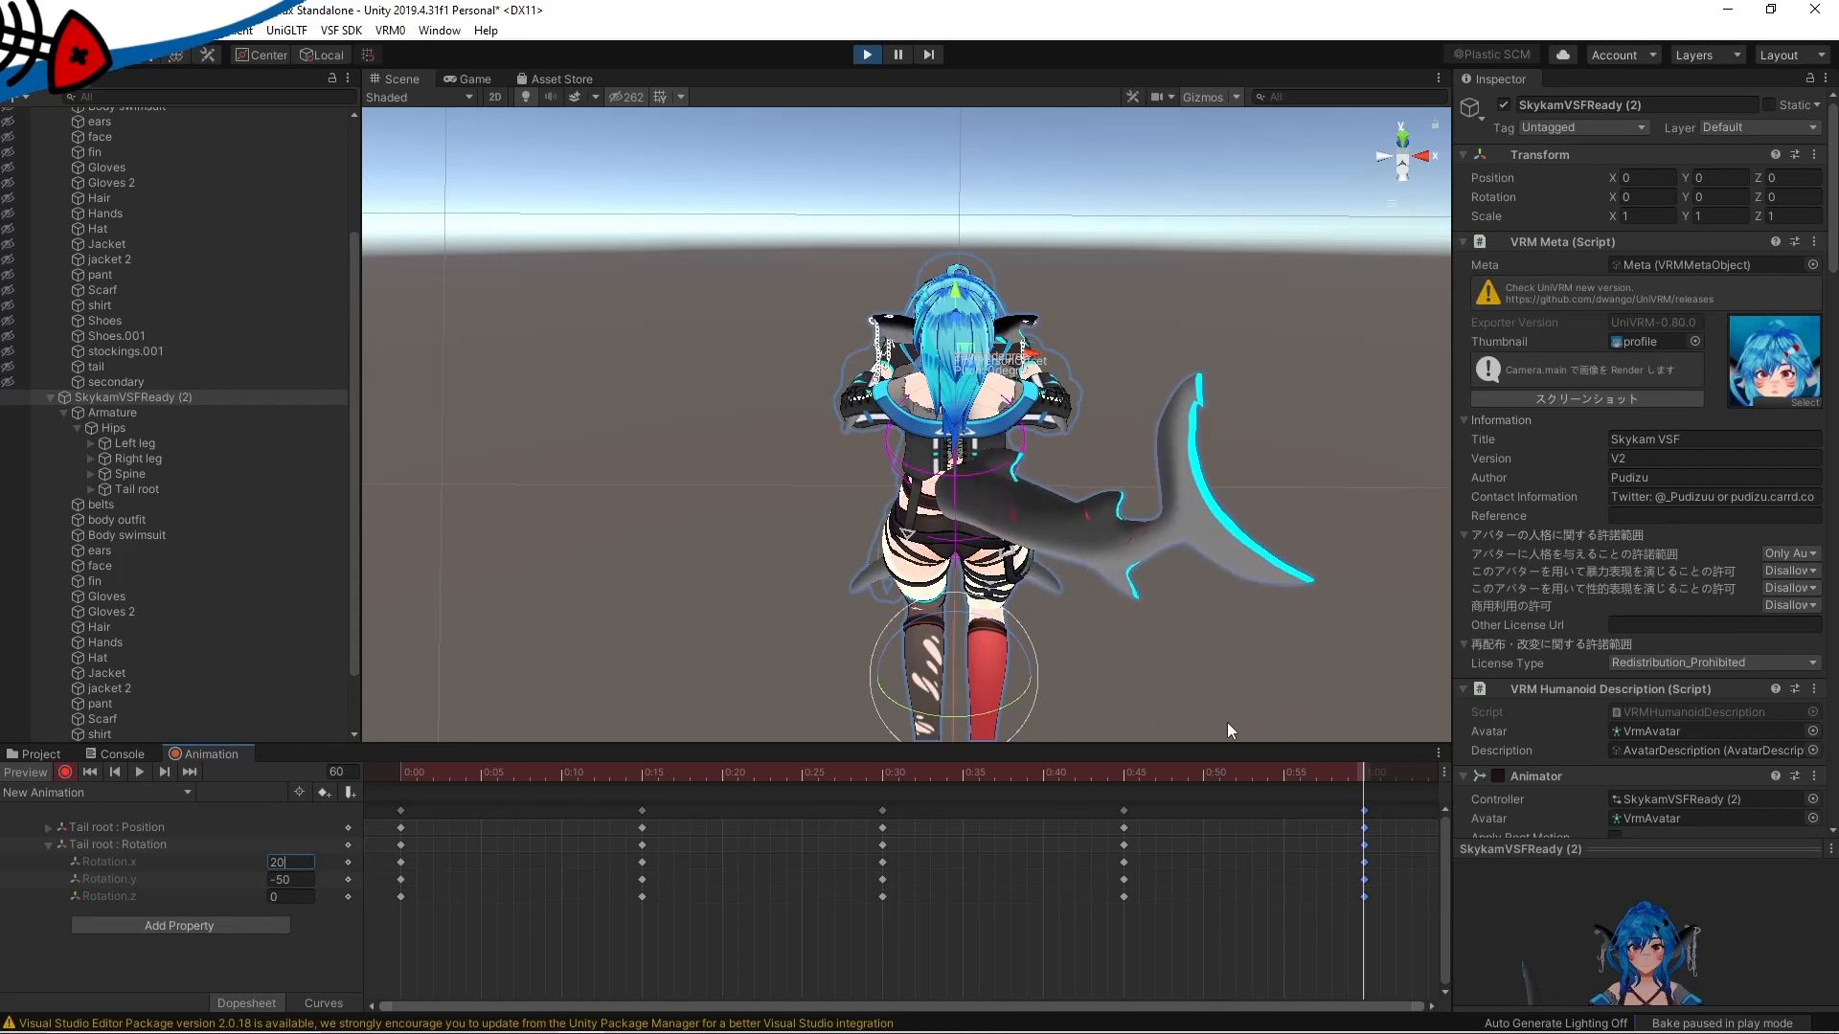
{"action": "left_click", "coordinate": [897, 772]}
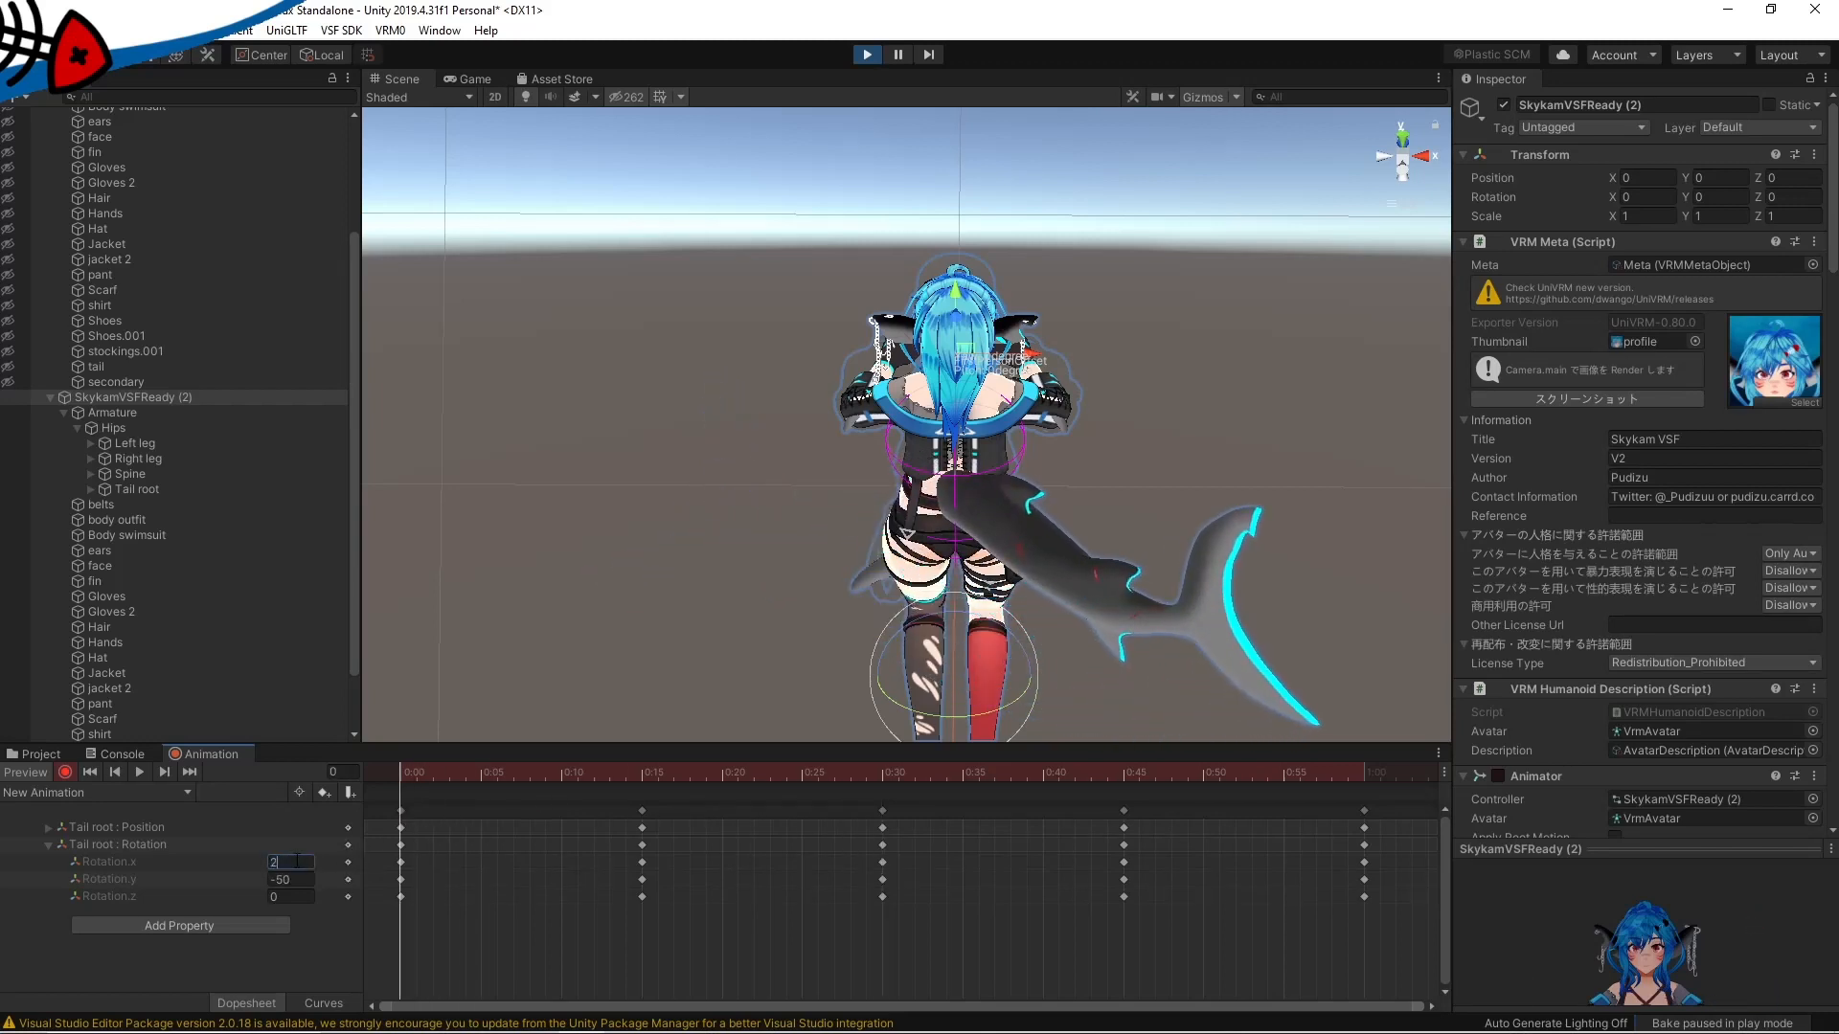
{"action": "type", "text": "20"}
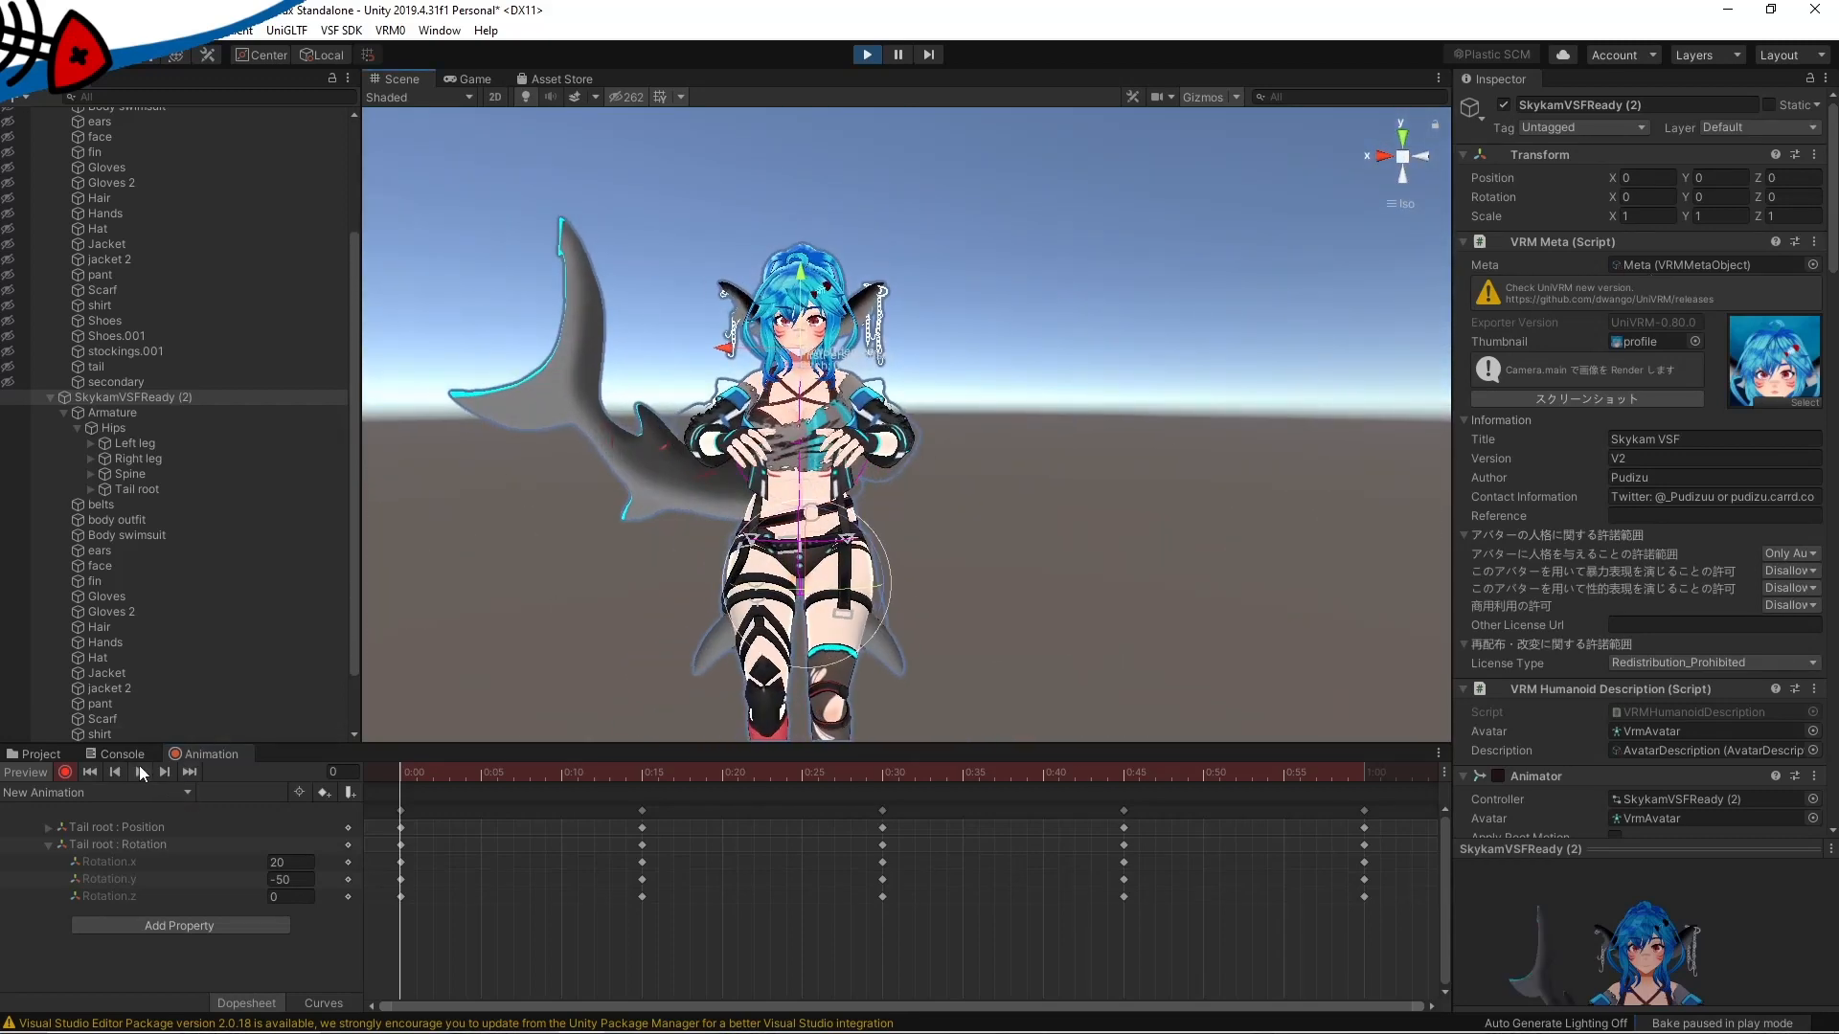
- Move the tail keyframes to later times to slow the wiggle, then exit play mode
{"action": "left_click", "coordinate": [142, 772]}
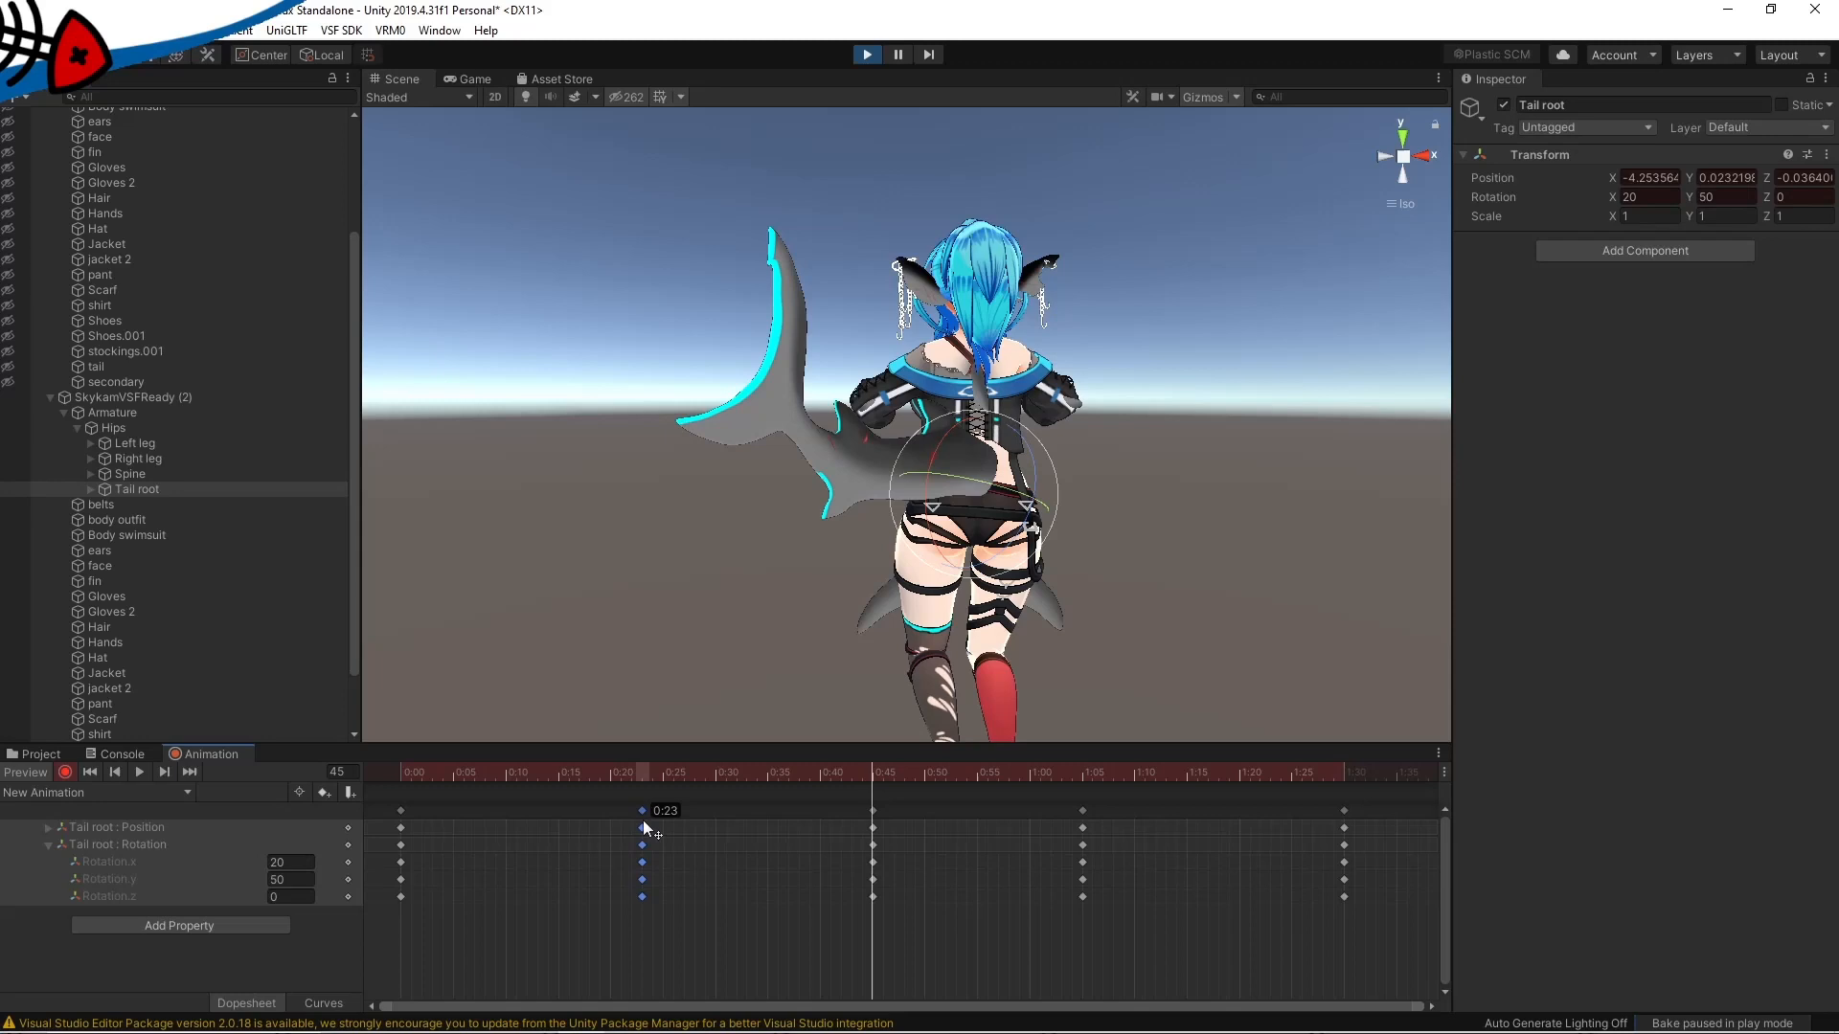
{"action": "left_click", "coordinate": [138, 772]}
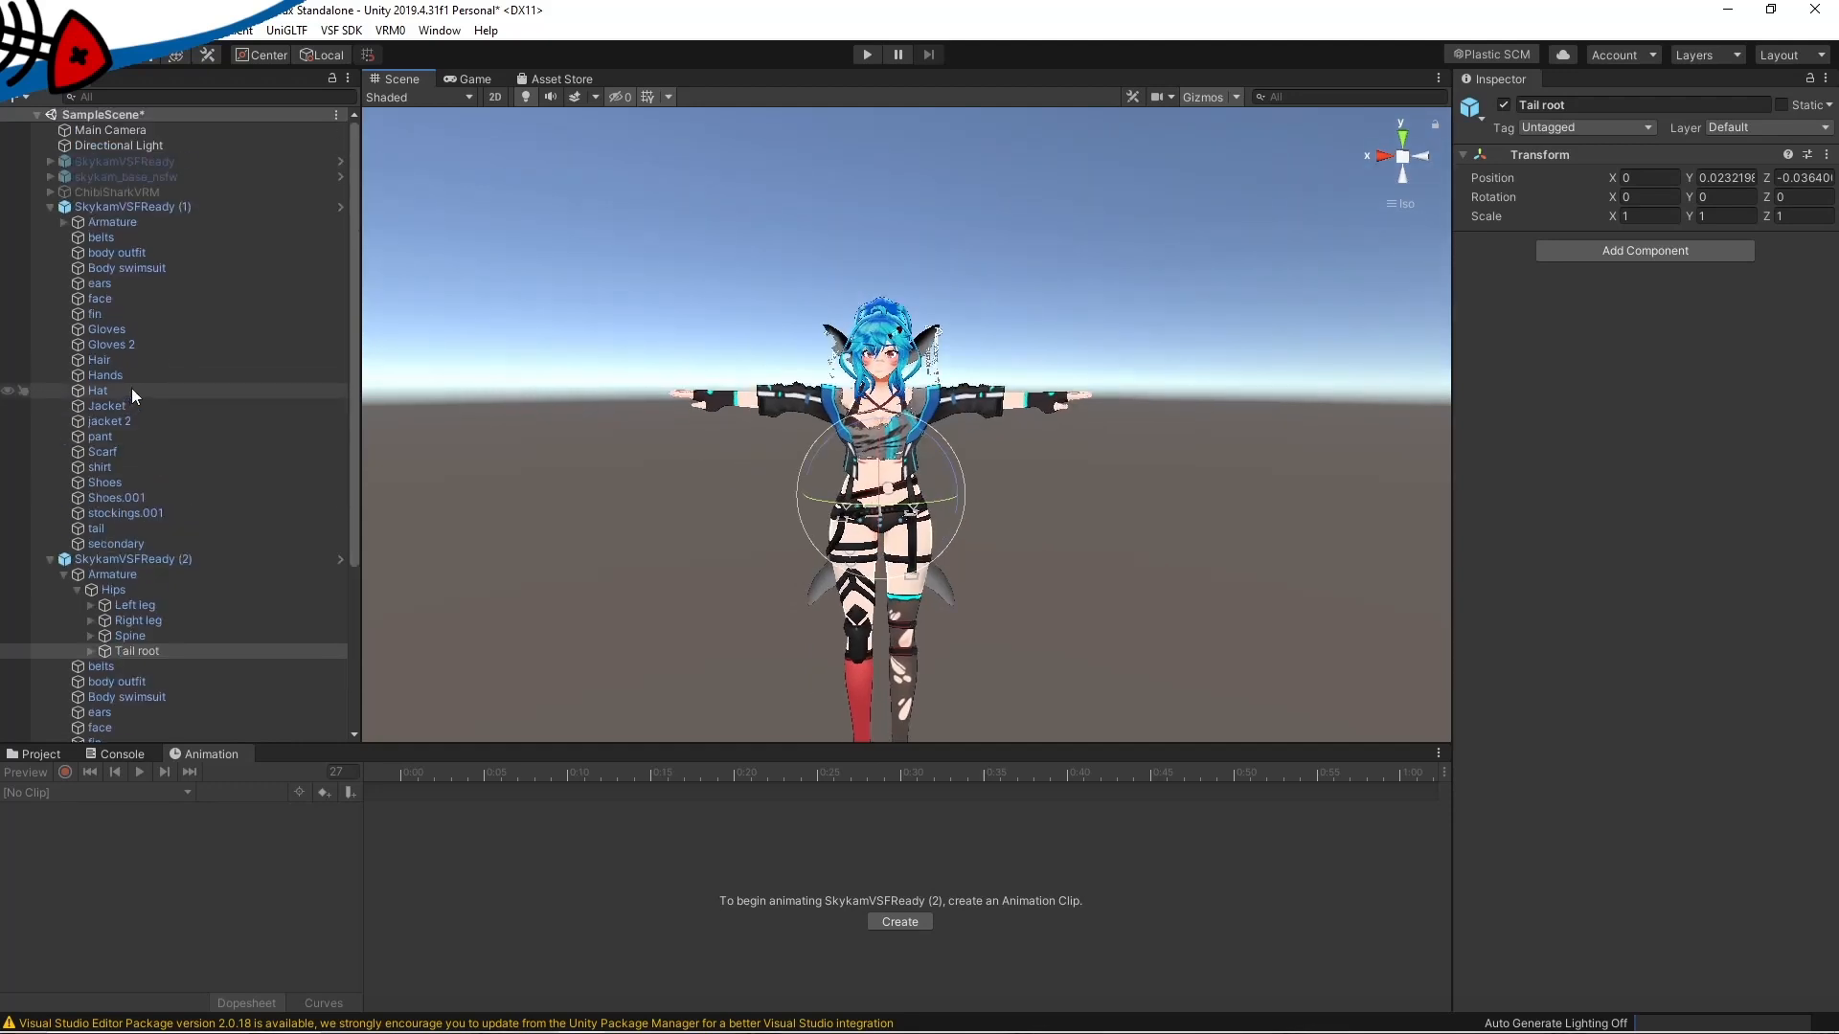
- Add a VSF_Animations component to SkykamVSFReady (1) via Add Component search 'anima'
{"action": "left_click", "coordinate": [133, 206]}
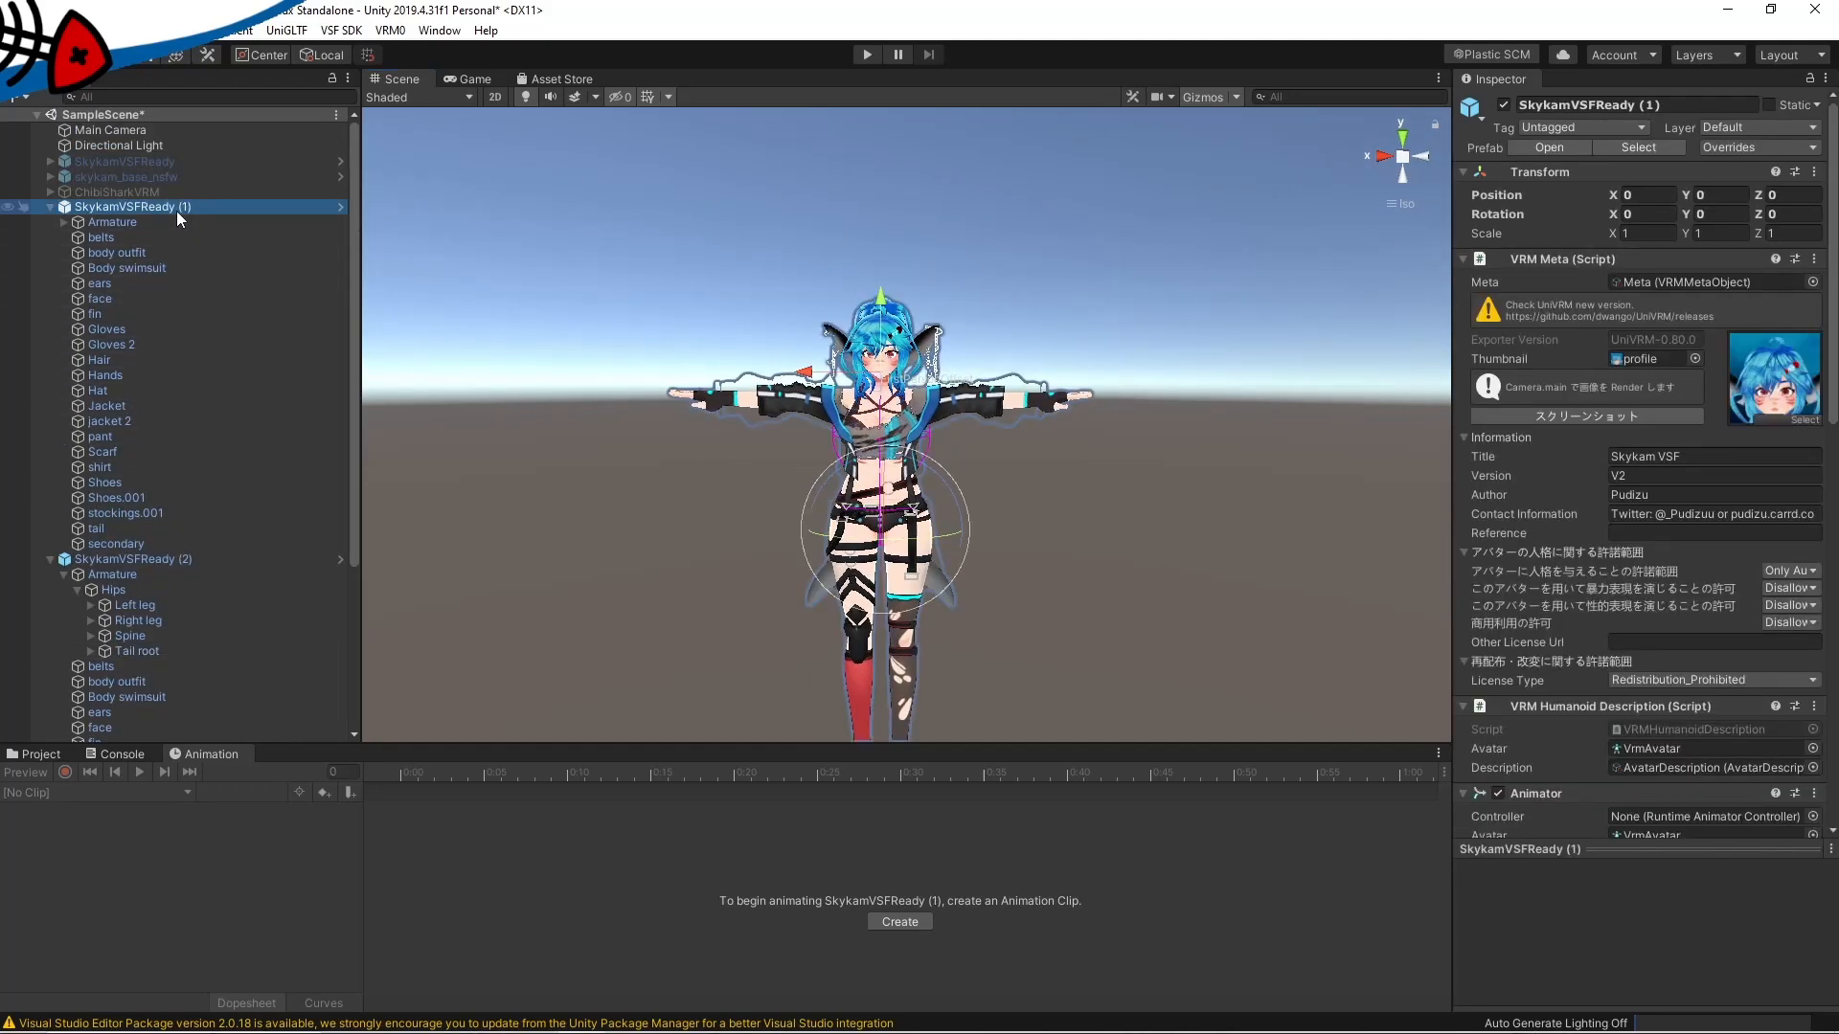
{"action": "scroll", "scroll_direction": "down", "scroll_amount": 3}
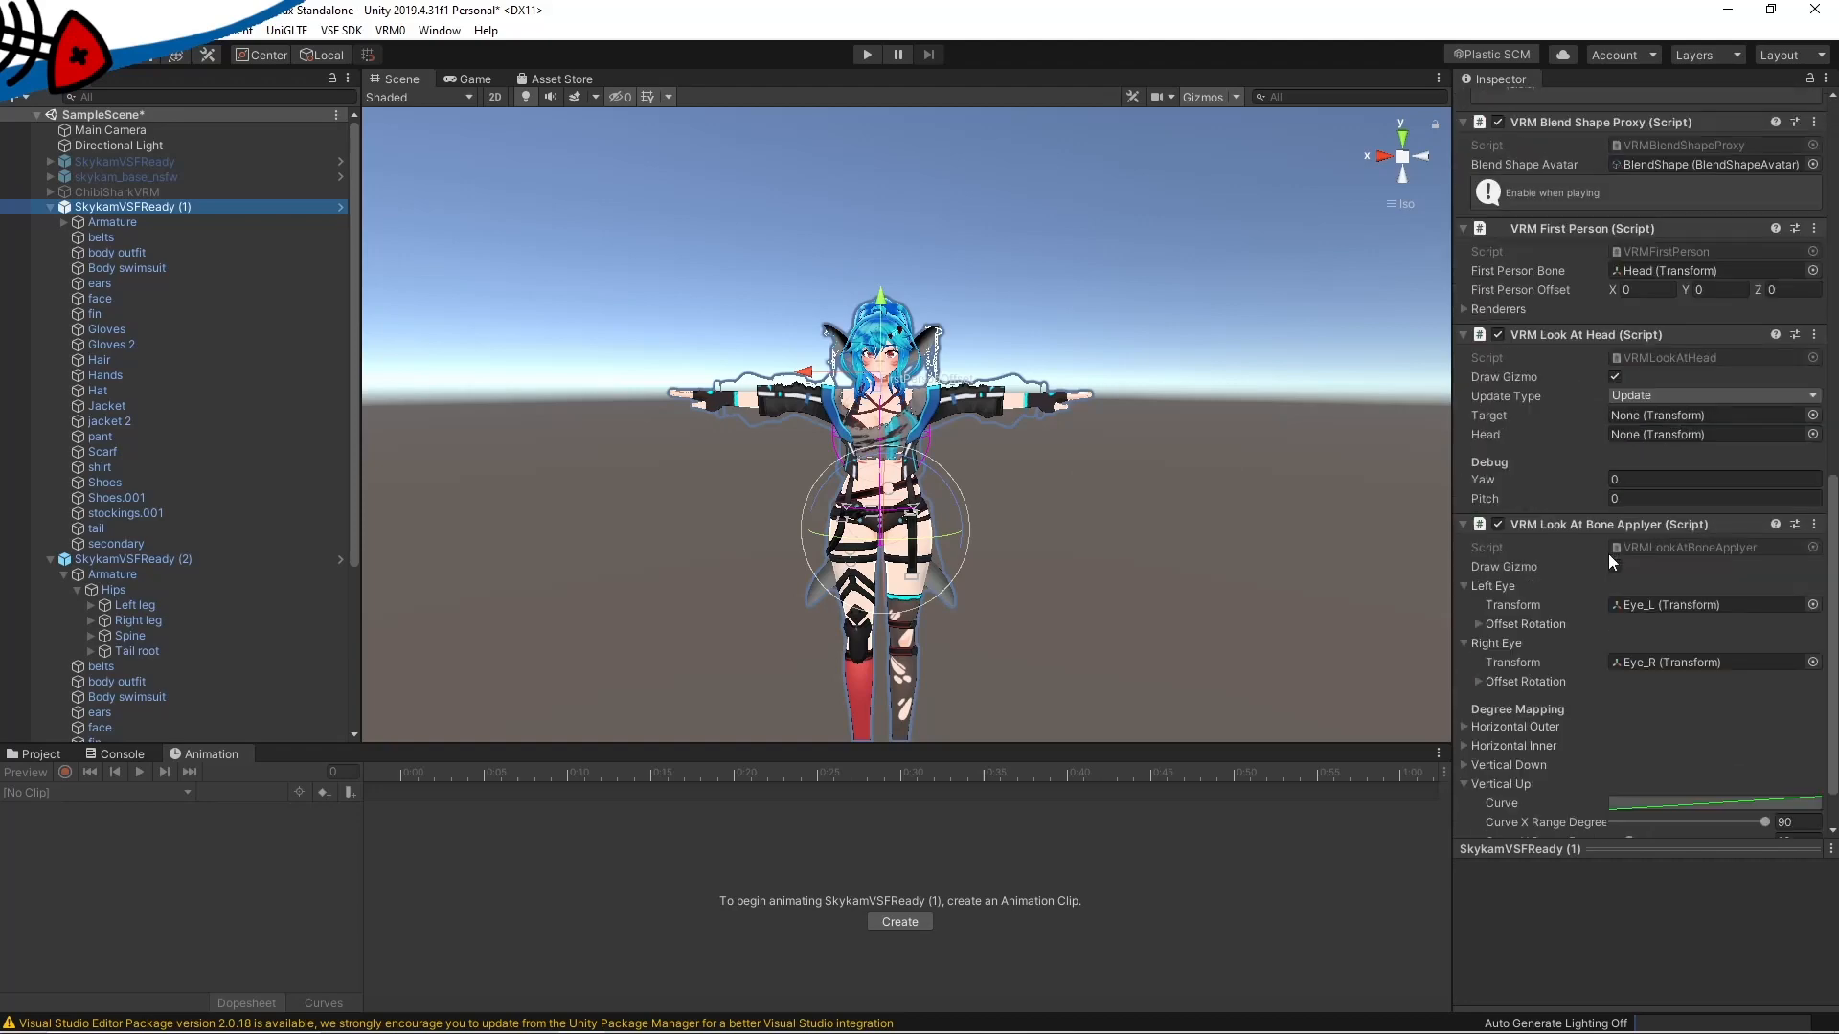
{"action": "scroll", "scroll_direction": "down", "scroll_amount": 3}
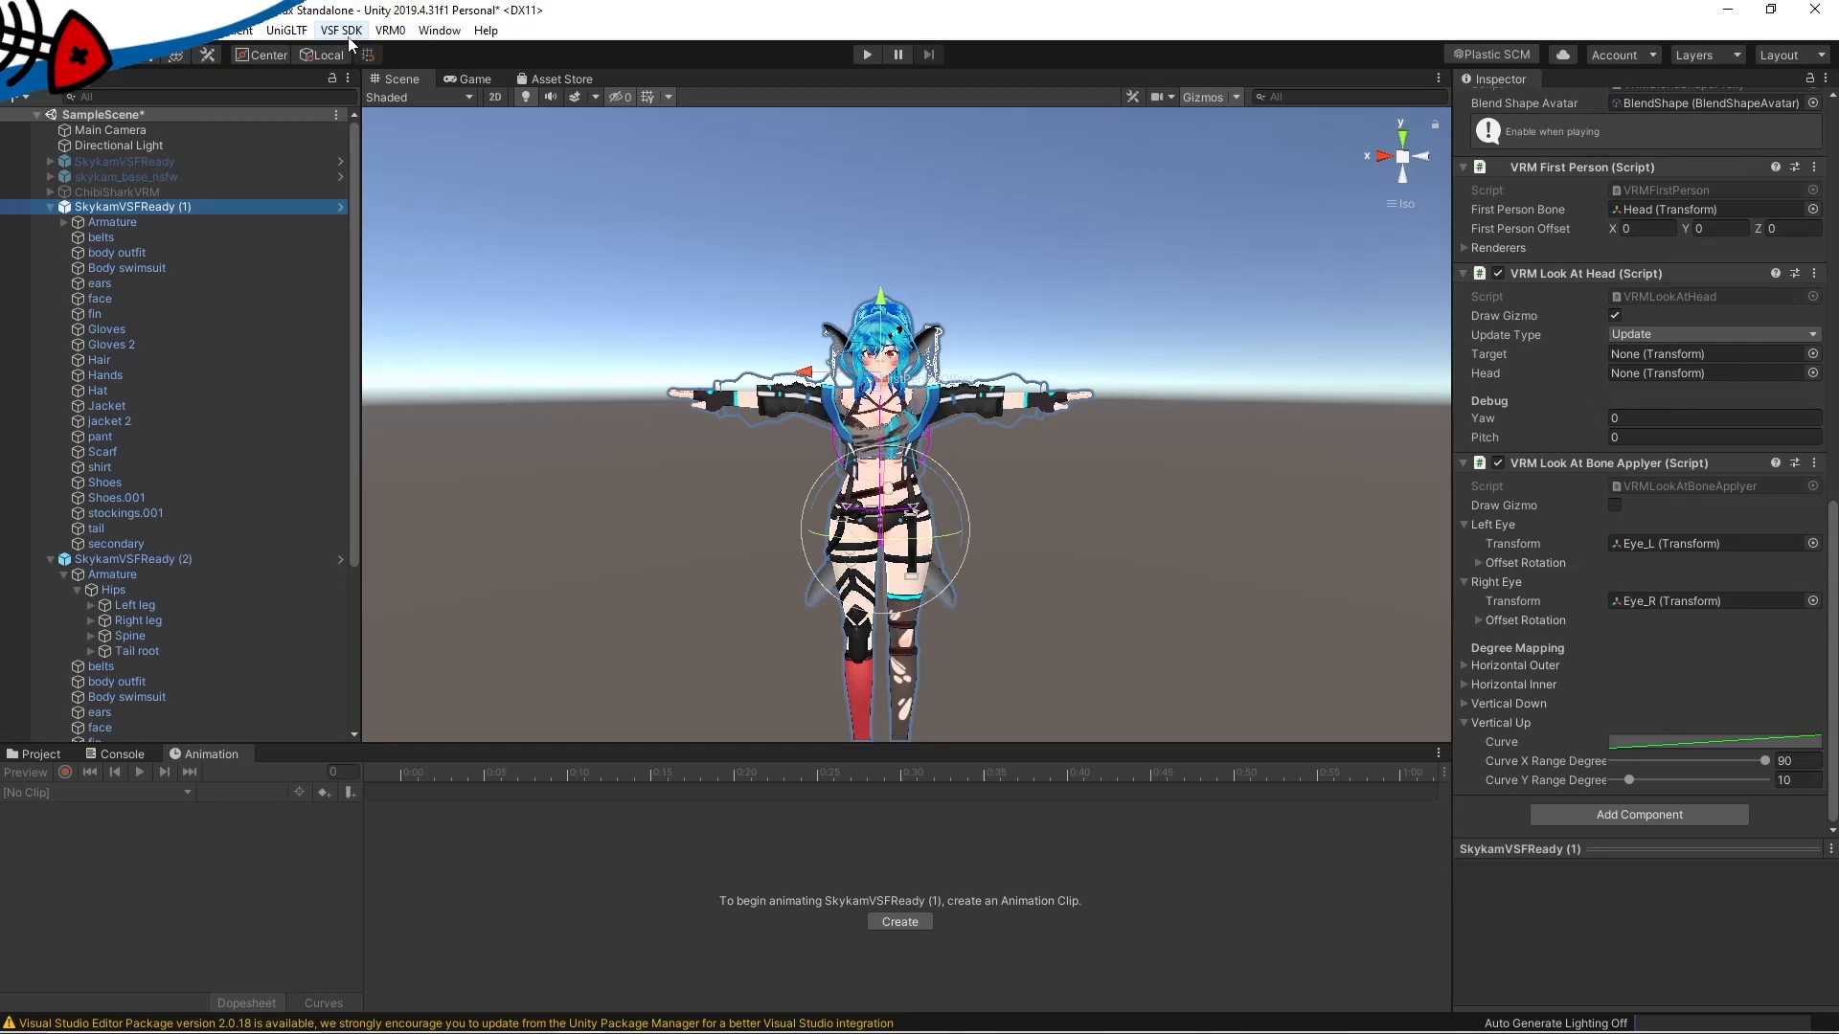
{"action": "mouse_move", "coordinate": [1638, 814]}
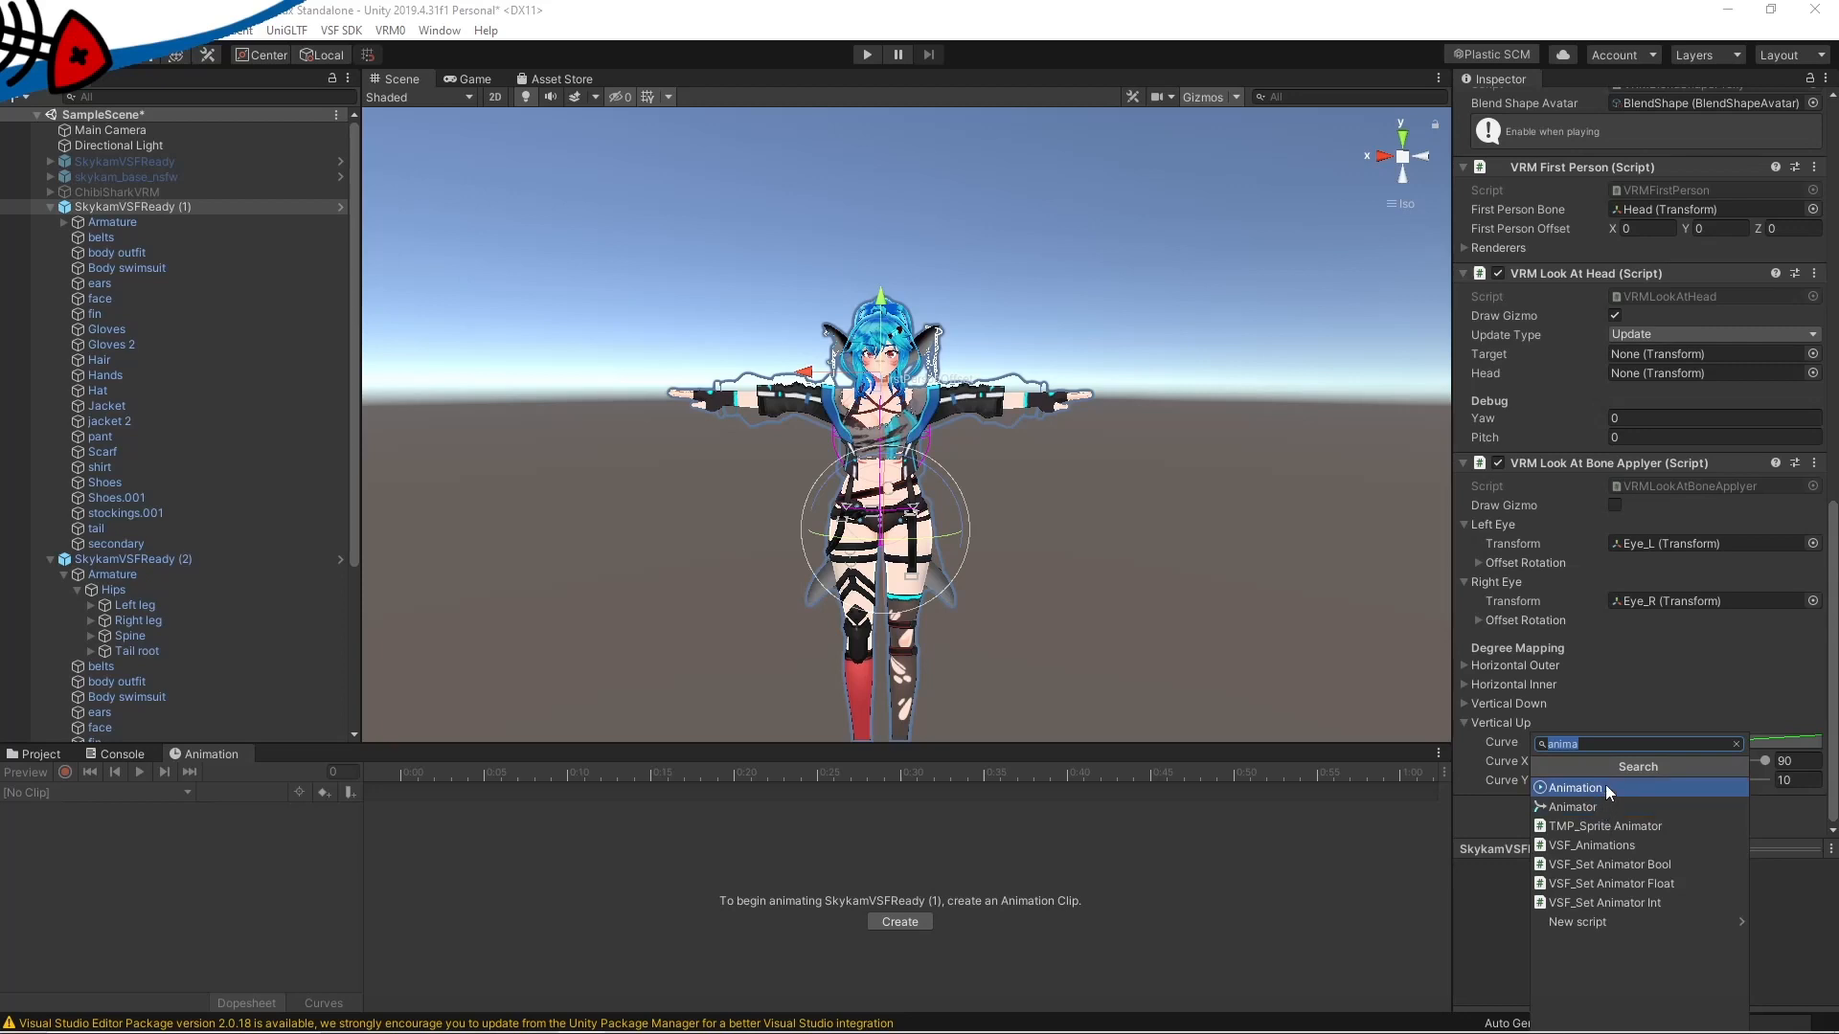
{"action": "mouse_move", "coordinate": [1628, 845]}
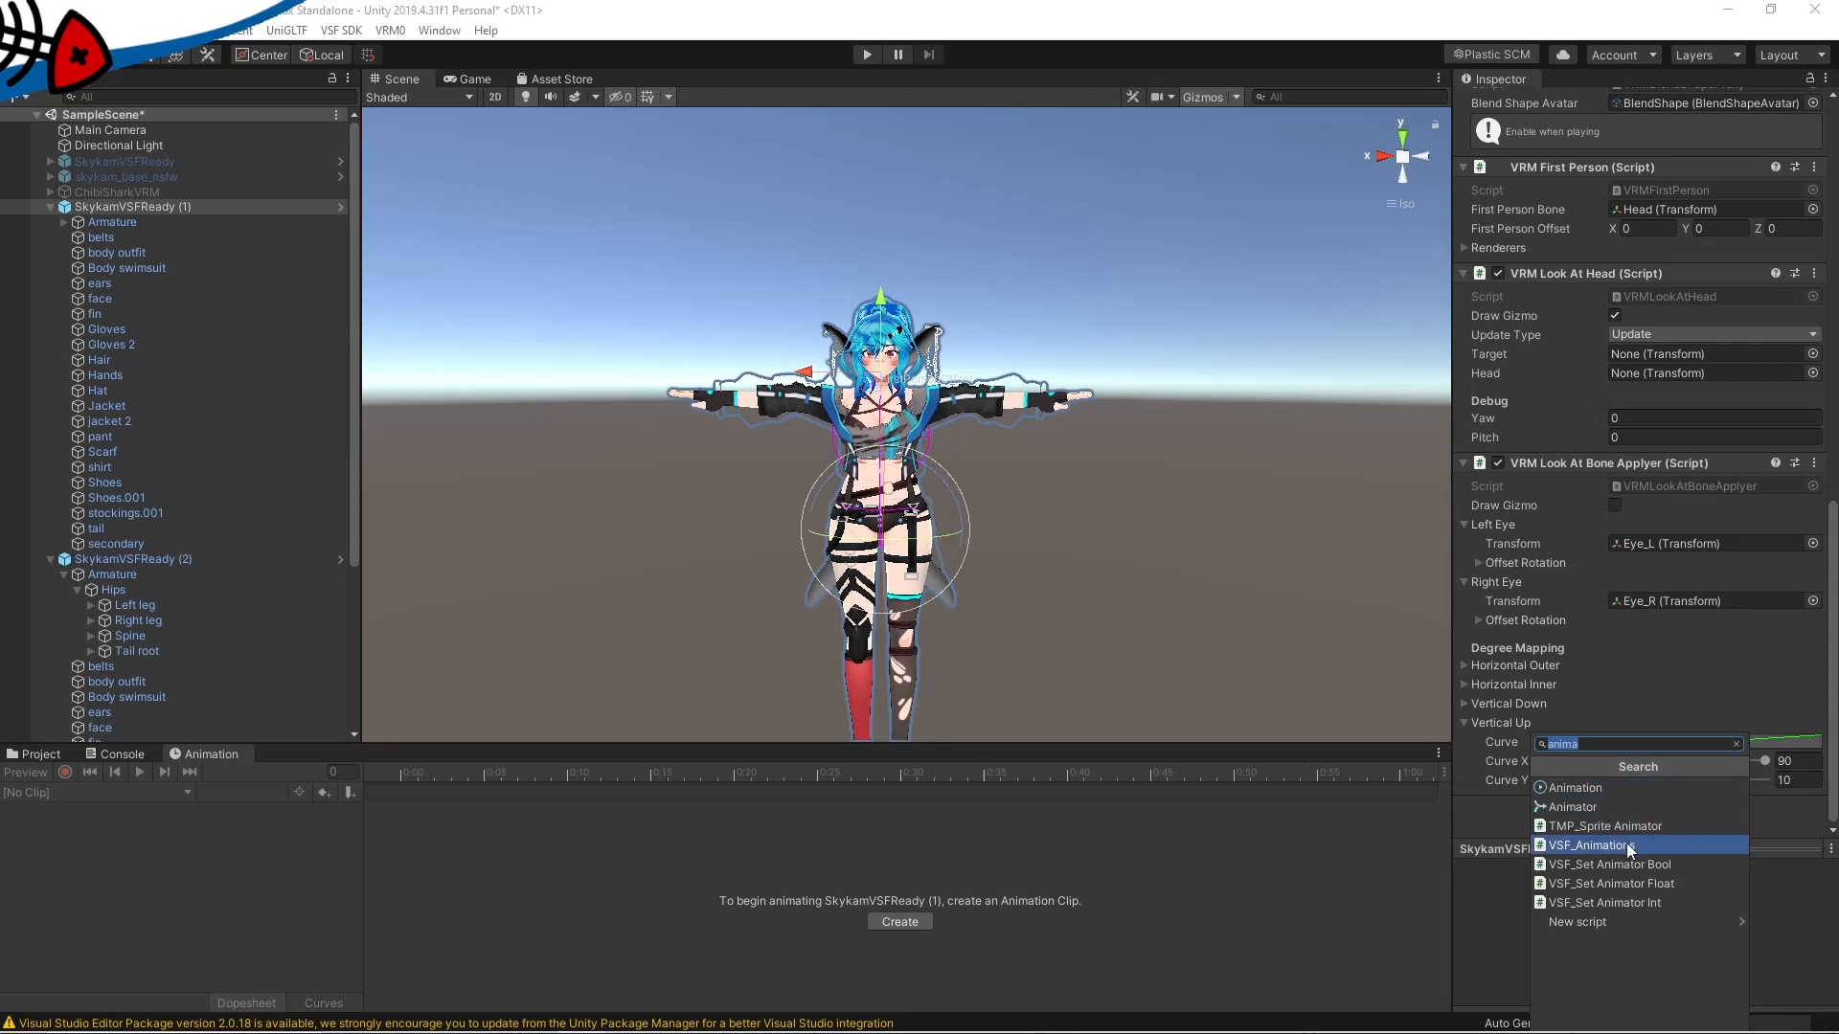
{"action": "left_click", "coordinate": [1592, 844]}
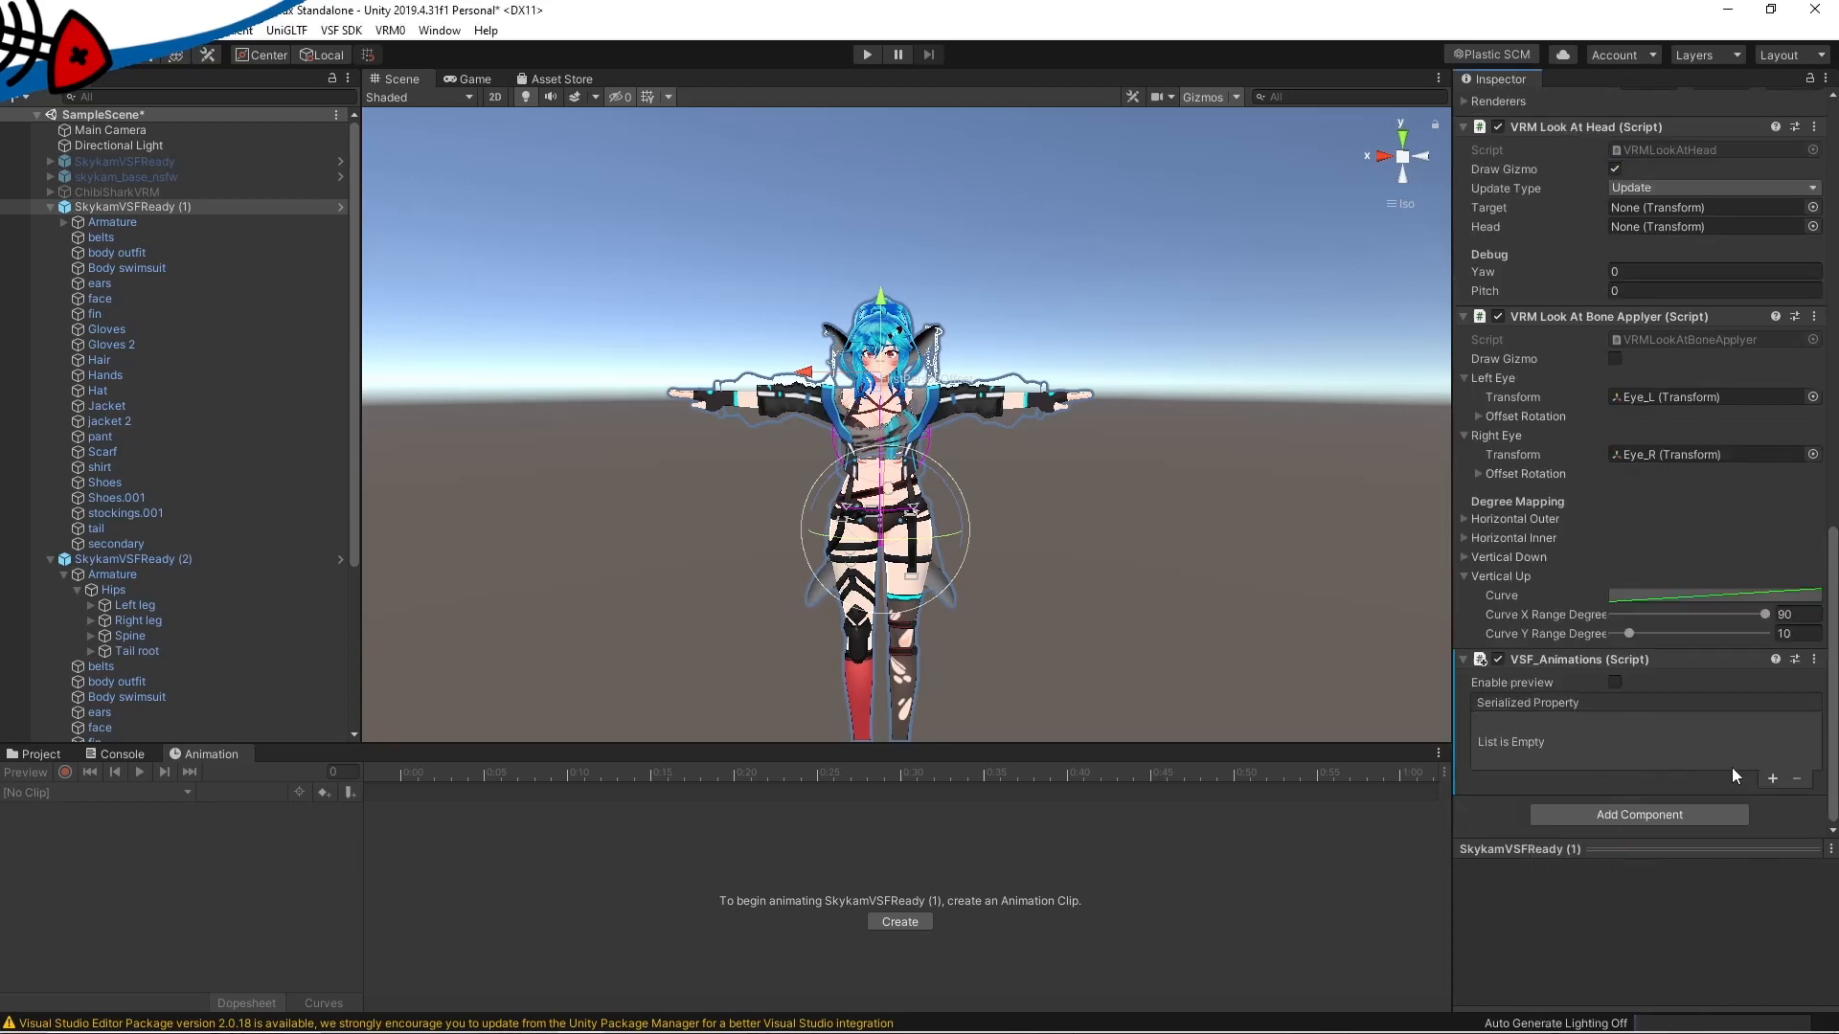
{"action": "mouse_move", "coordinate": [1778, 786]}
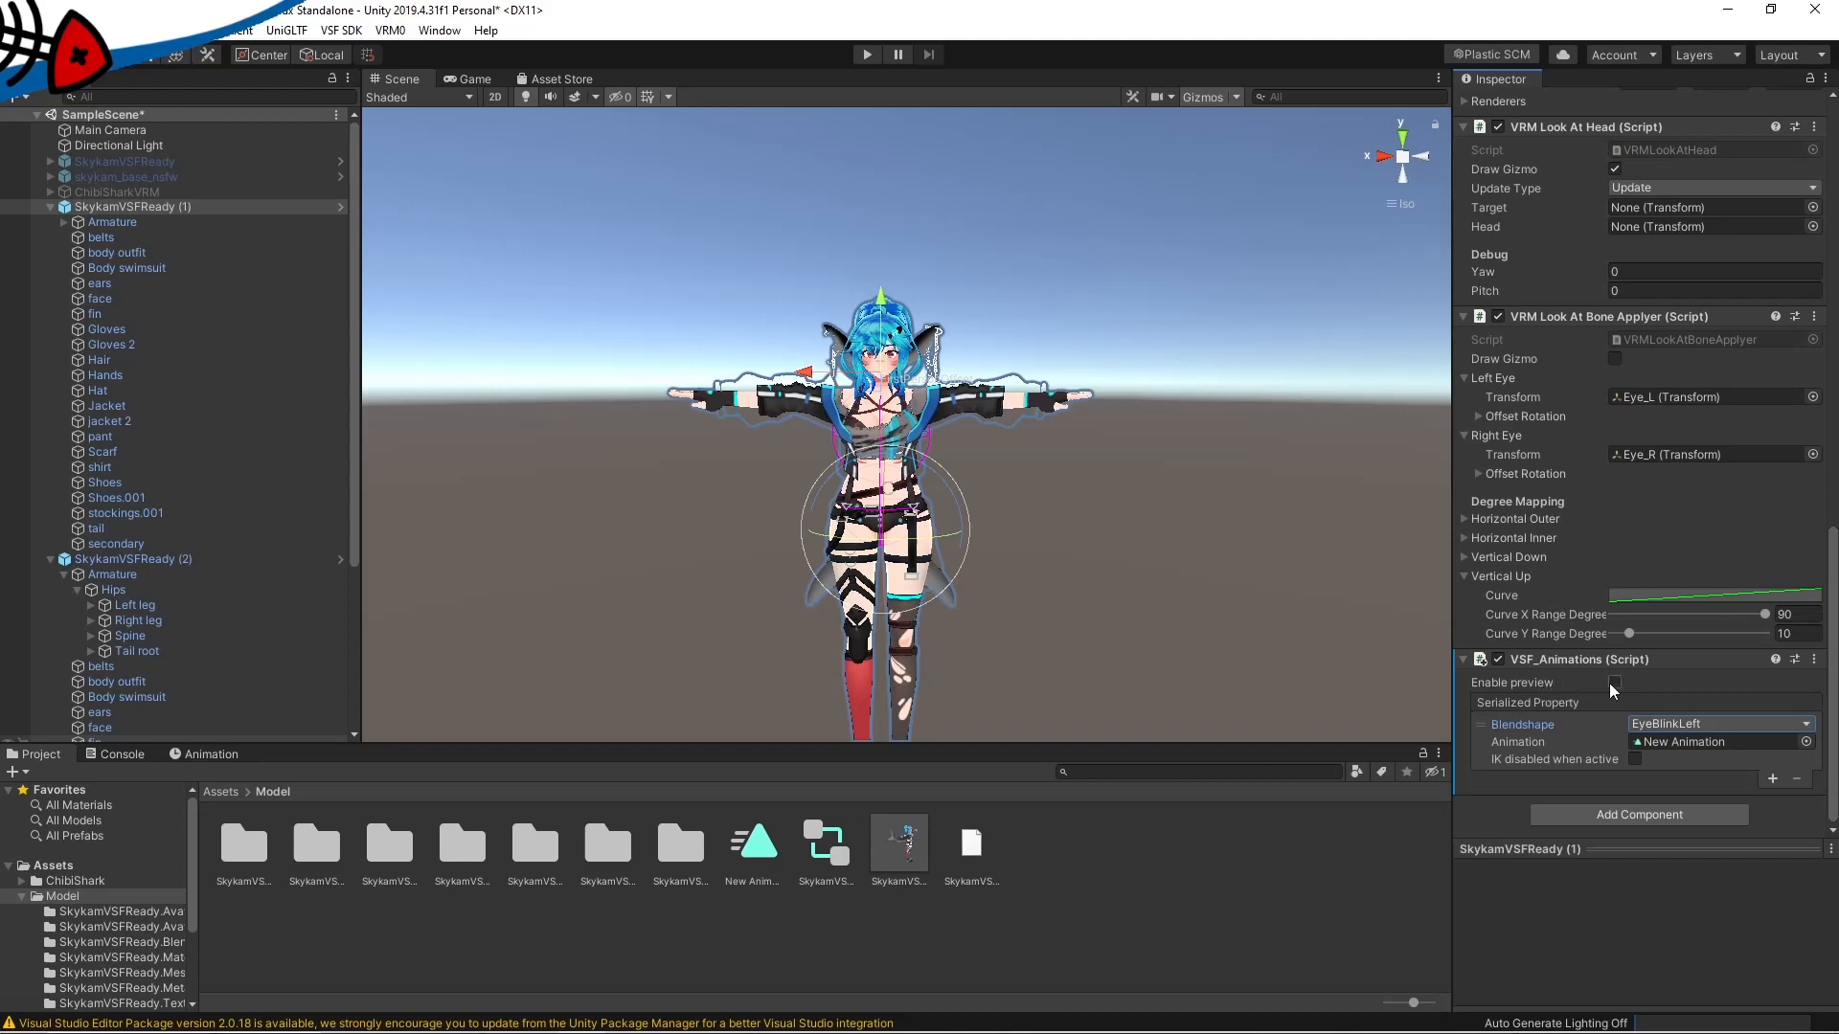
- Enable preview on the VSF_Animations component and enter play mode
{"action": "left_click", "coordinate": [1613, 682]}
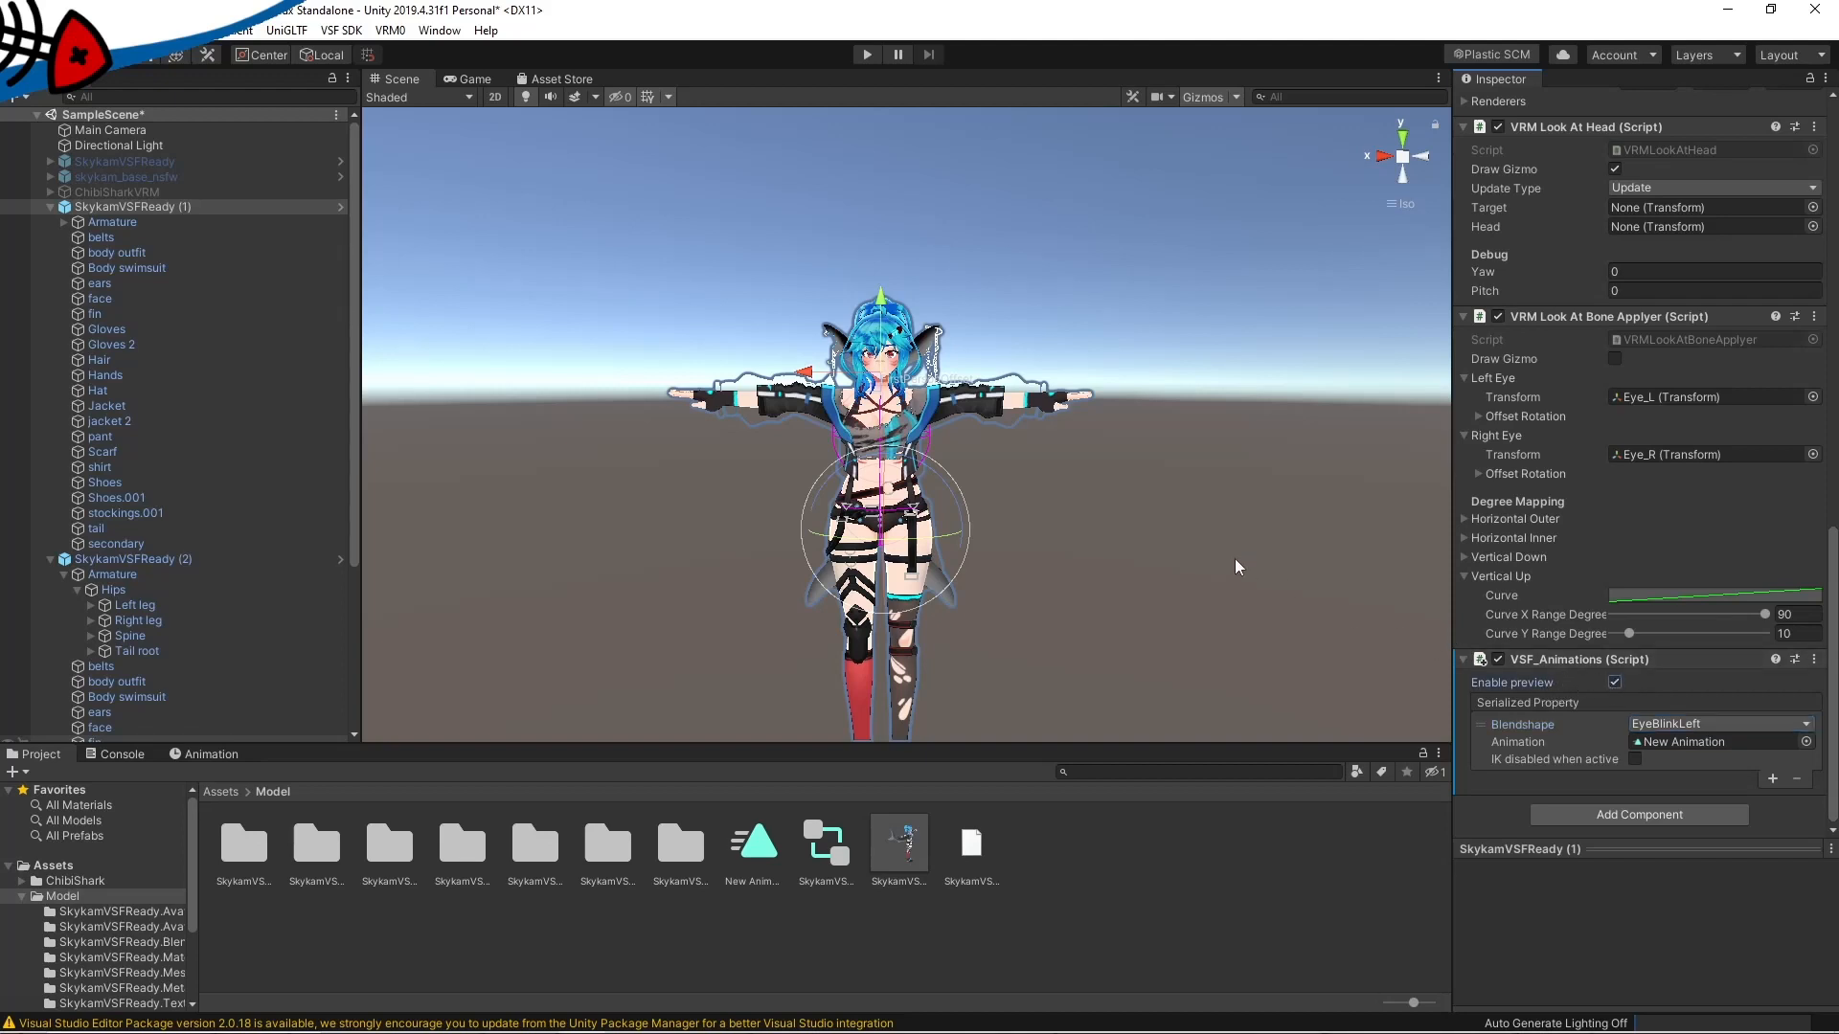
{"action": "left_click", "coordinate": [866, 54]}
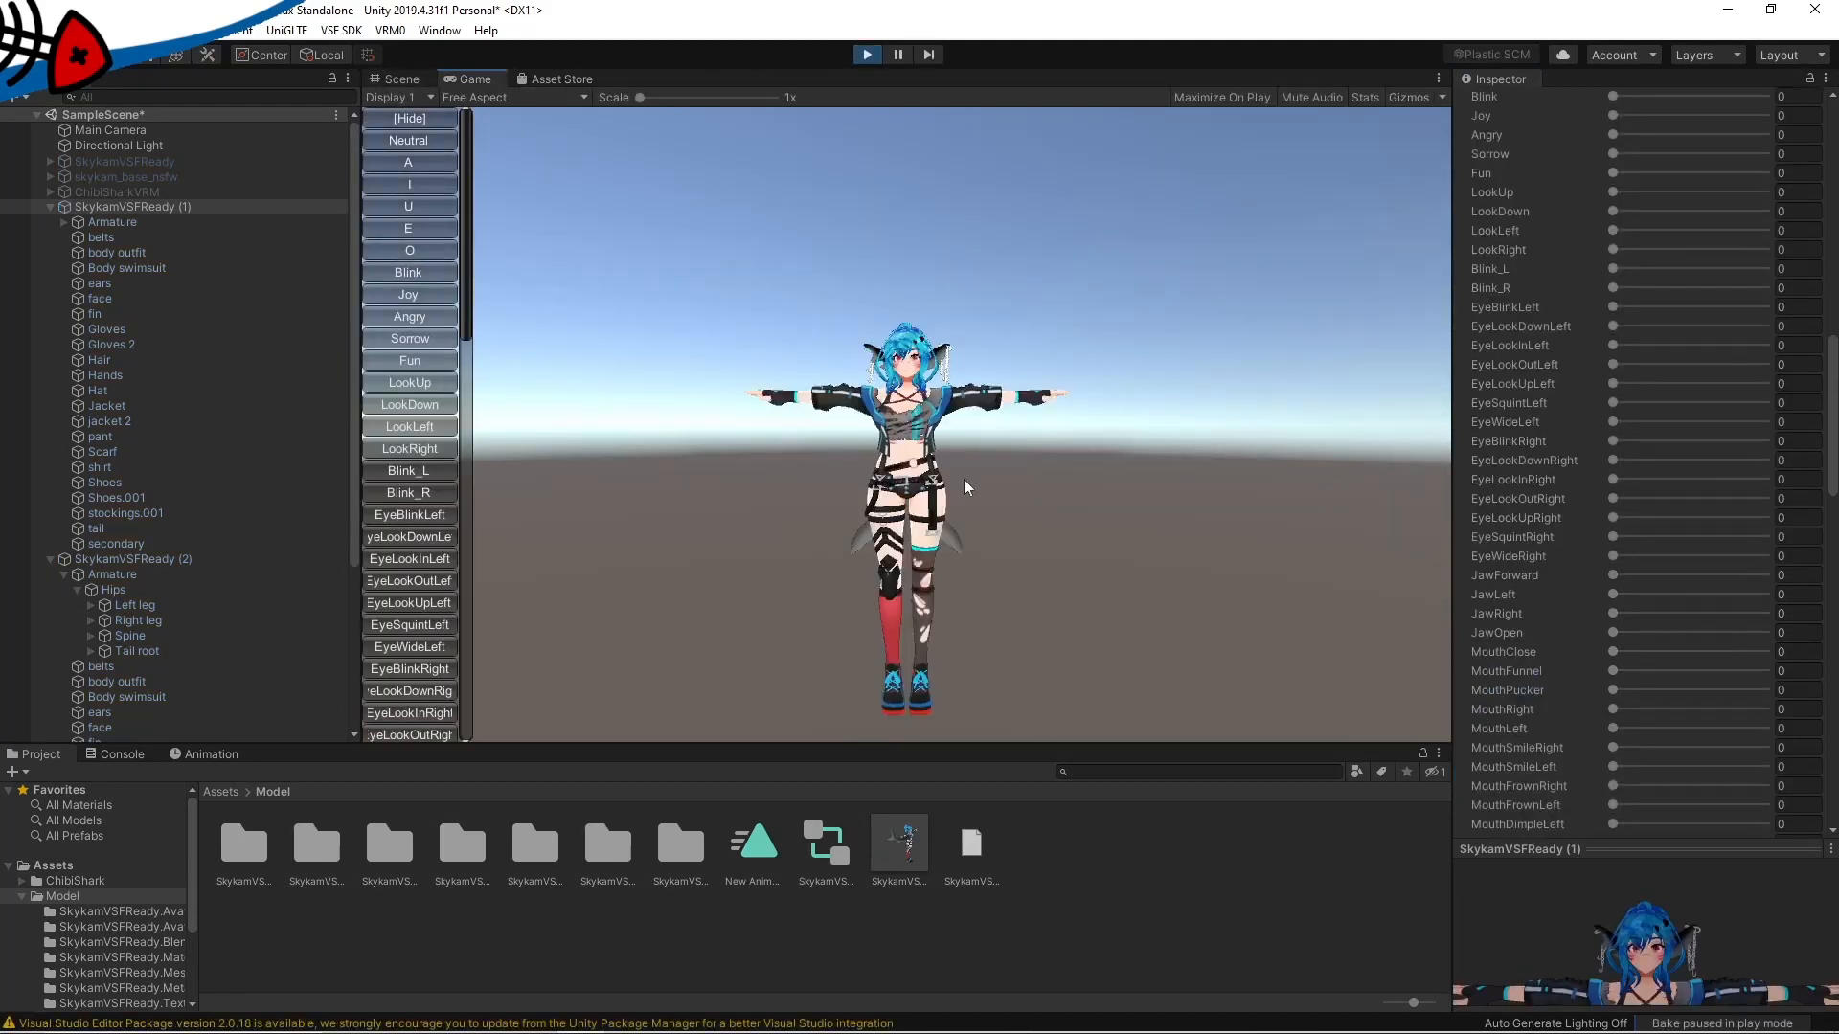
{"action": "mouse_move", "coordinate": [410, 472]}
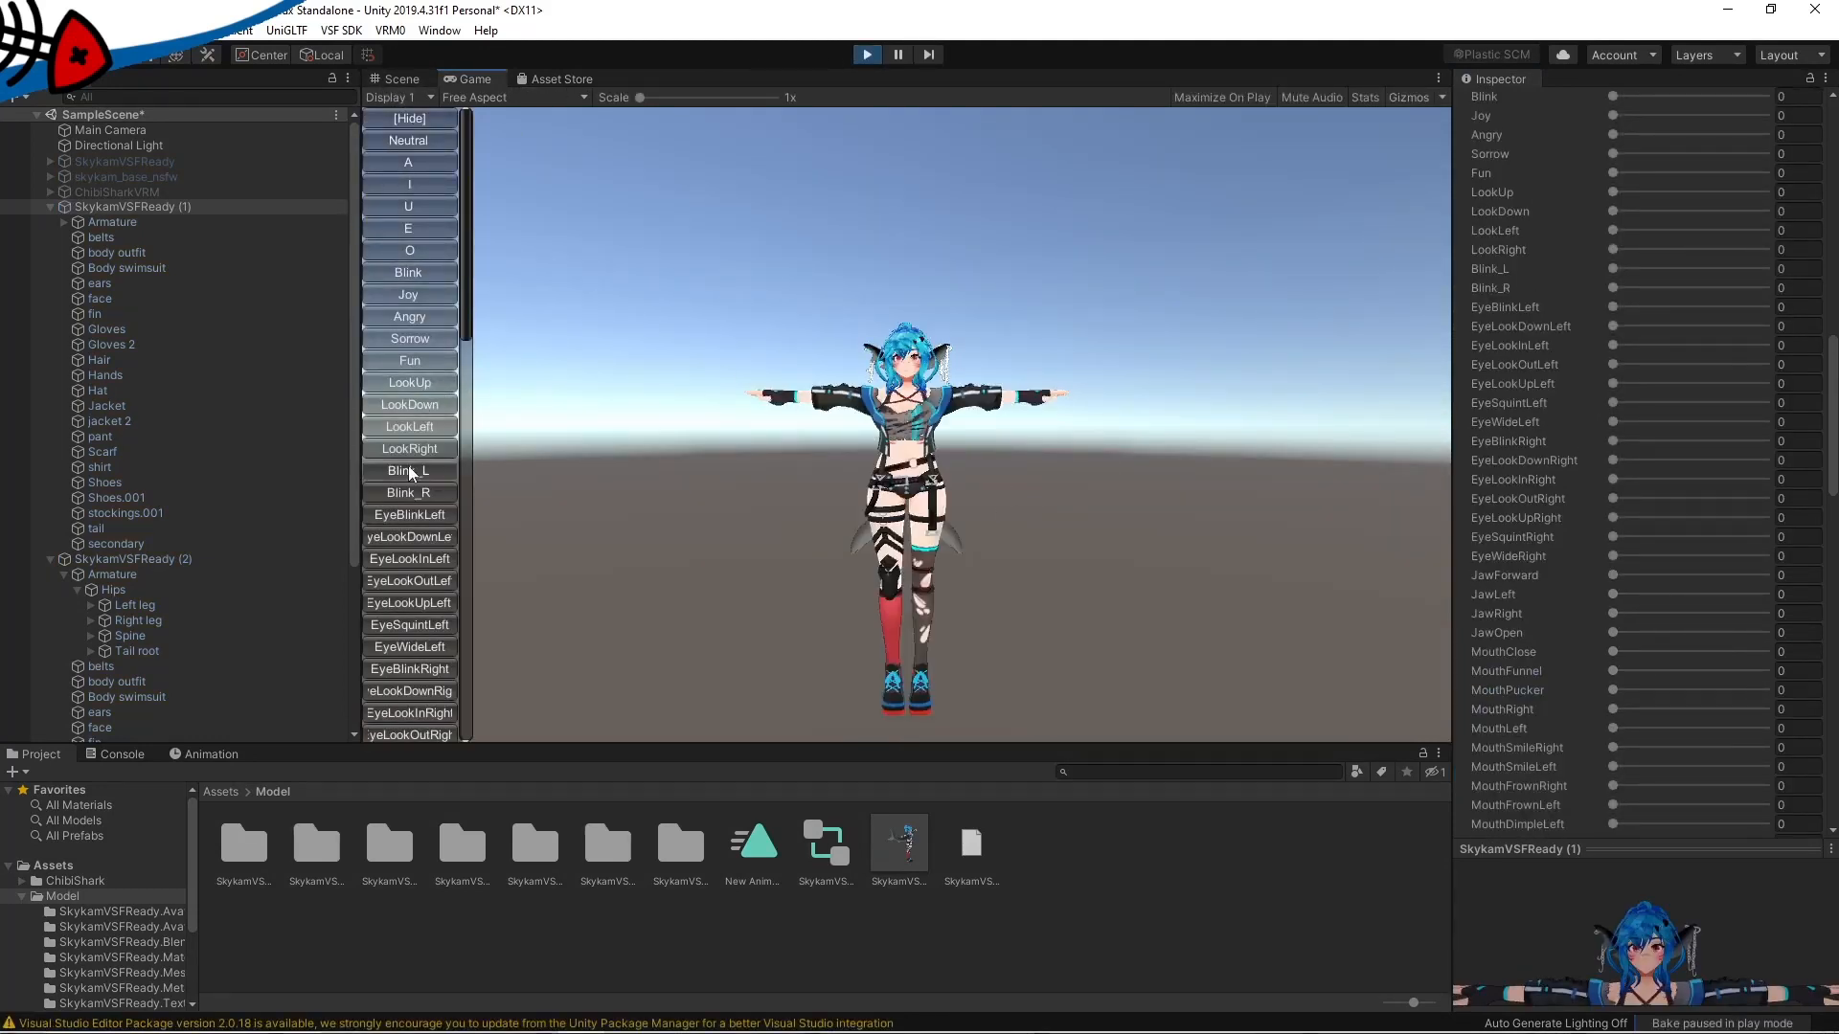
- Trigger Blink_L and other expression buttons in the Game view, then exit play mode
{"action": "scroll", "scroll_direction": "down", "scroll_amount": 3}
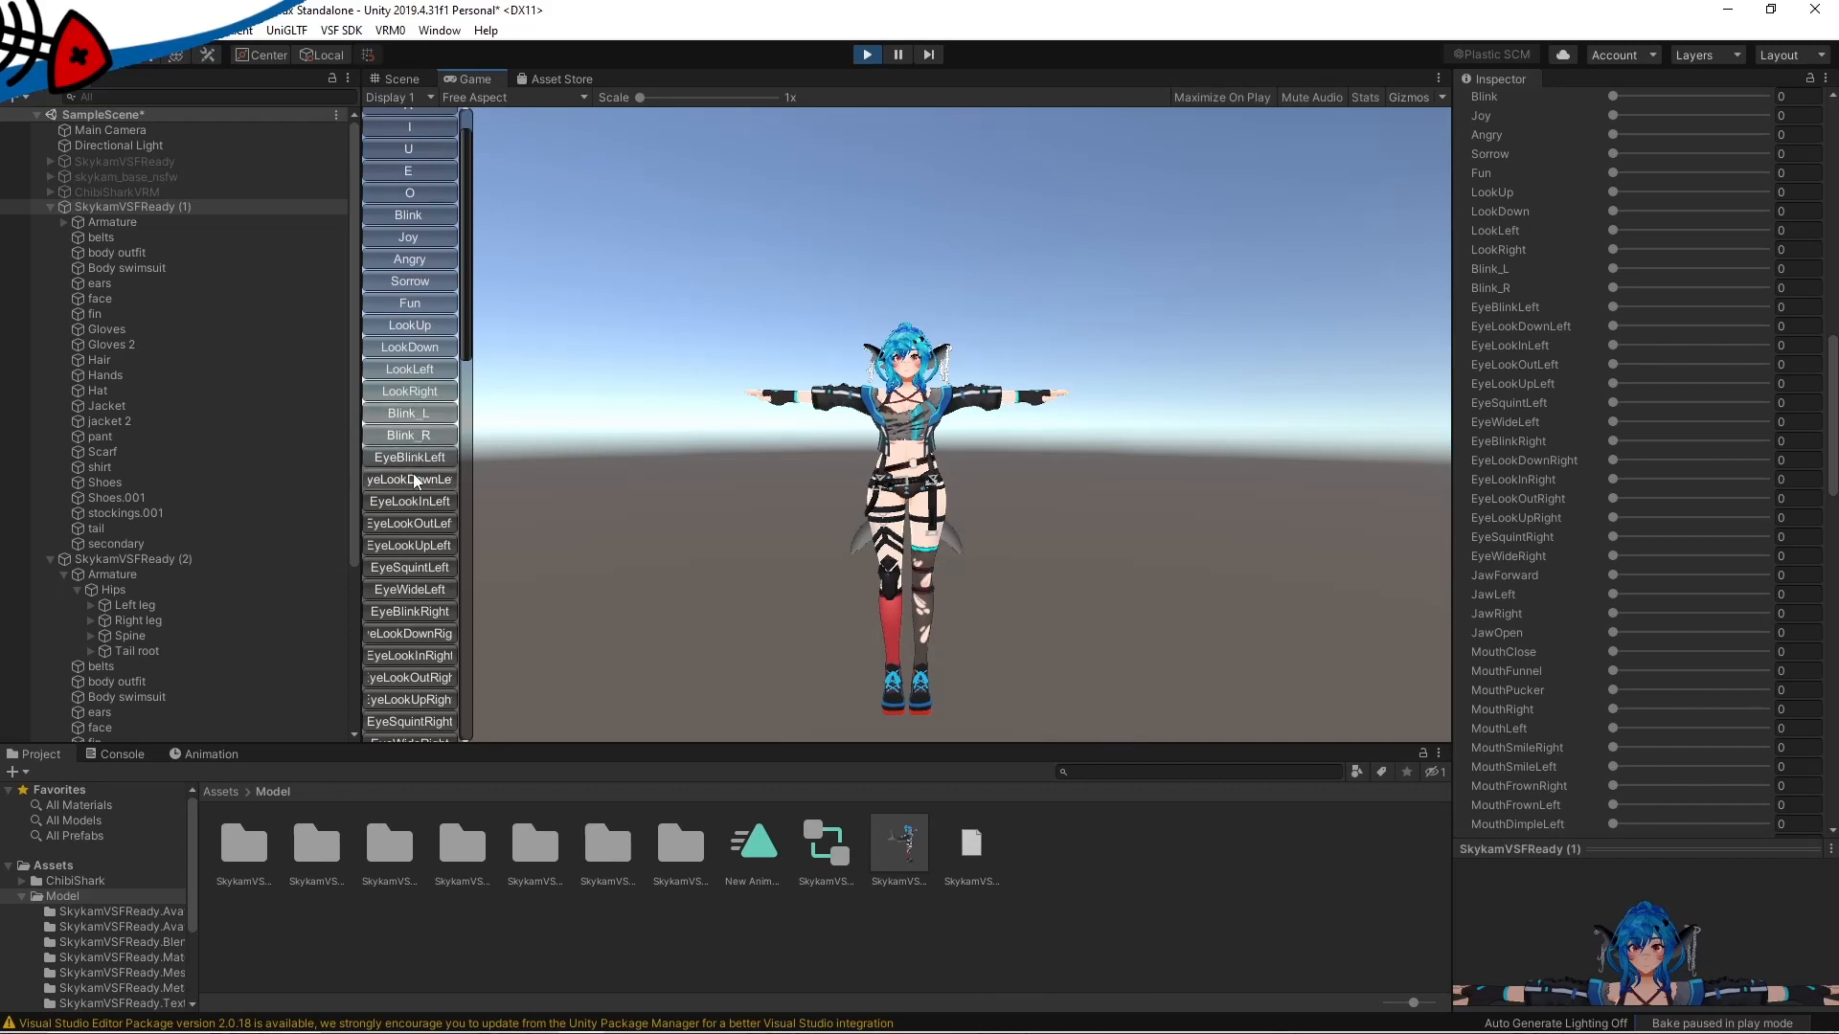
{"action": "left_click", "coordinate": [410, 456]}
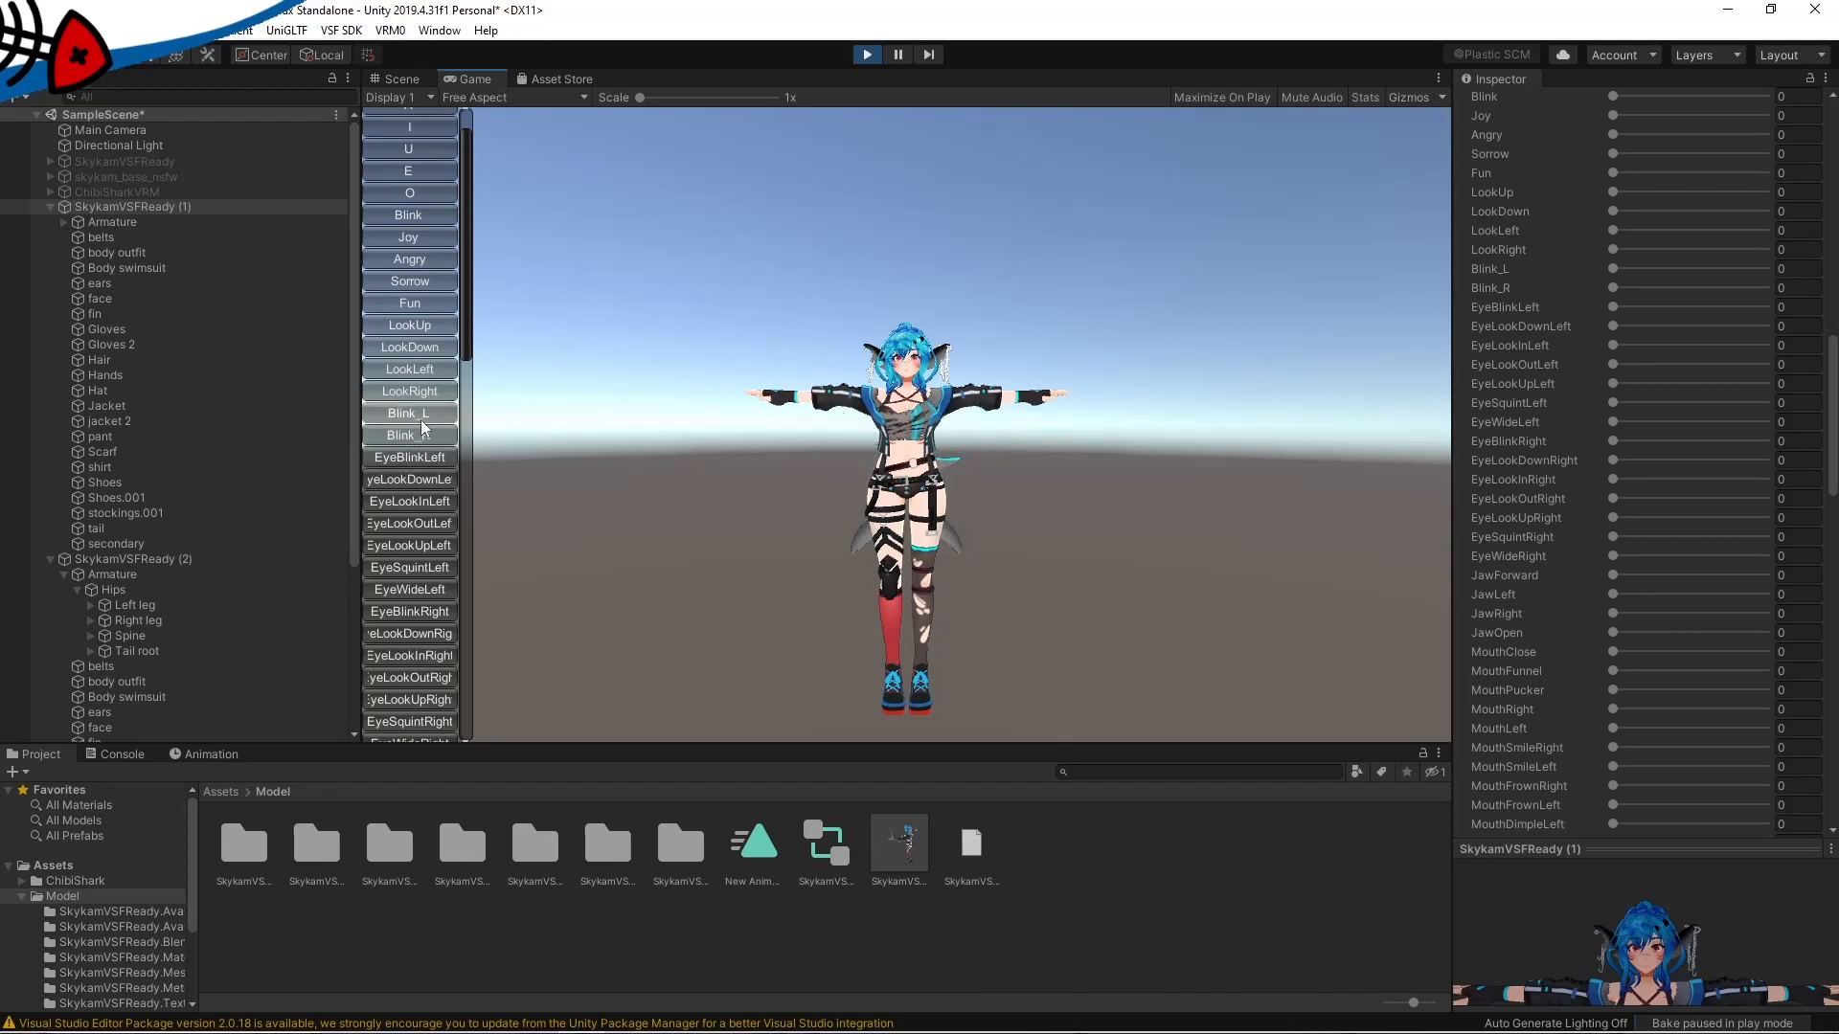
{"action": "left_click", "coordinate": [408, 435]}
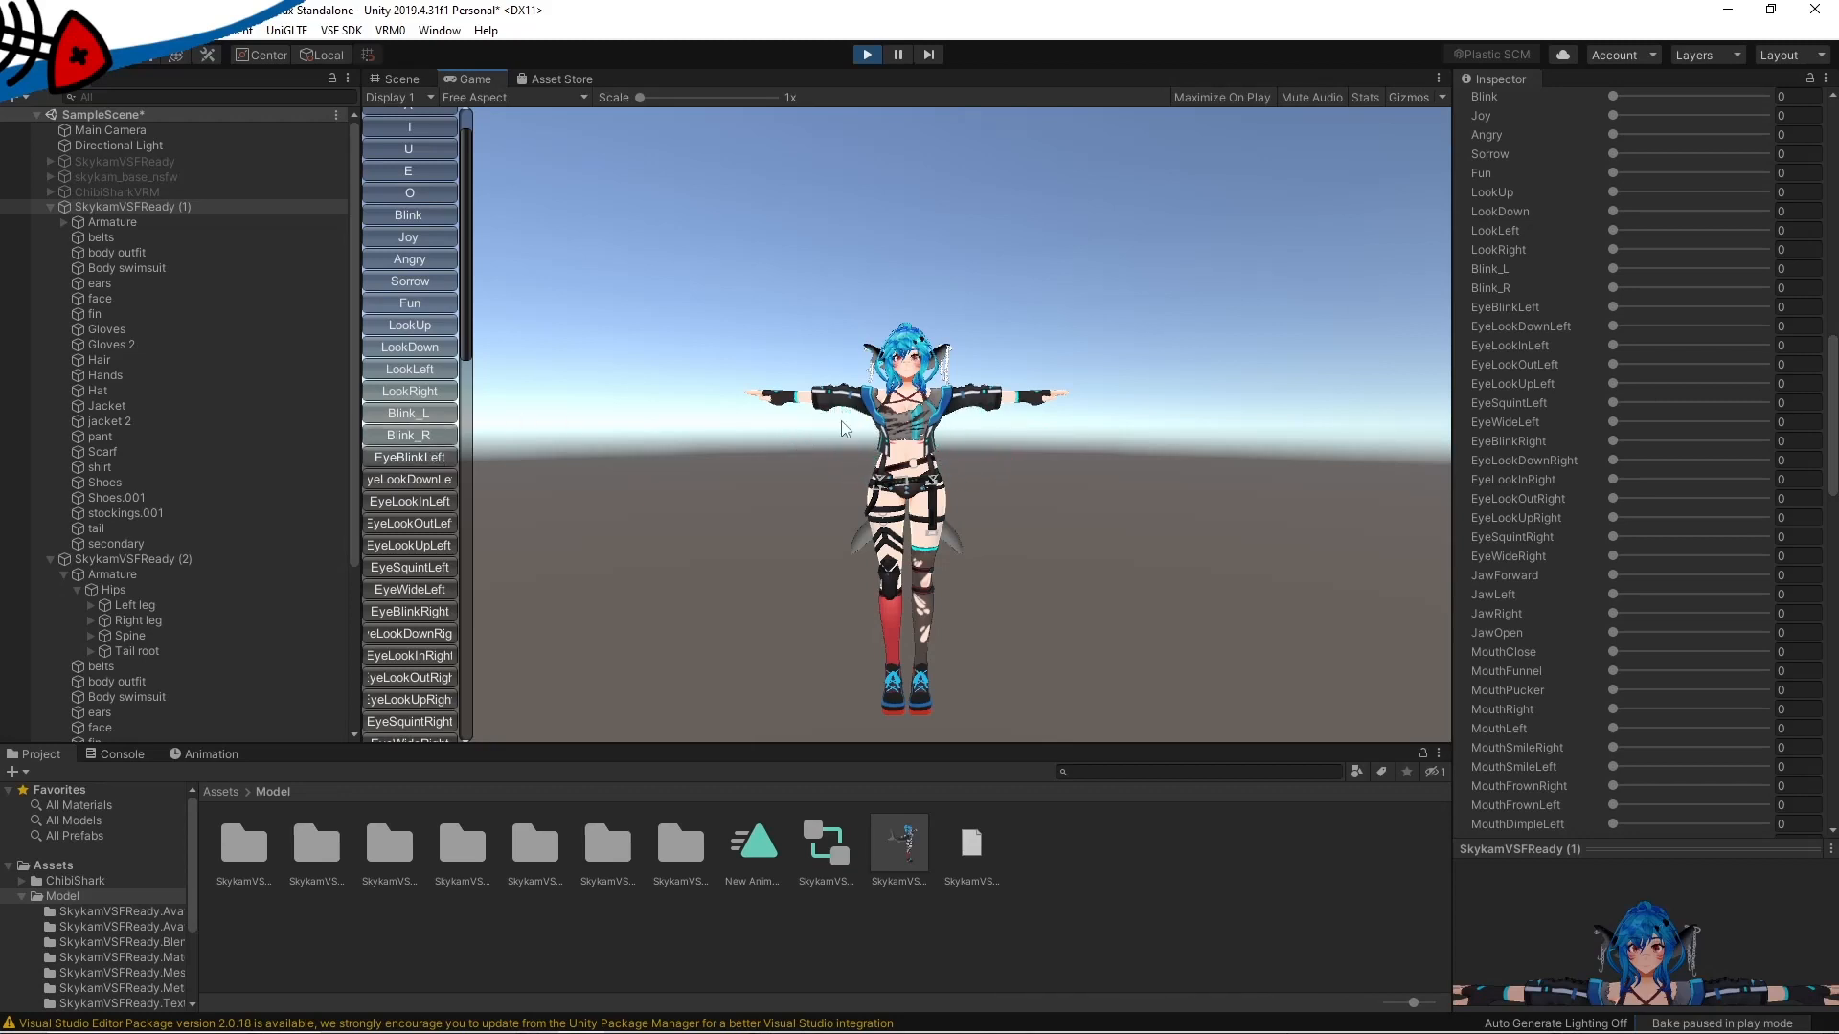
{"action": "mouse_move", "coordinate": [1023, 414]}
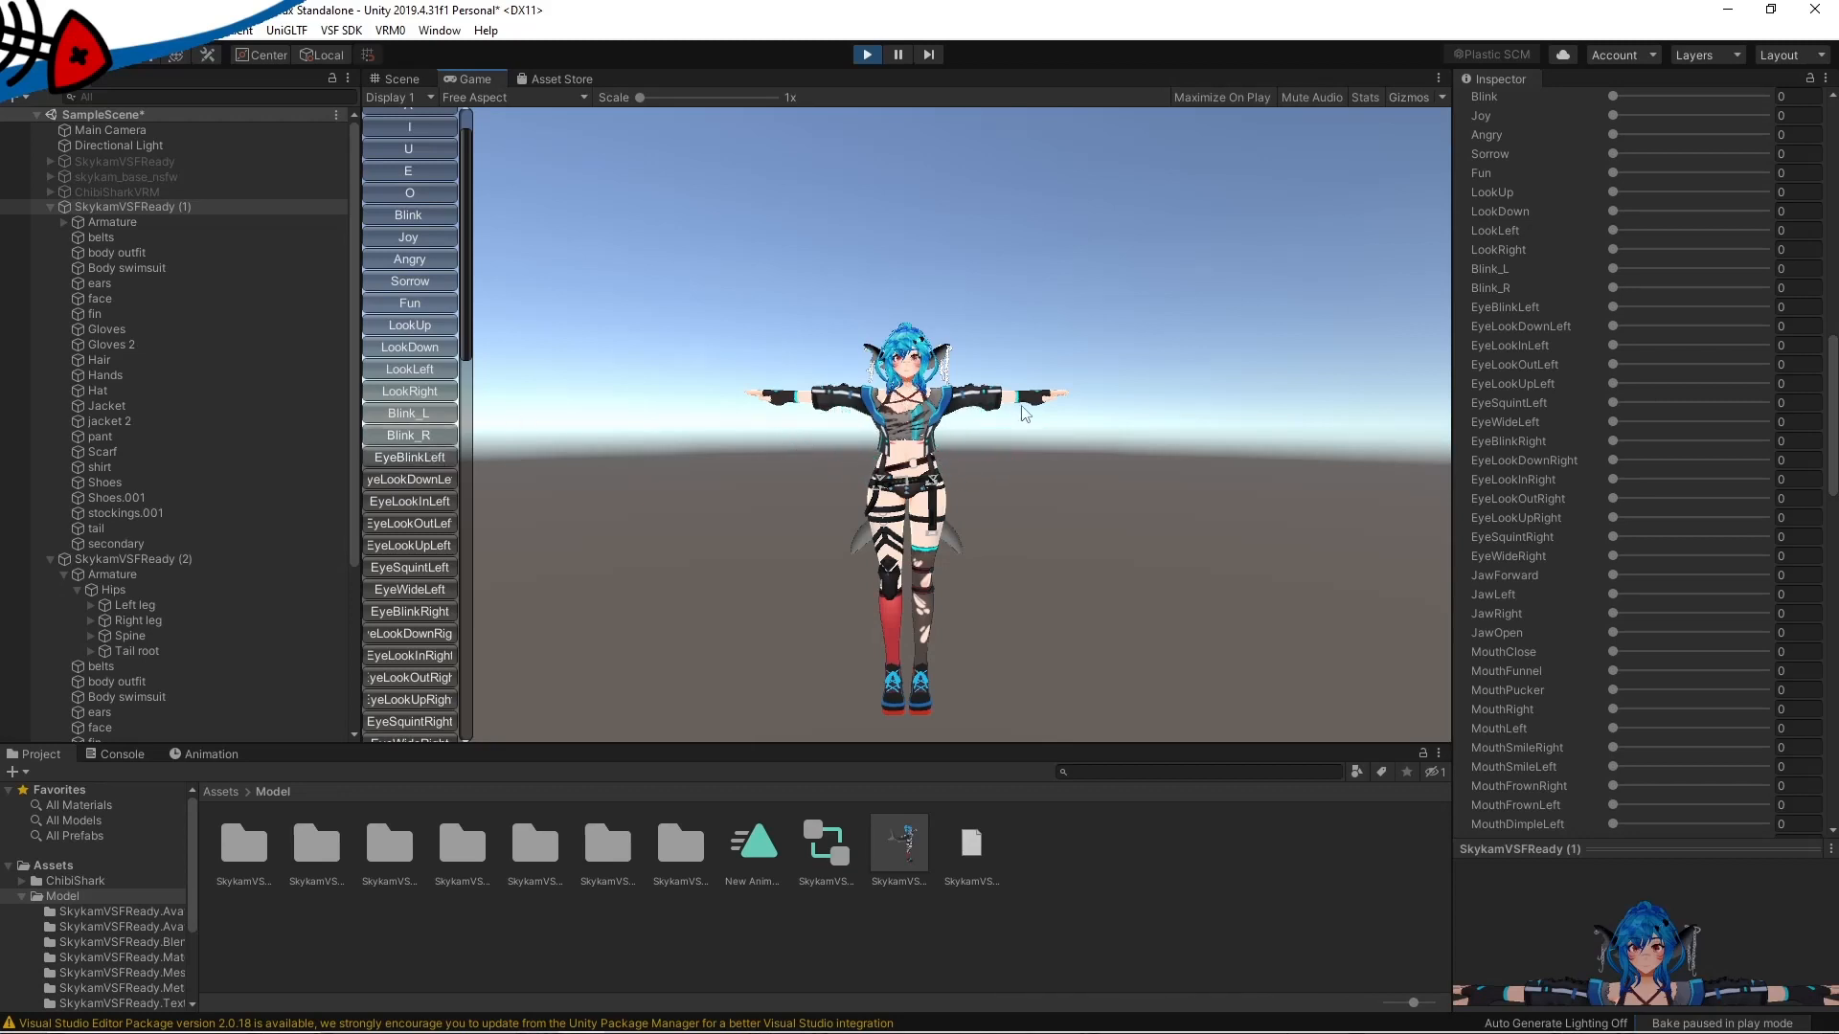
{"action": "left_click", "coordinate": [398, 79]}
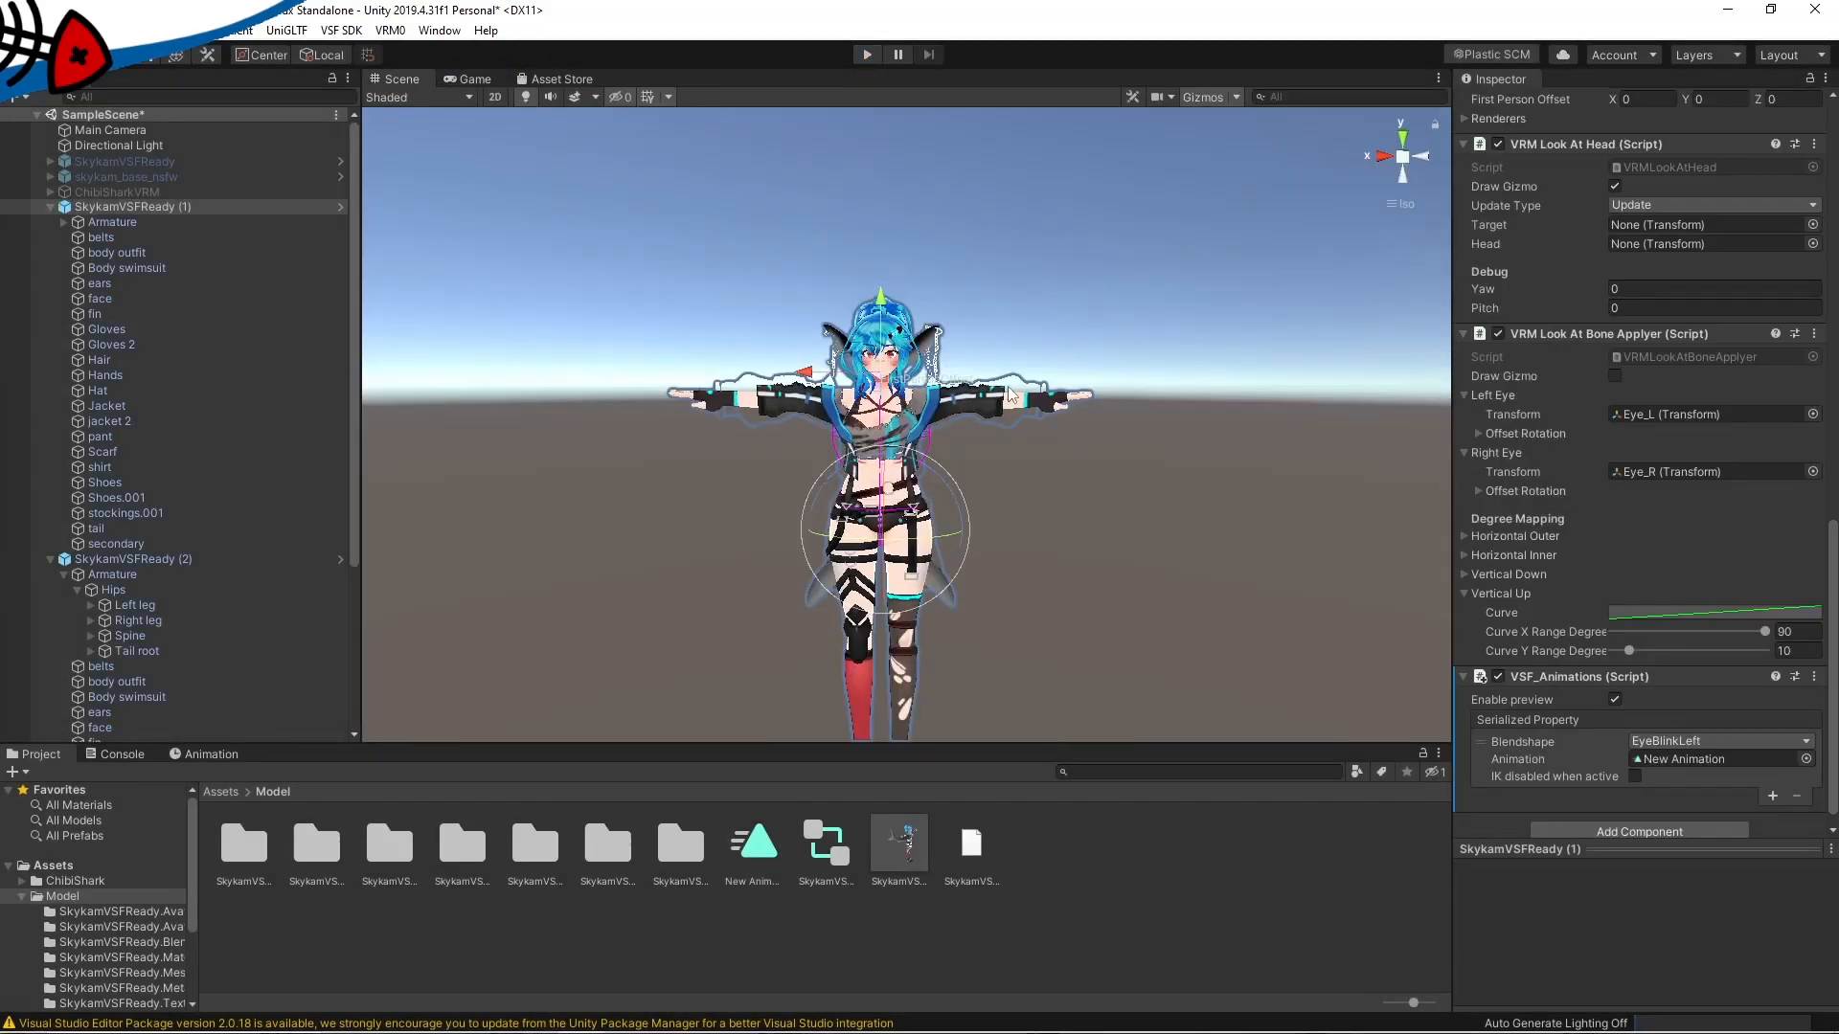